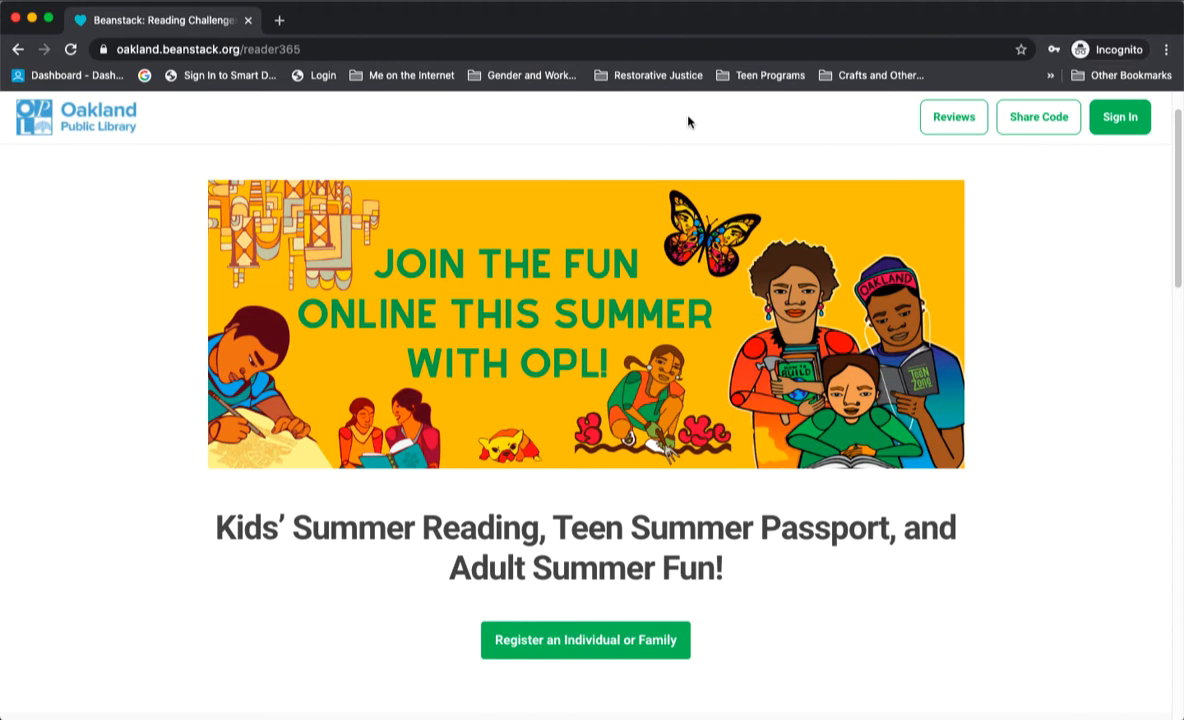
mouse_move(164, 152)
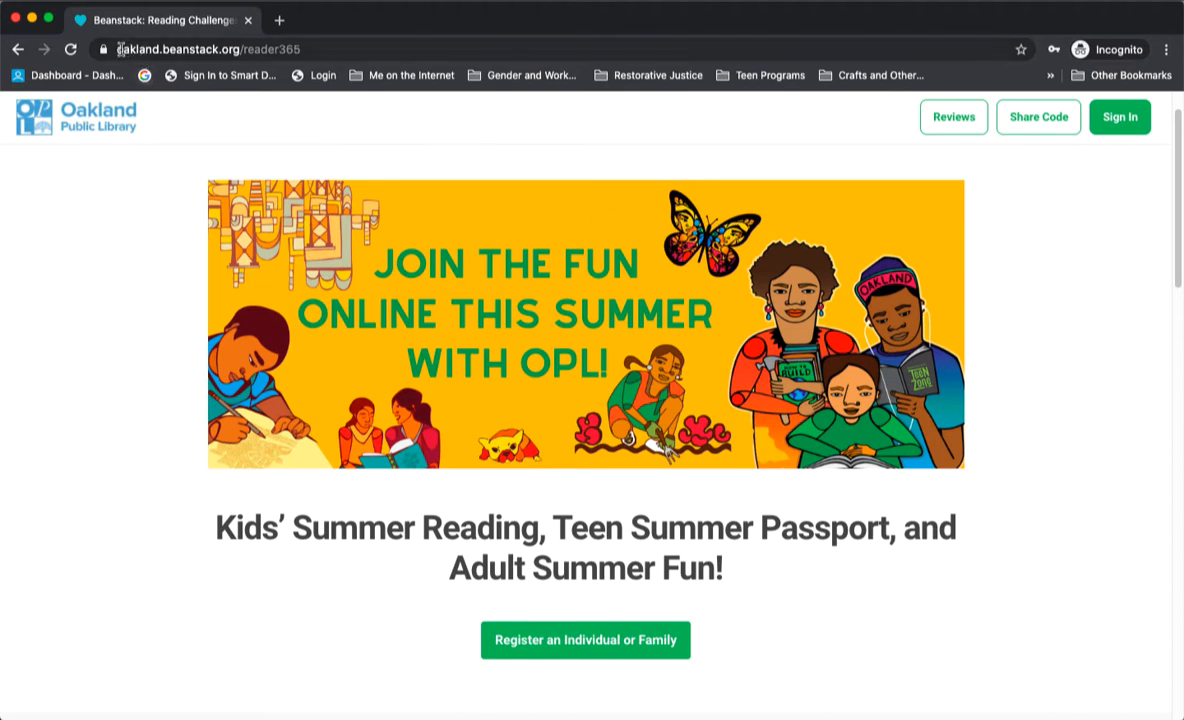
Step: Start registering an individual reader, choosing to register myself as an adult
left_click(240, 48)
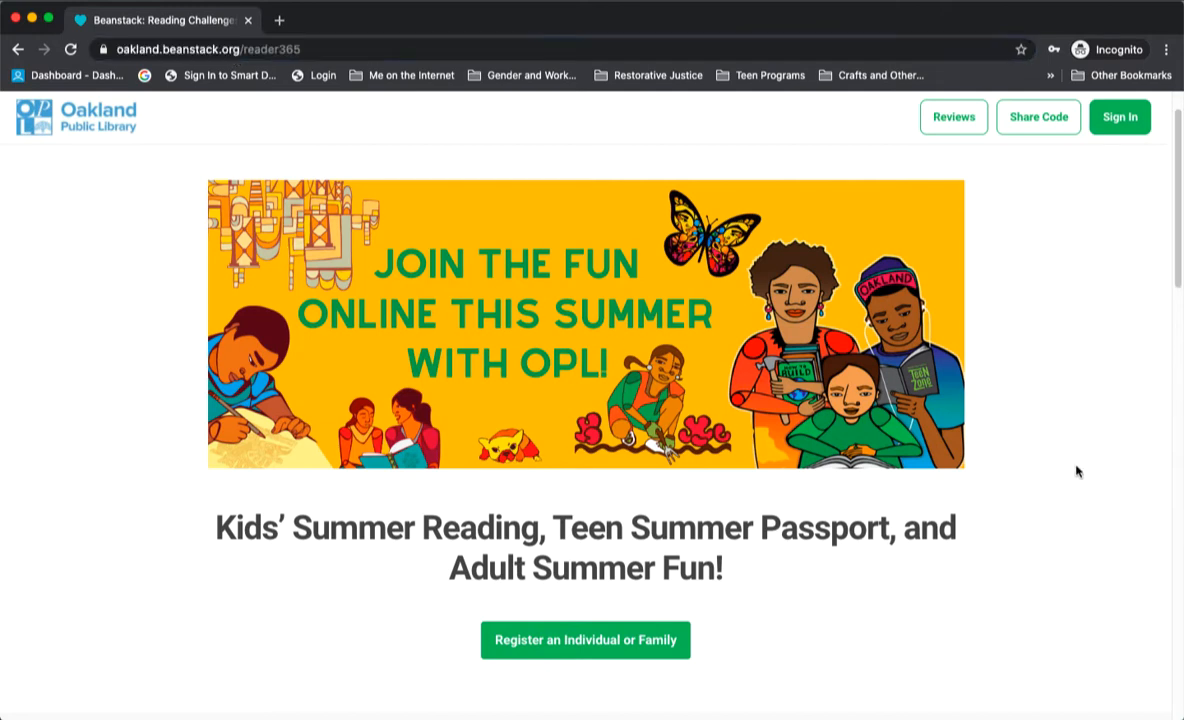
mouse_move(1080, 416)
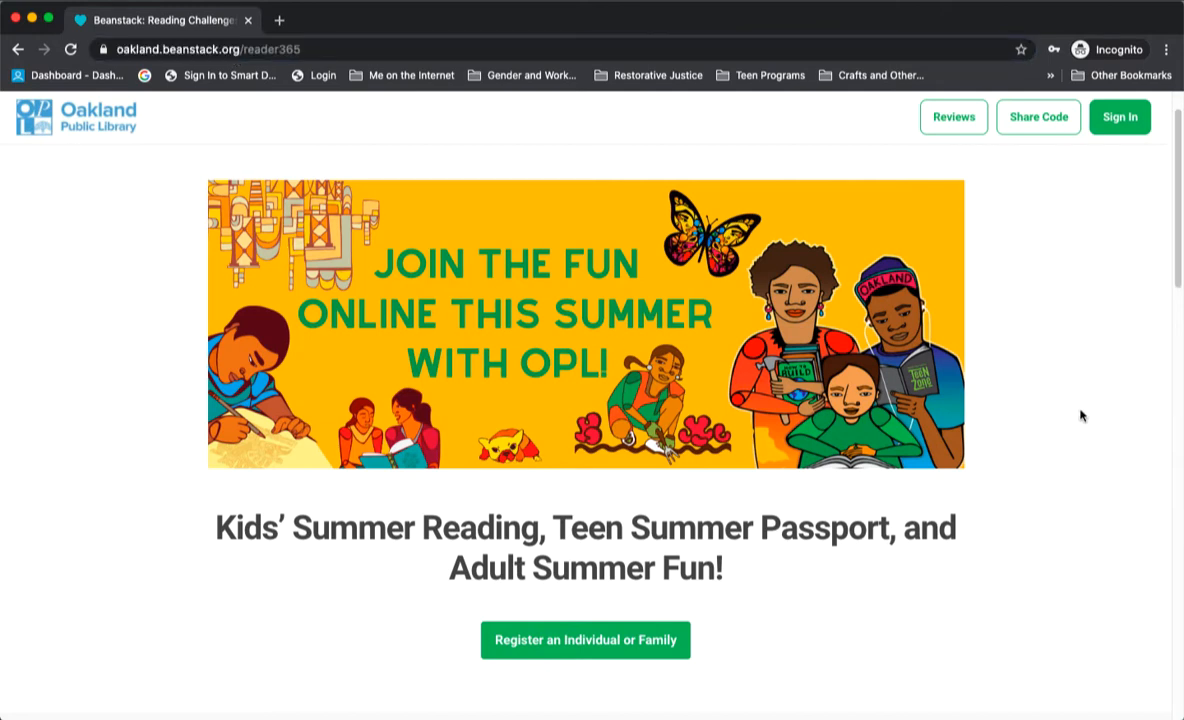
mouse_move(1124, 304)
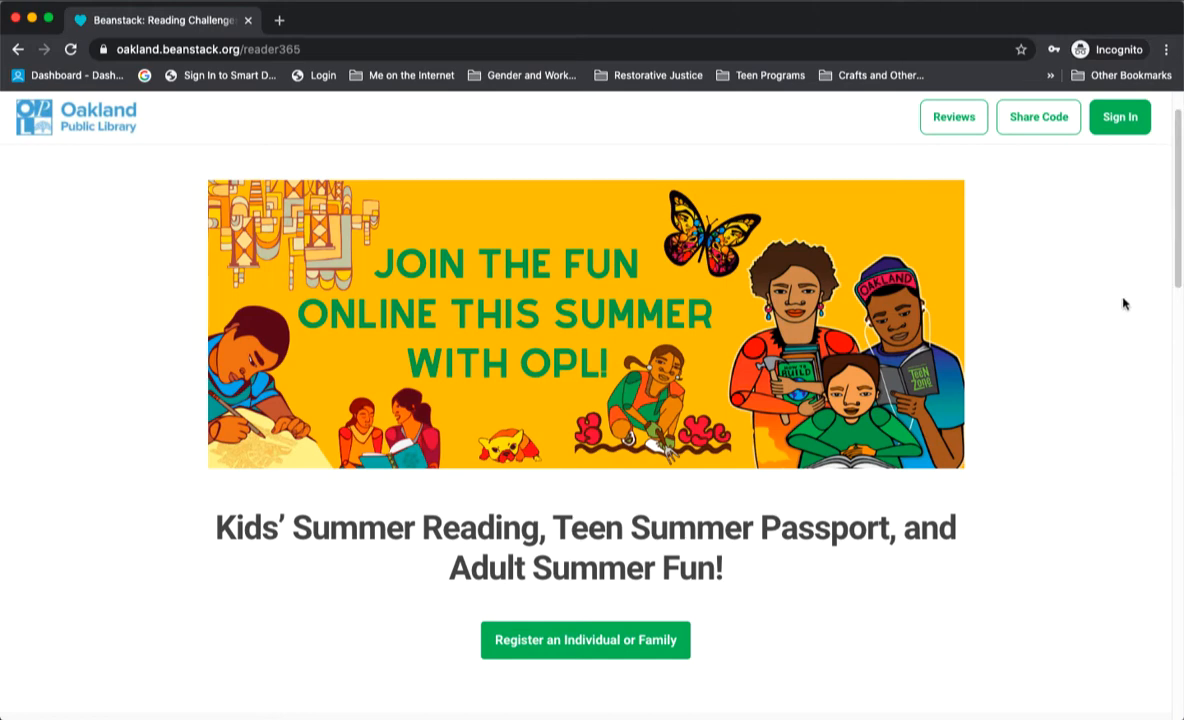
mouse_move(1120, 136)
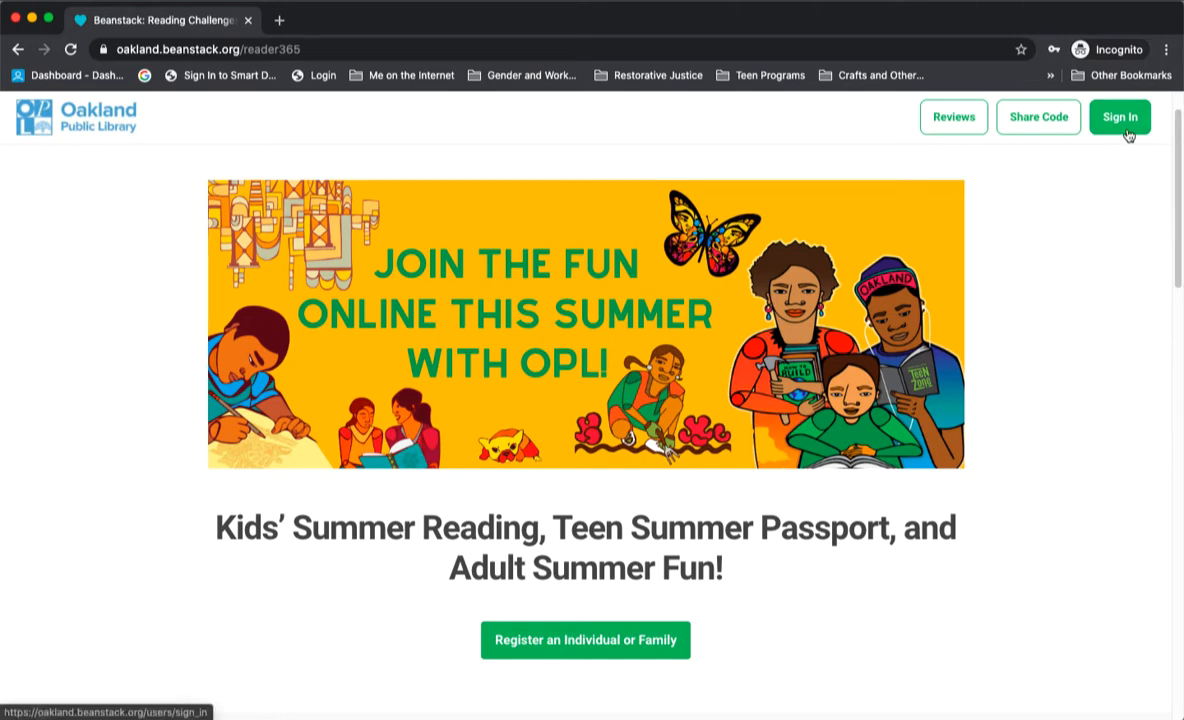
scroll("down", 3)
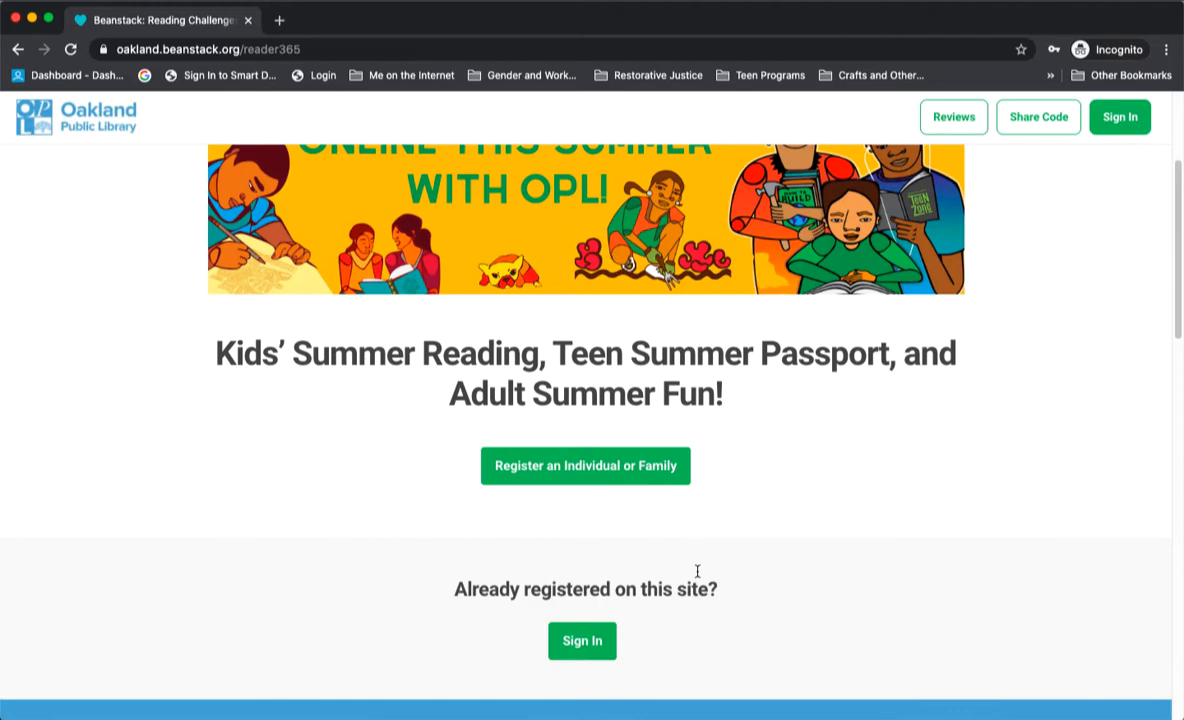
mouse_move(880, 476)
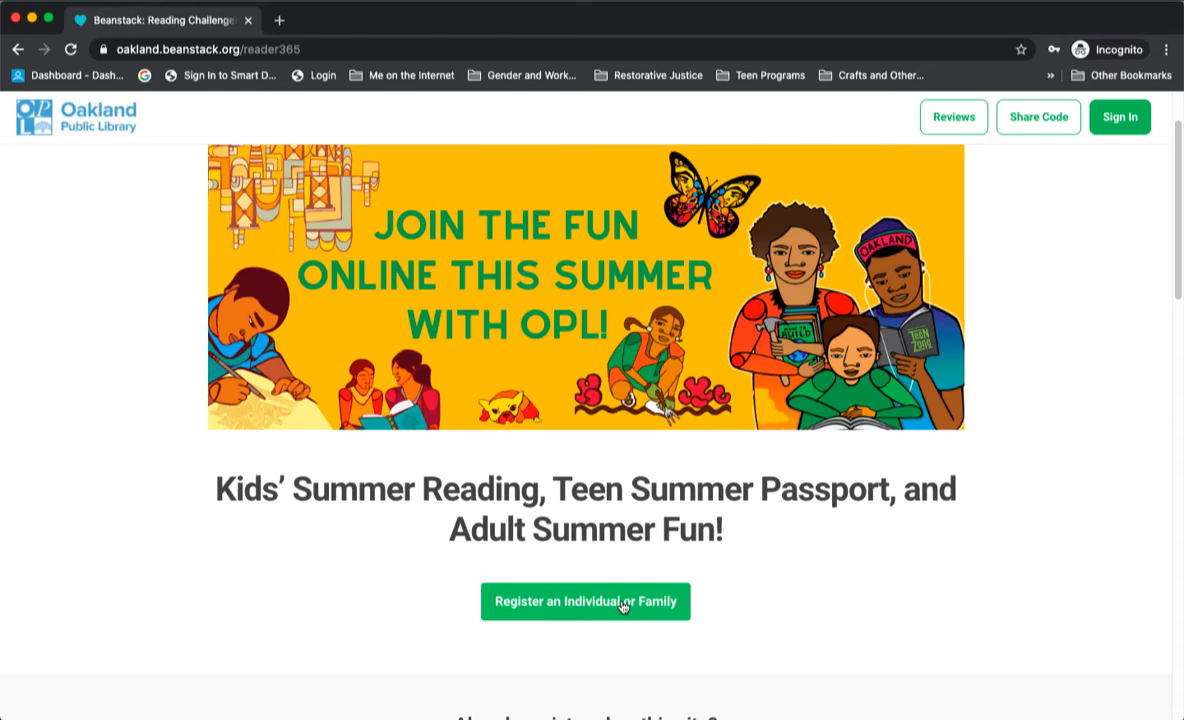
left_click(584, 600)
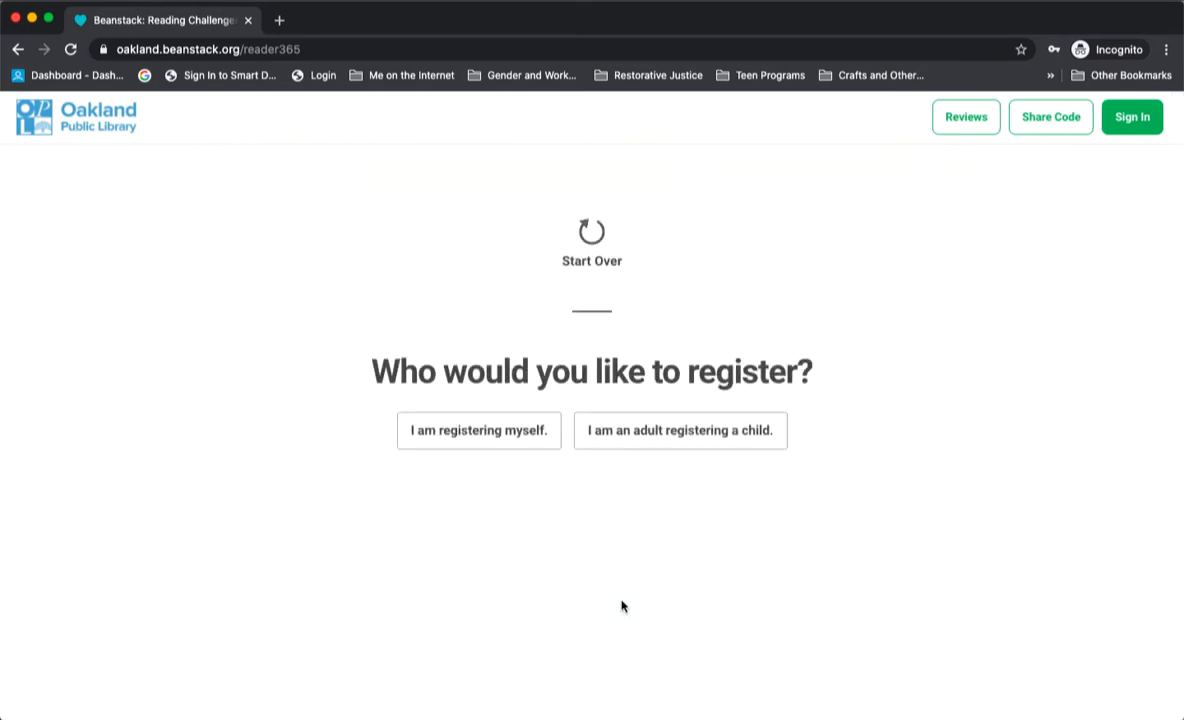
mouse_move(504, 444)
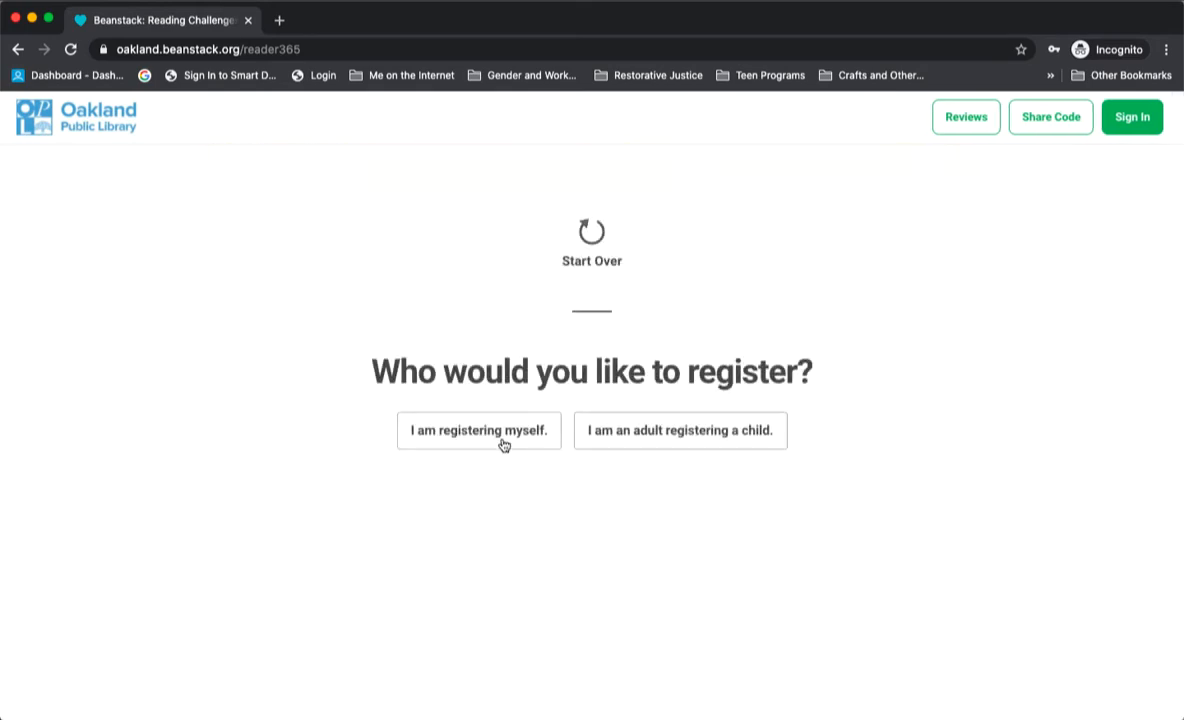
left_click(478, 430)
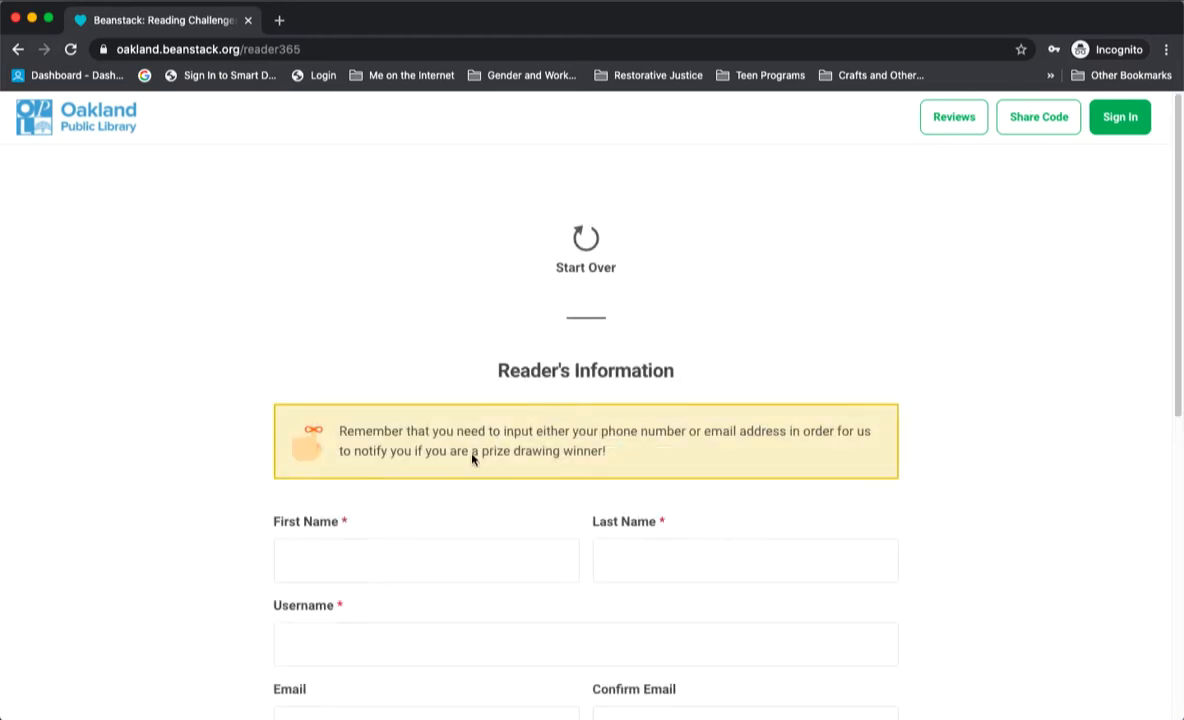
Step: Fill in the reader's name, the username adultreader and the password
type("Tee")
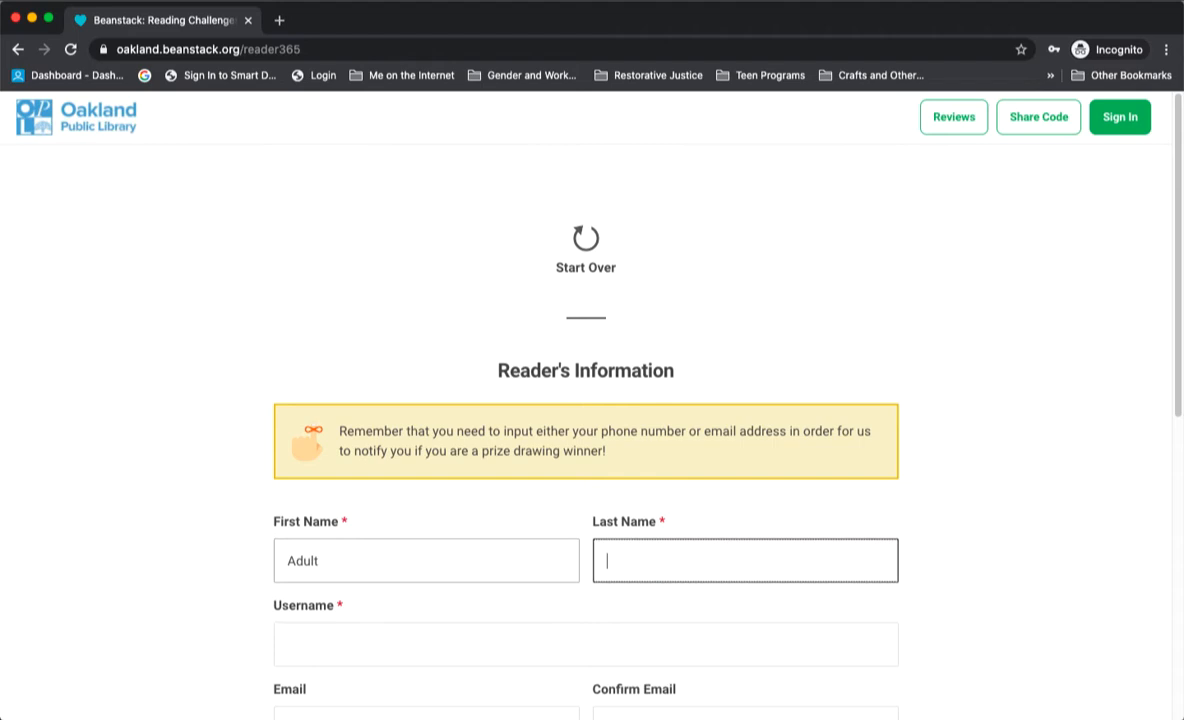
mouse_move(240, 580)
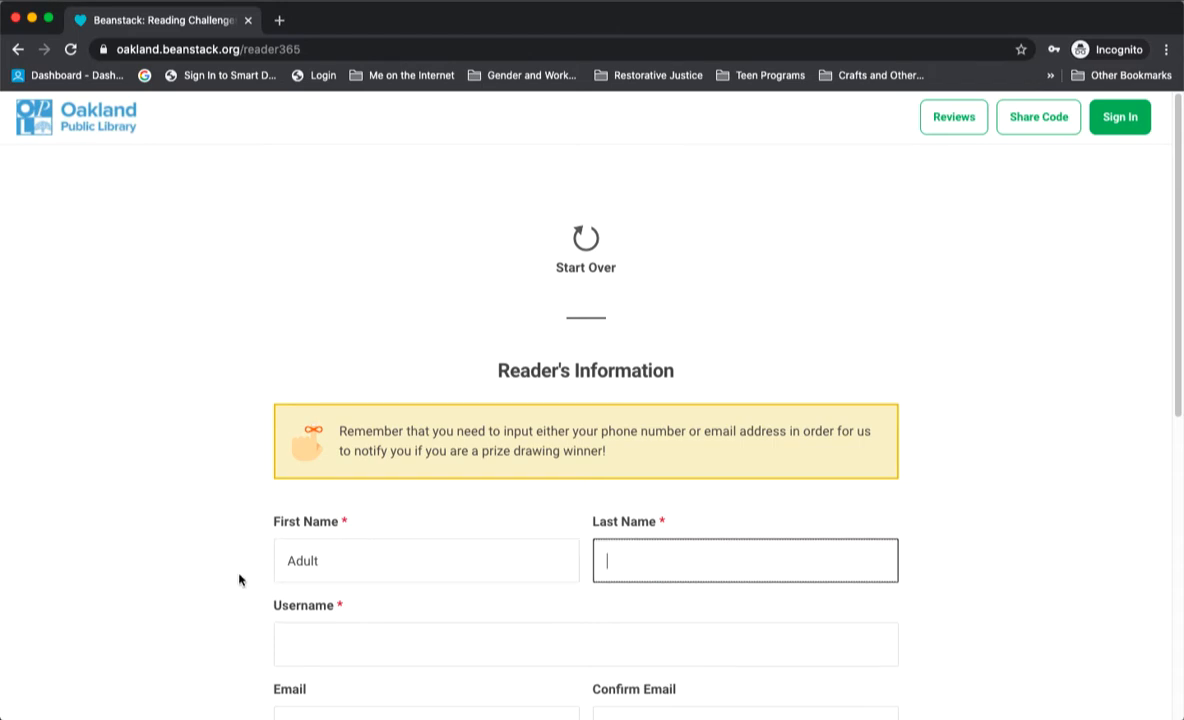
type("Reader")
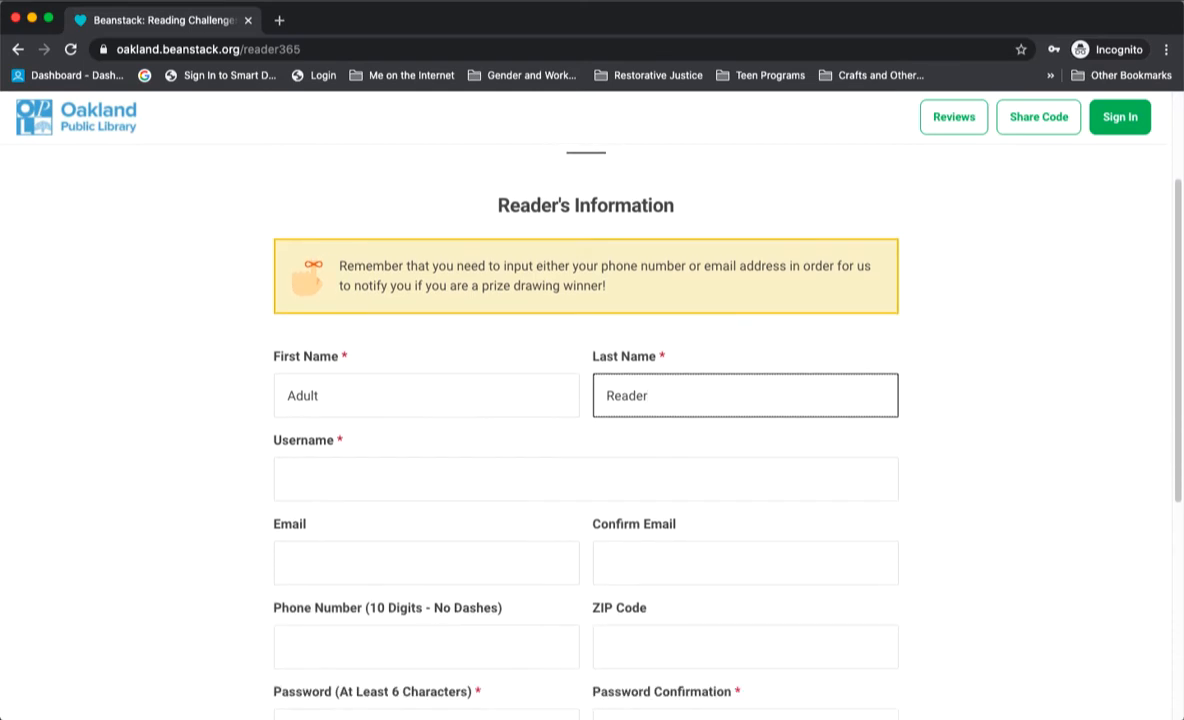
left_click(584, 478)
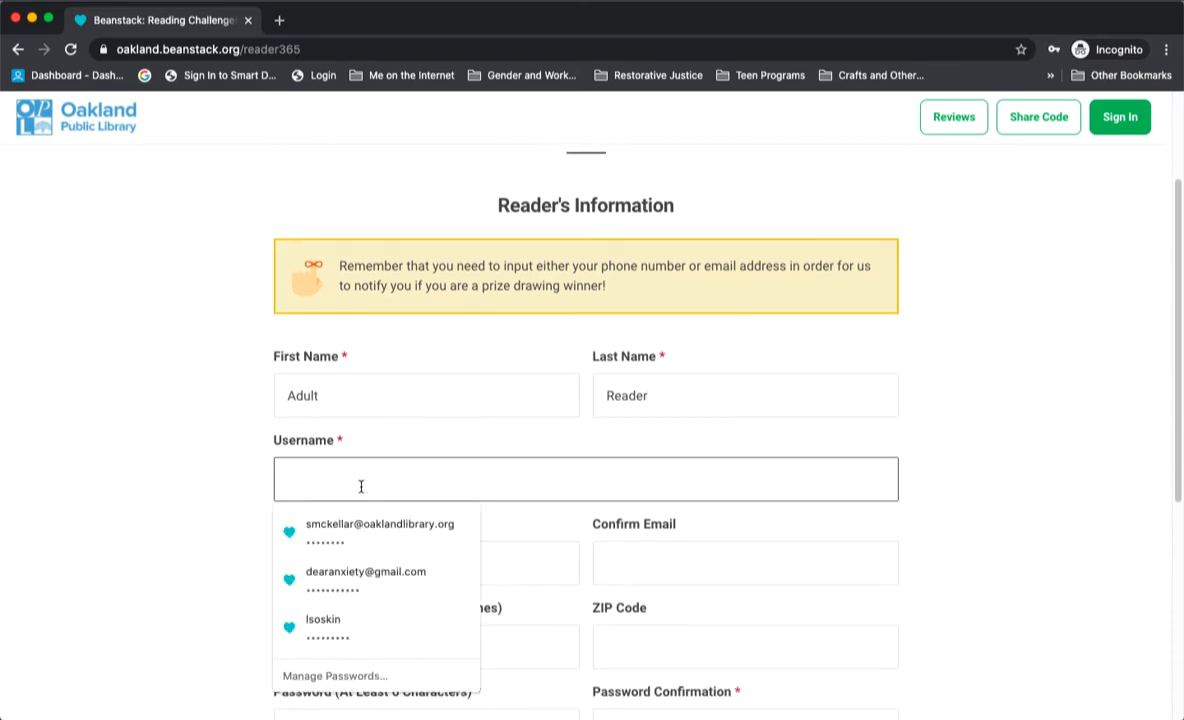
left_click(222, 486)
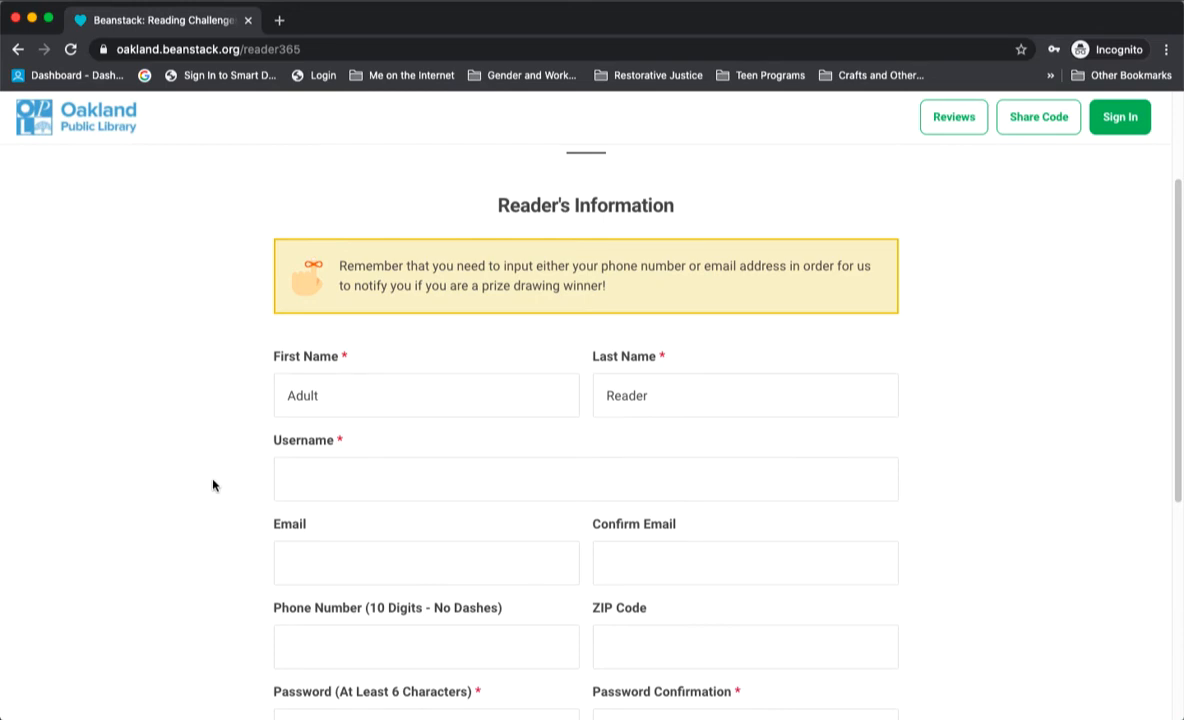
left_click(584, 478)
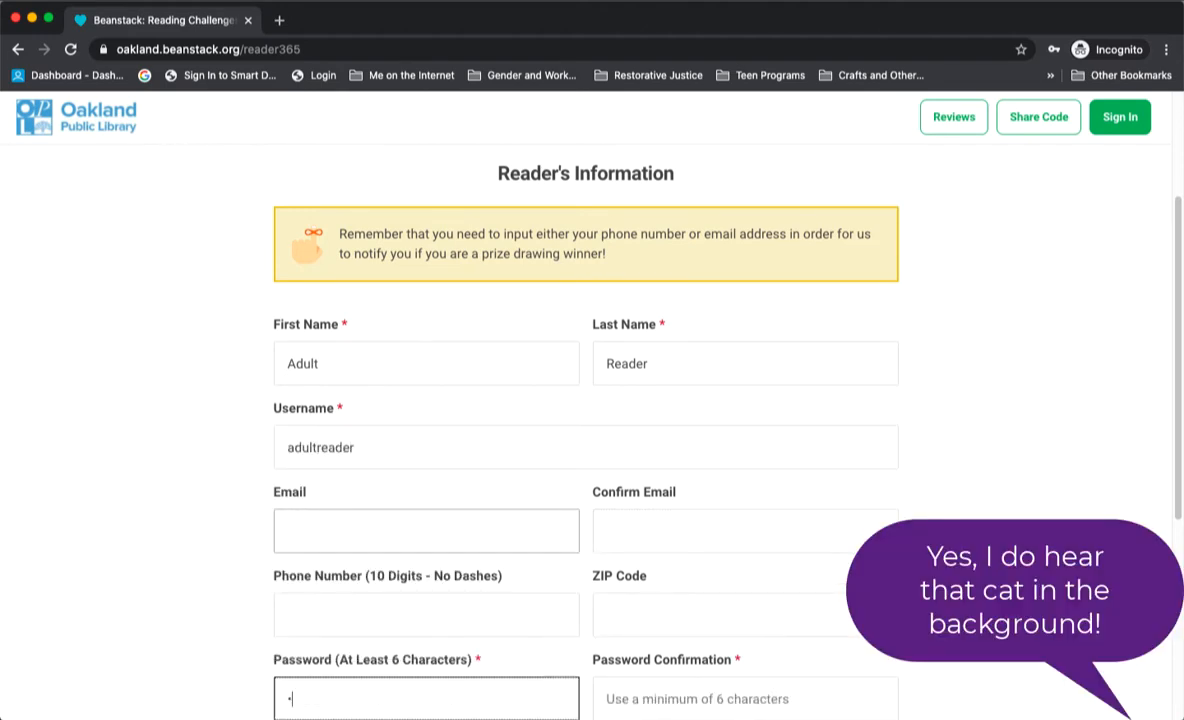
type("••••••")
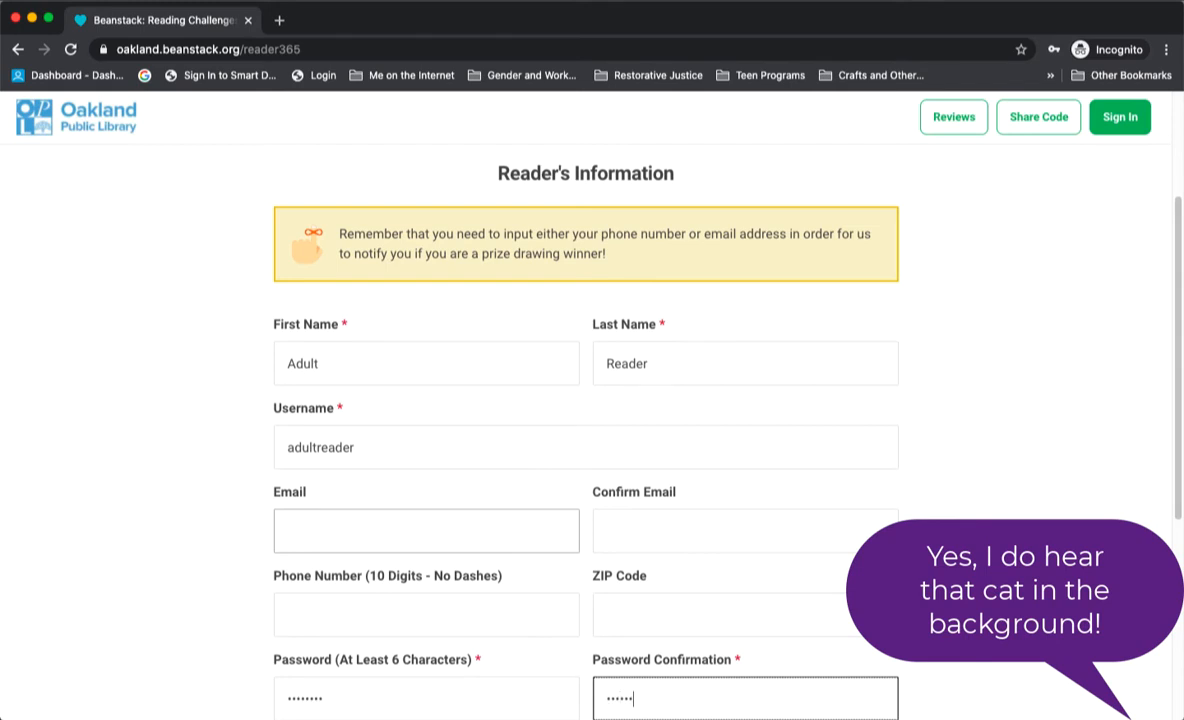
Step: Choose Dimond Branch as primary library, age 18+, and submit the registration form
scroll("down", 3)
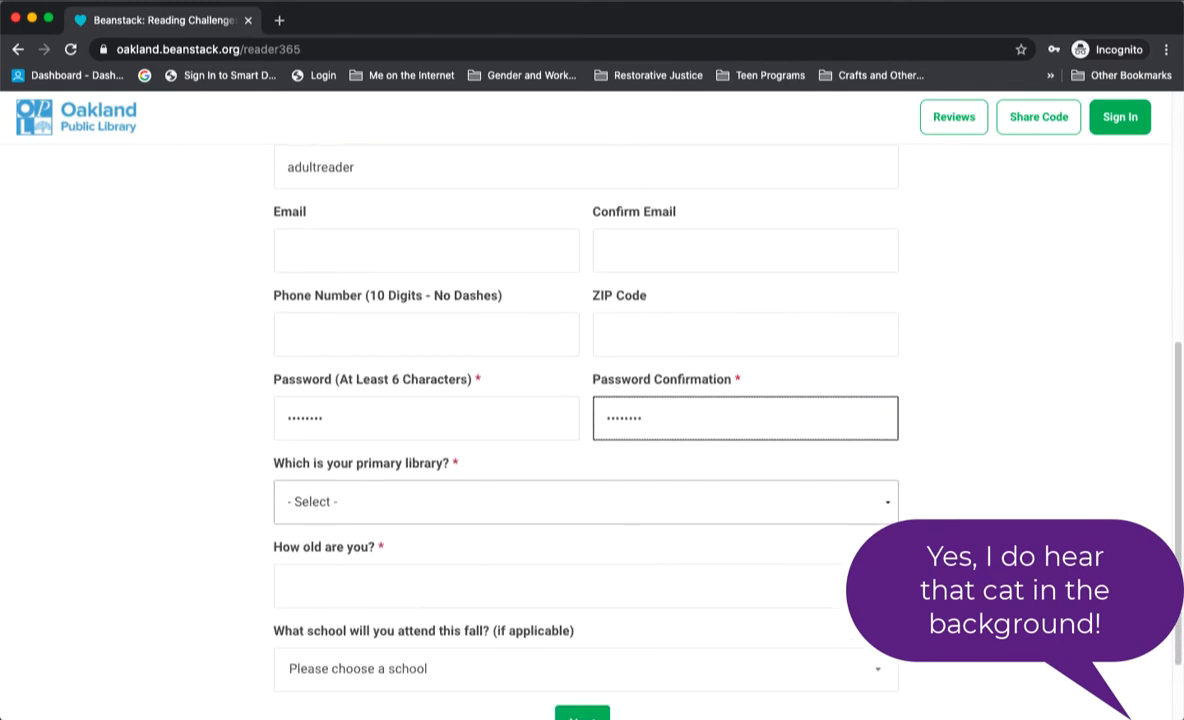
left_click(584, 500)
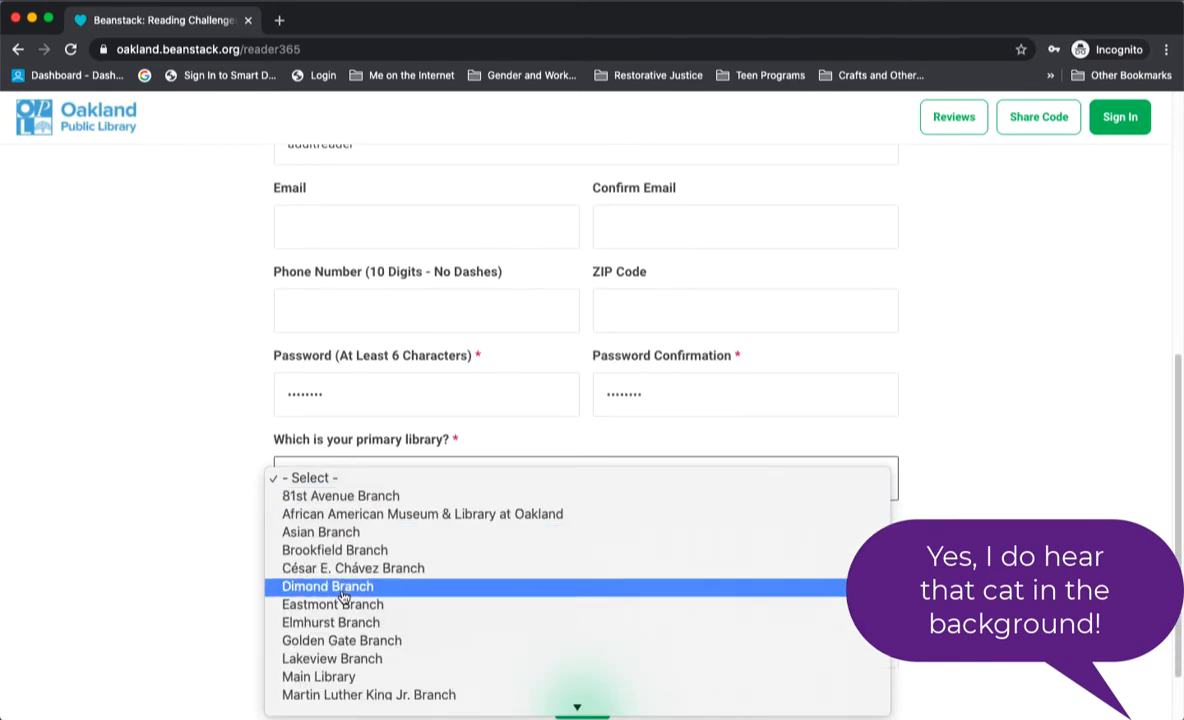
left_click(328, 586)
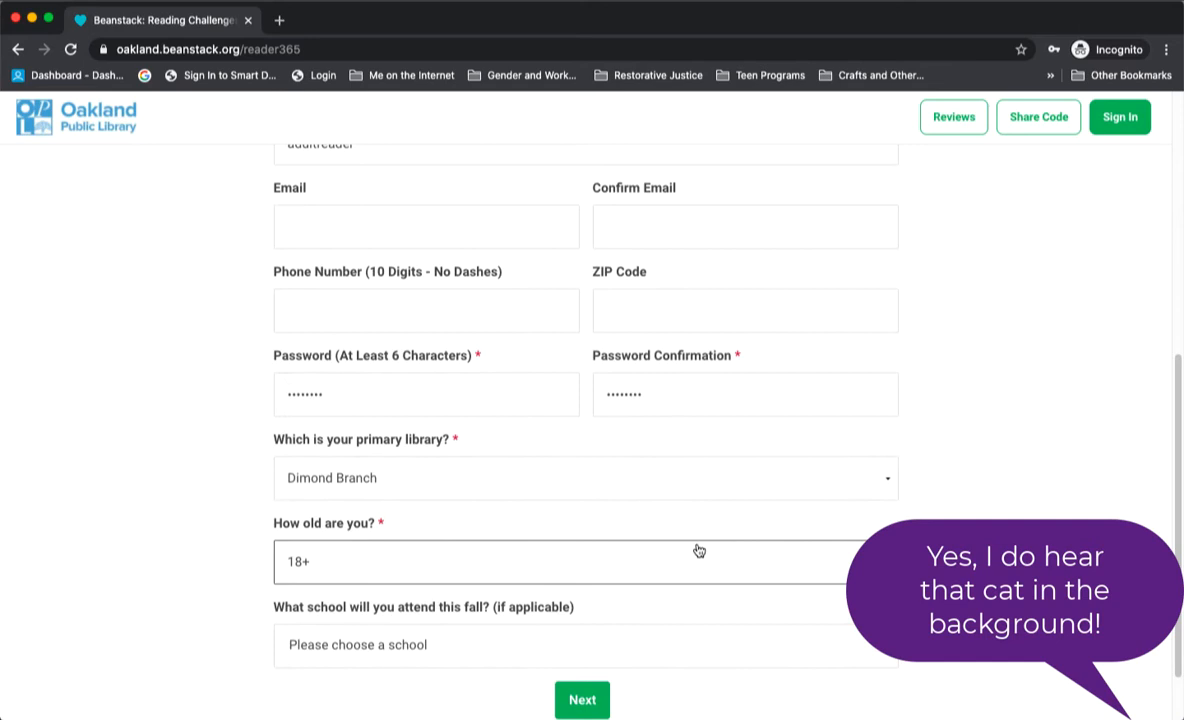
left_click(582, 700)
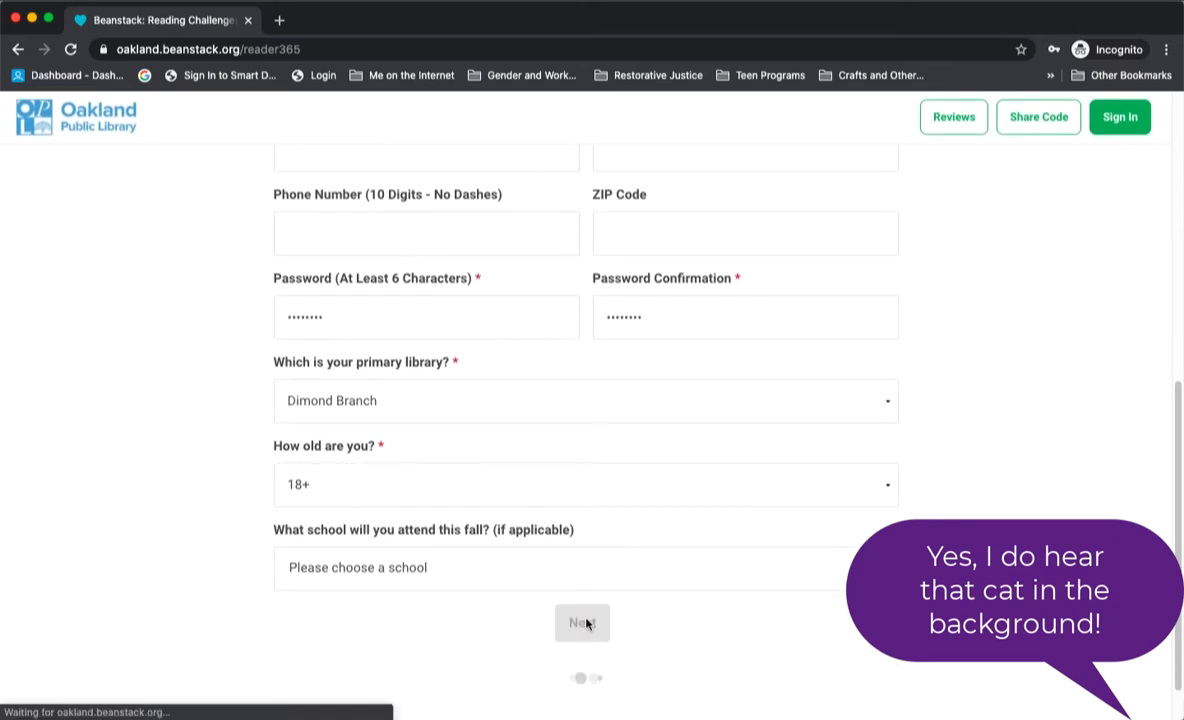
Step: Dismiss the Shine On badge, decline adding another adult or child, and continue into the account
left_click(582, 624)
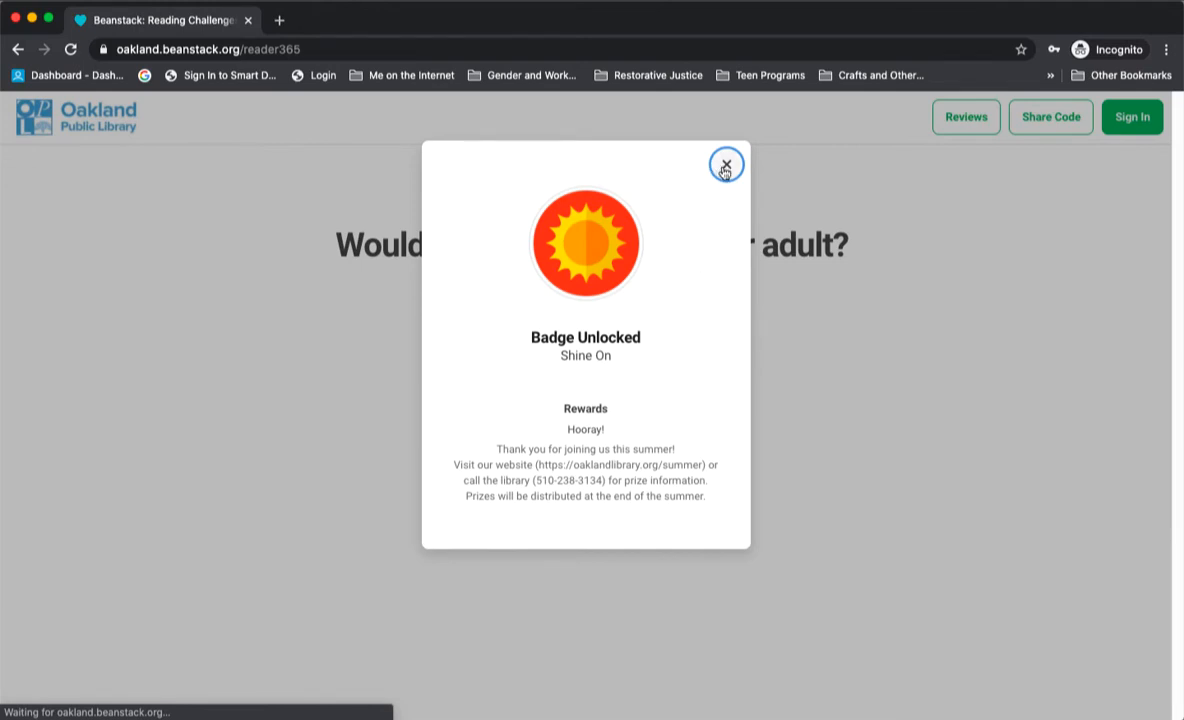
left_click(728, 164)
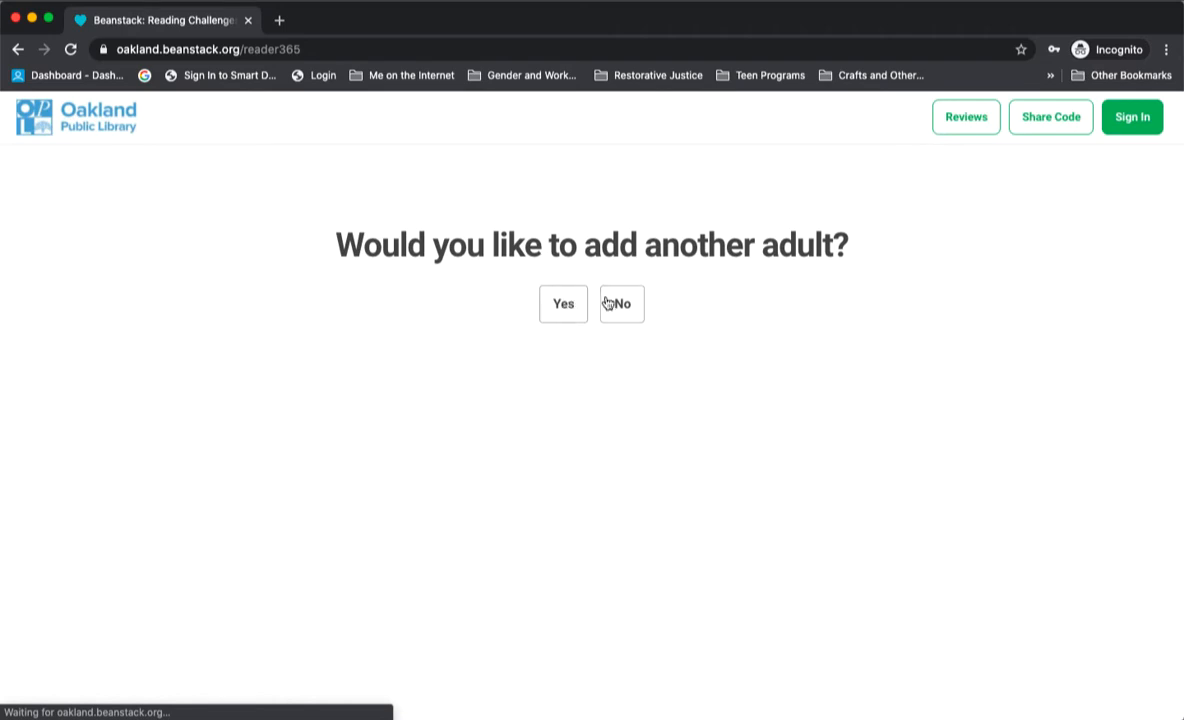
left_click(620, 304)
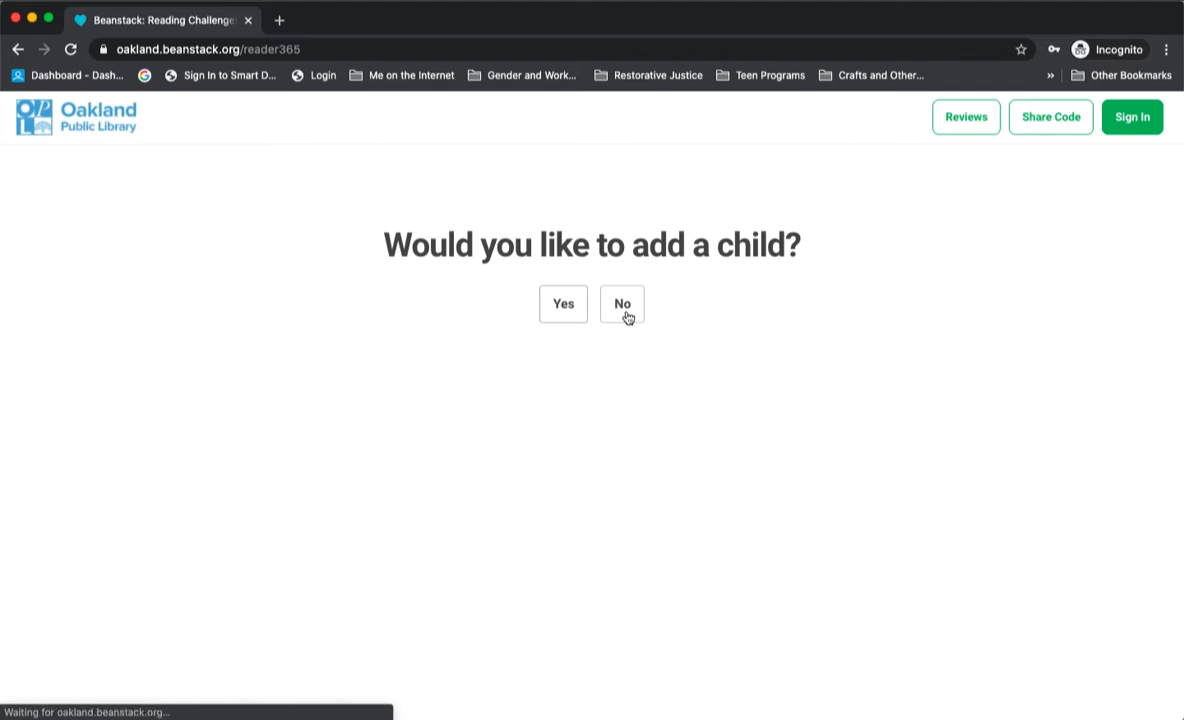
left_click(622, 304)
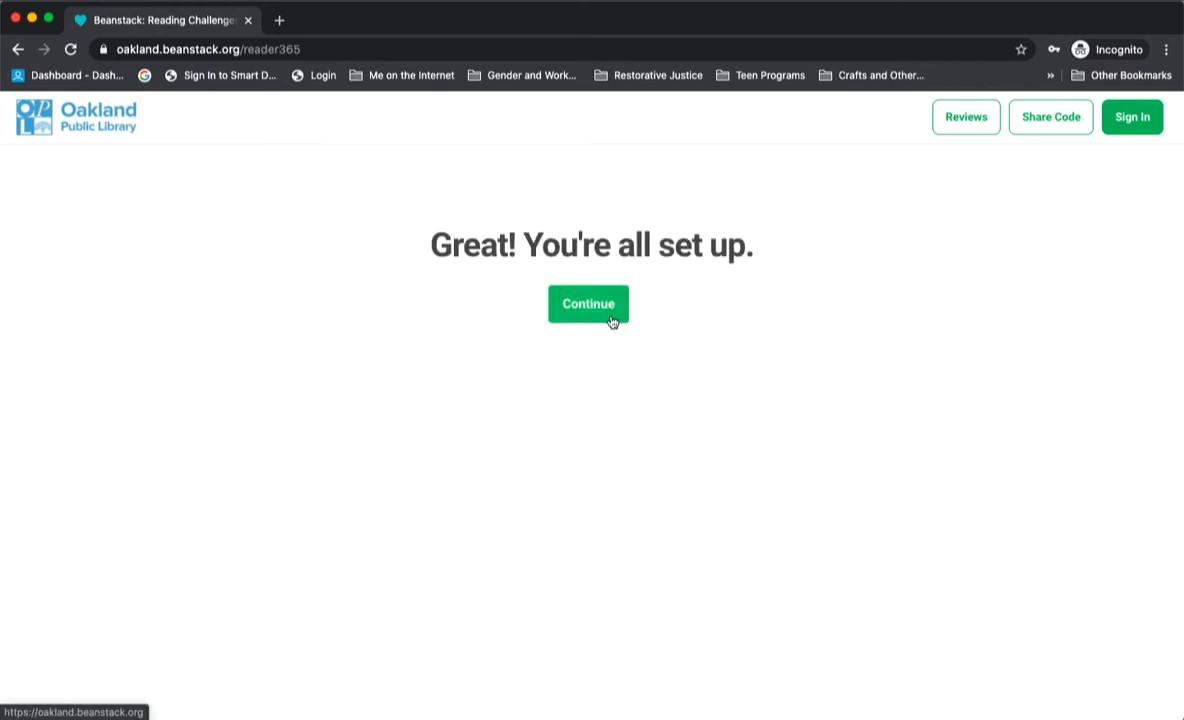
left_click(588, 304)
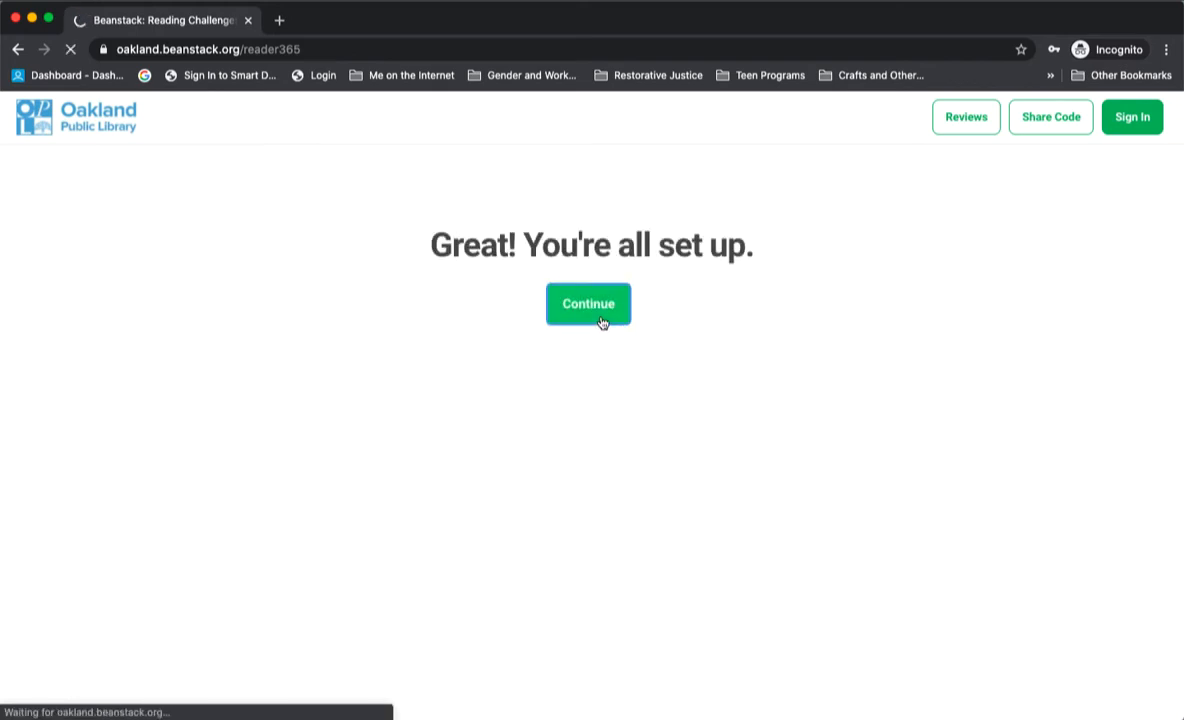
left_click(588, 304)
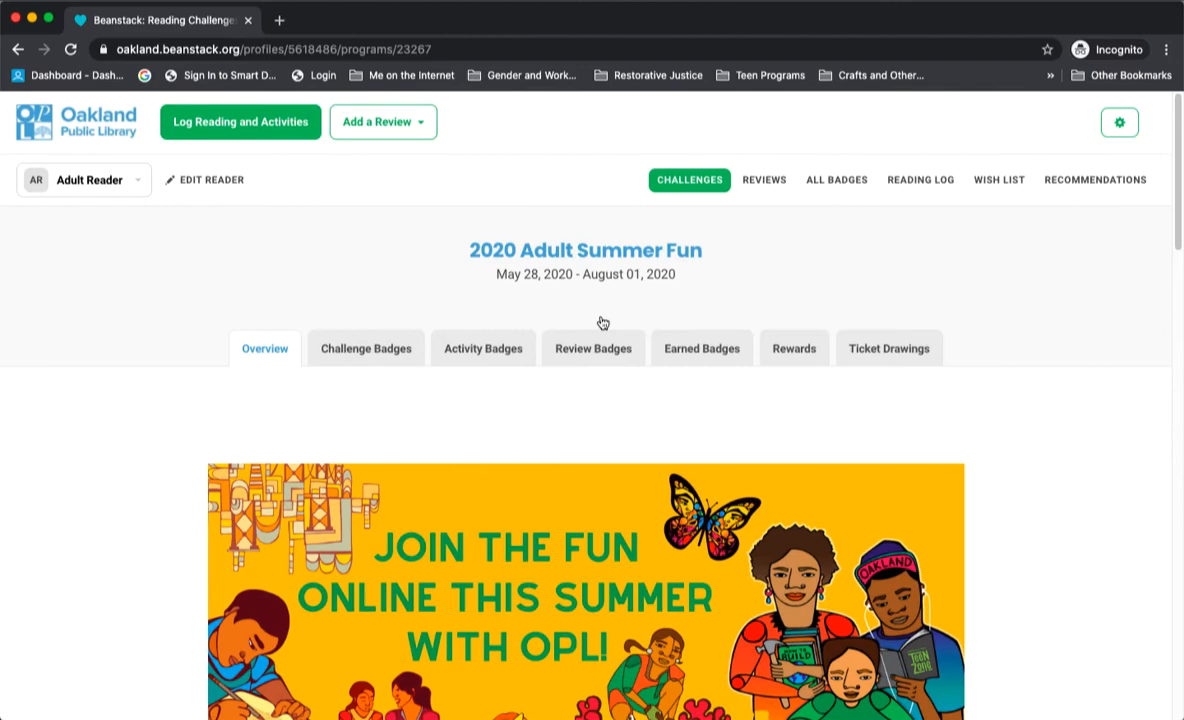
mouse_move(928, 316)
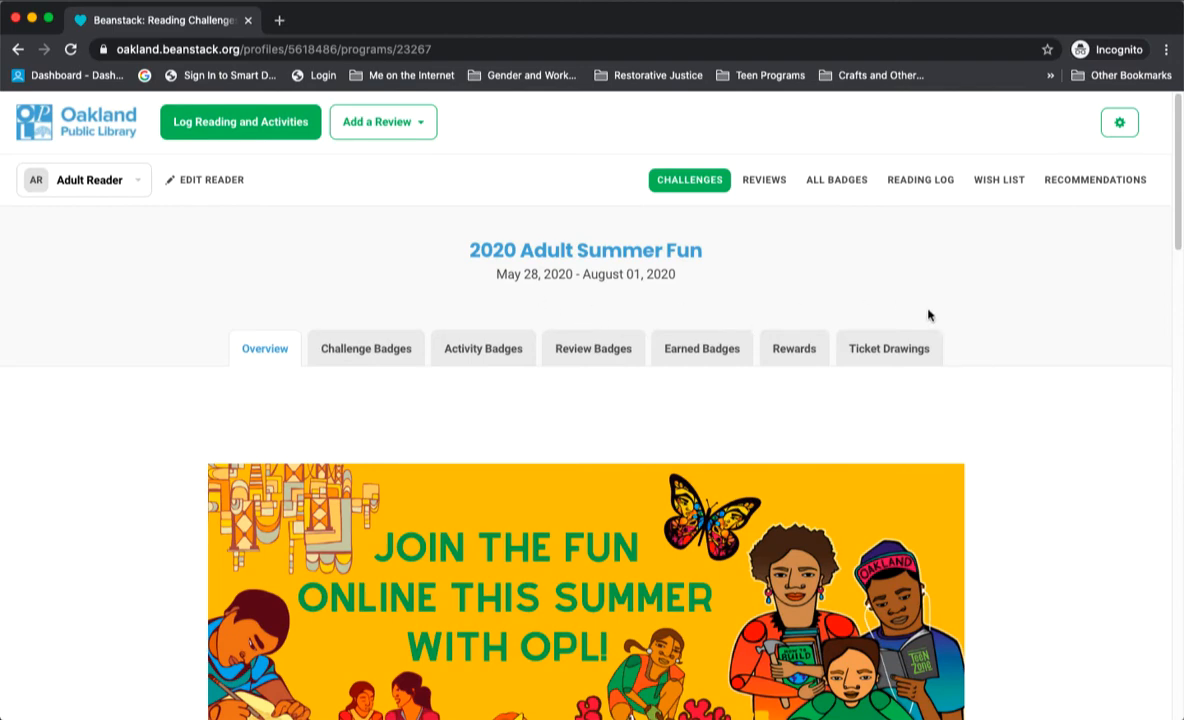
scroll("down", 3)
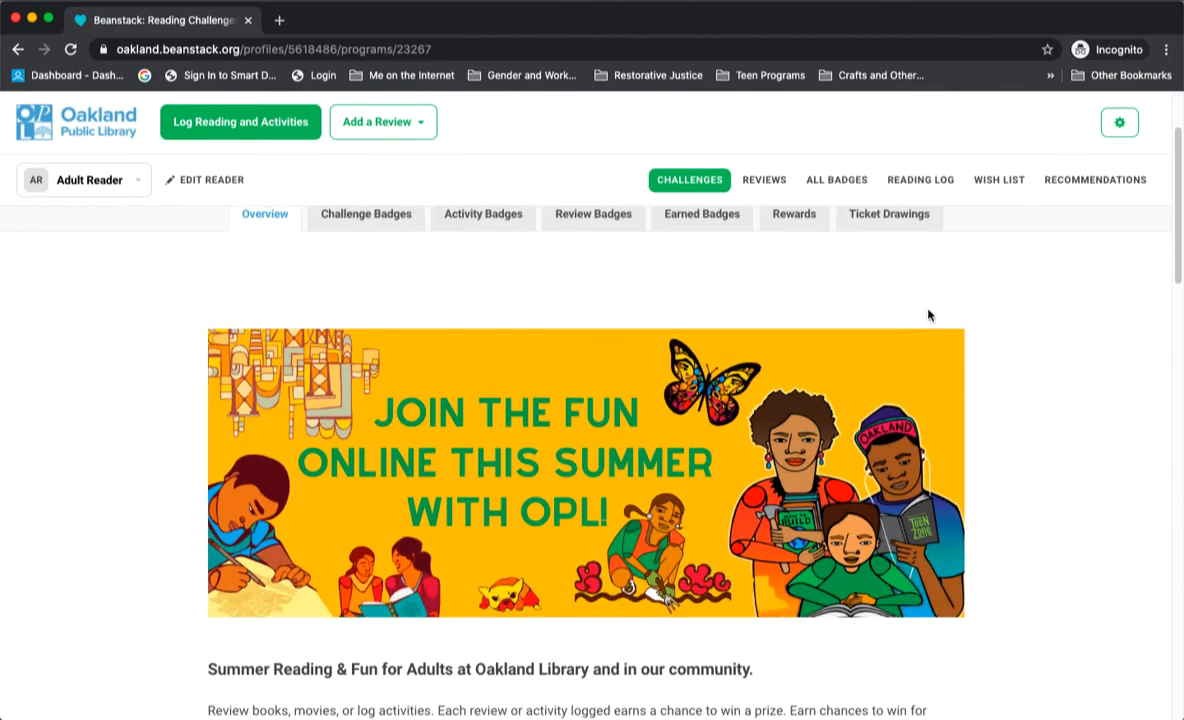
scroll("down", 3)
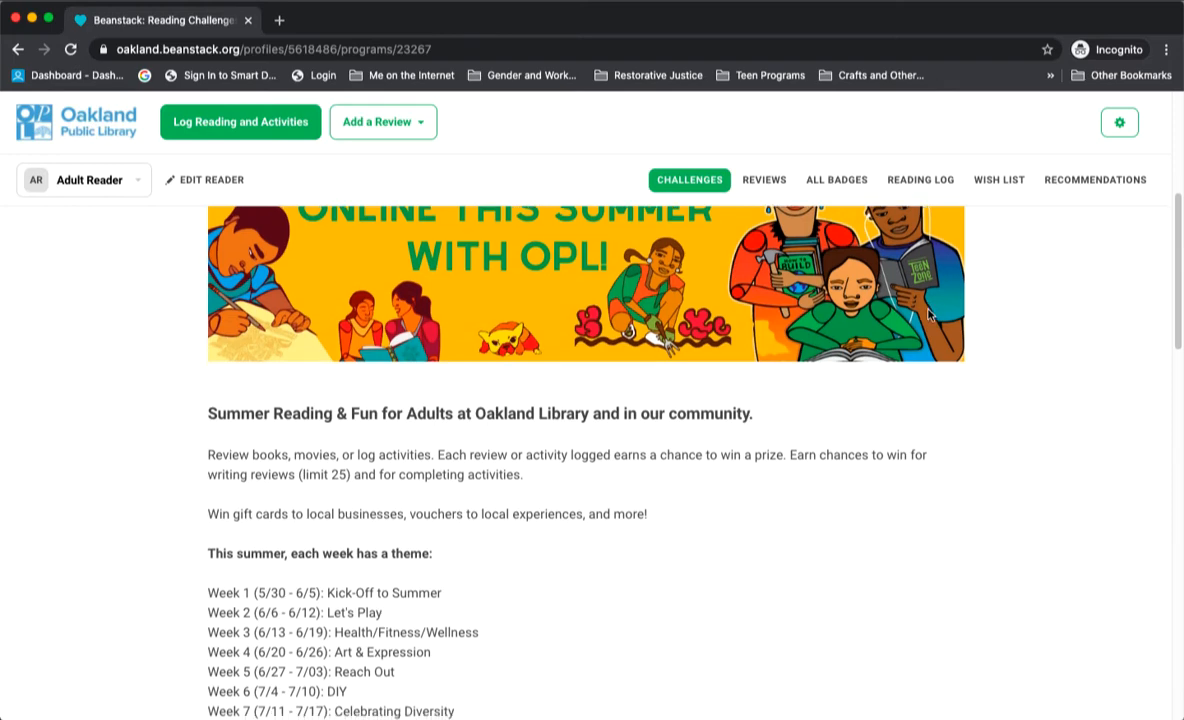
scroll("down", 3)
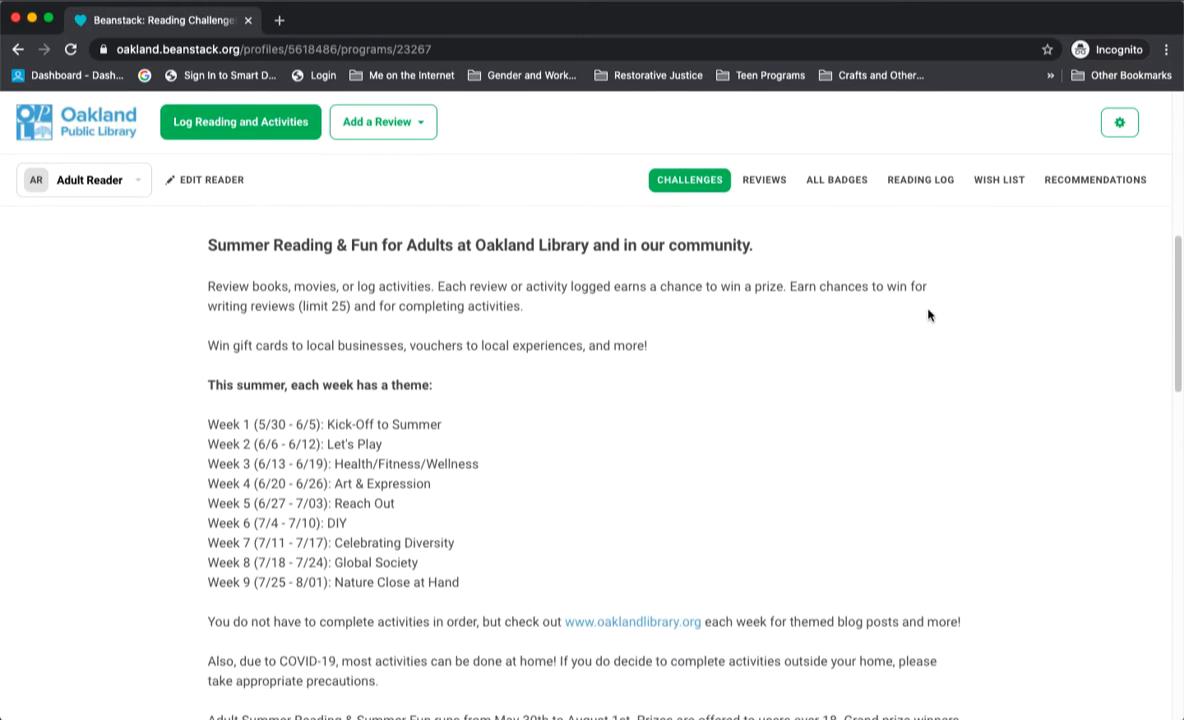
scroll("down", 3)
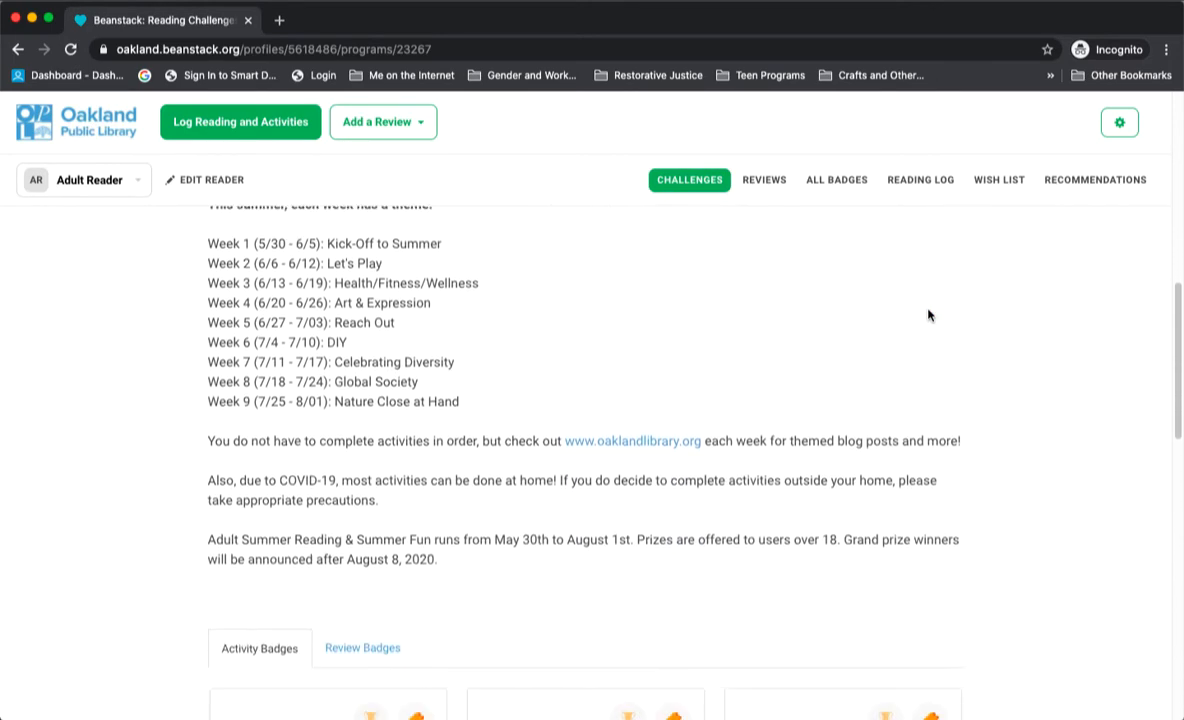
scroll("down", 3)
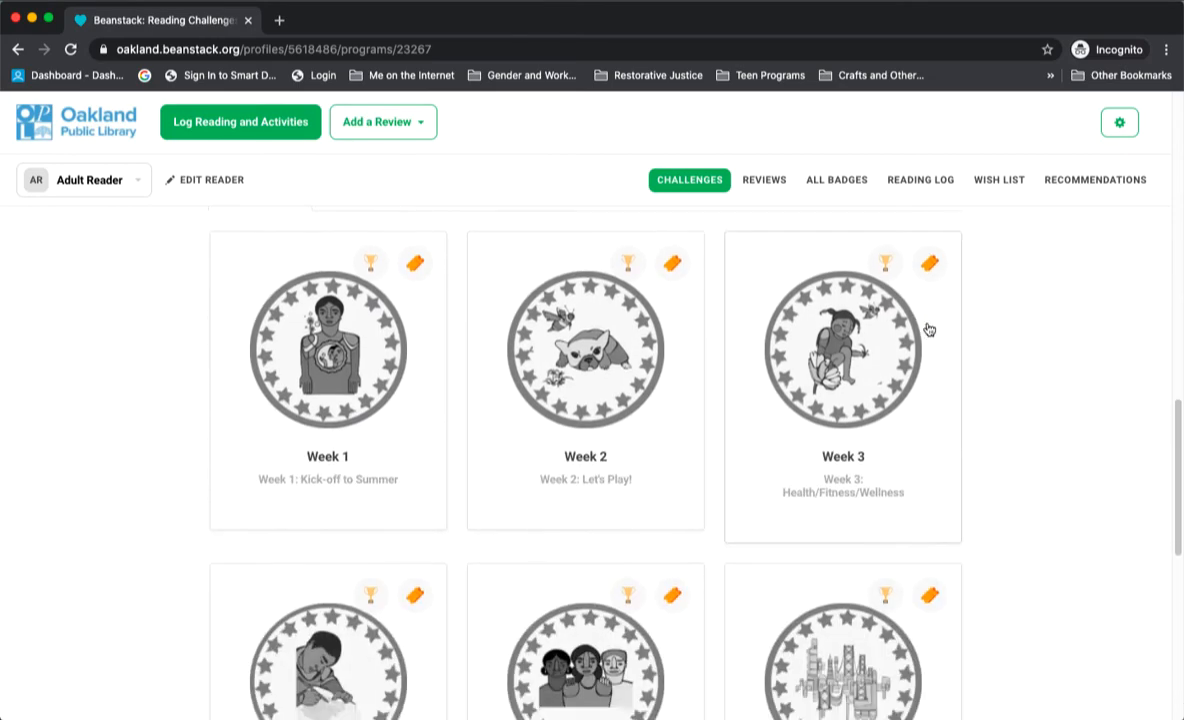
scroll("up", 3)
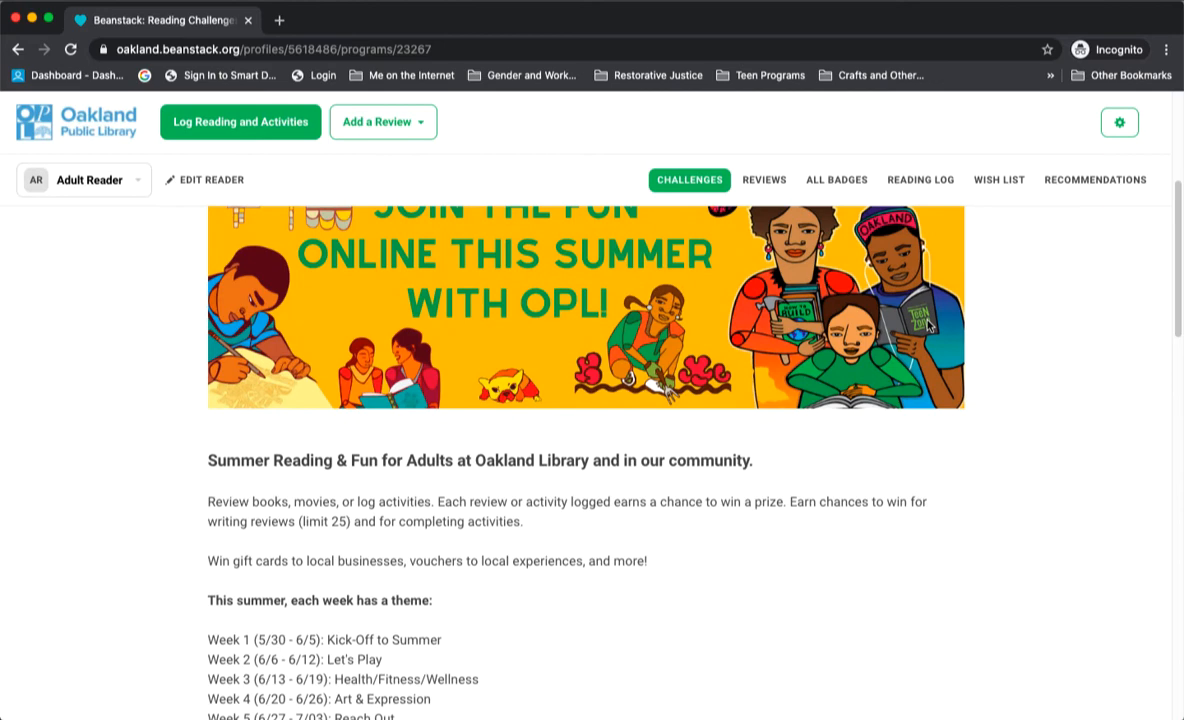
scroll("down", 3)
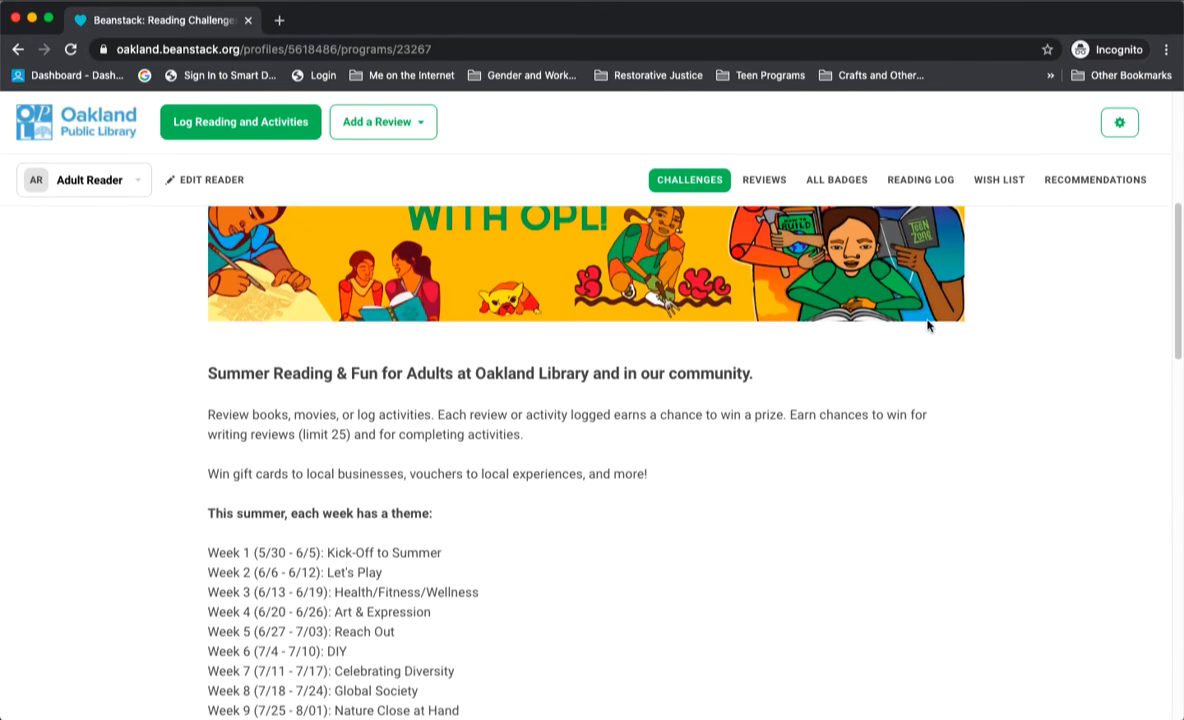
scroll("down", 3)
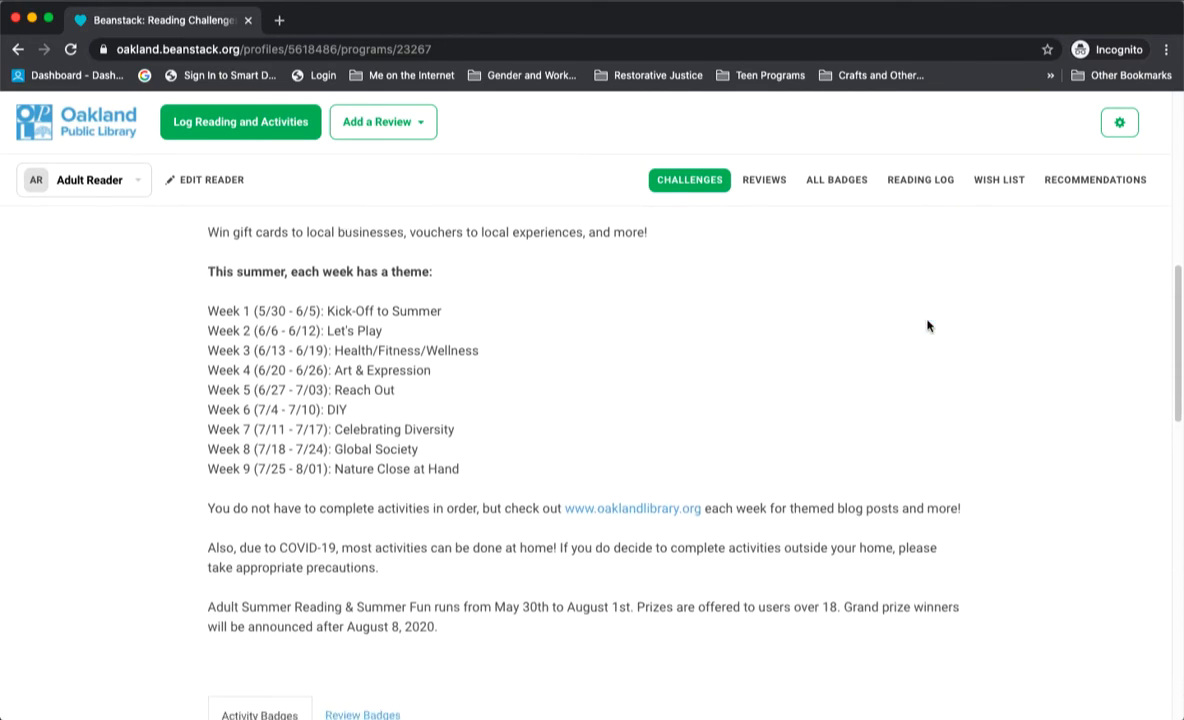
scroll("up", 3)
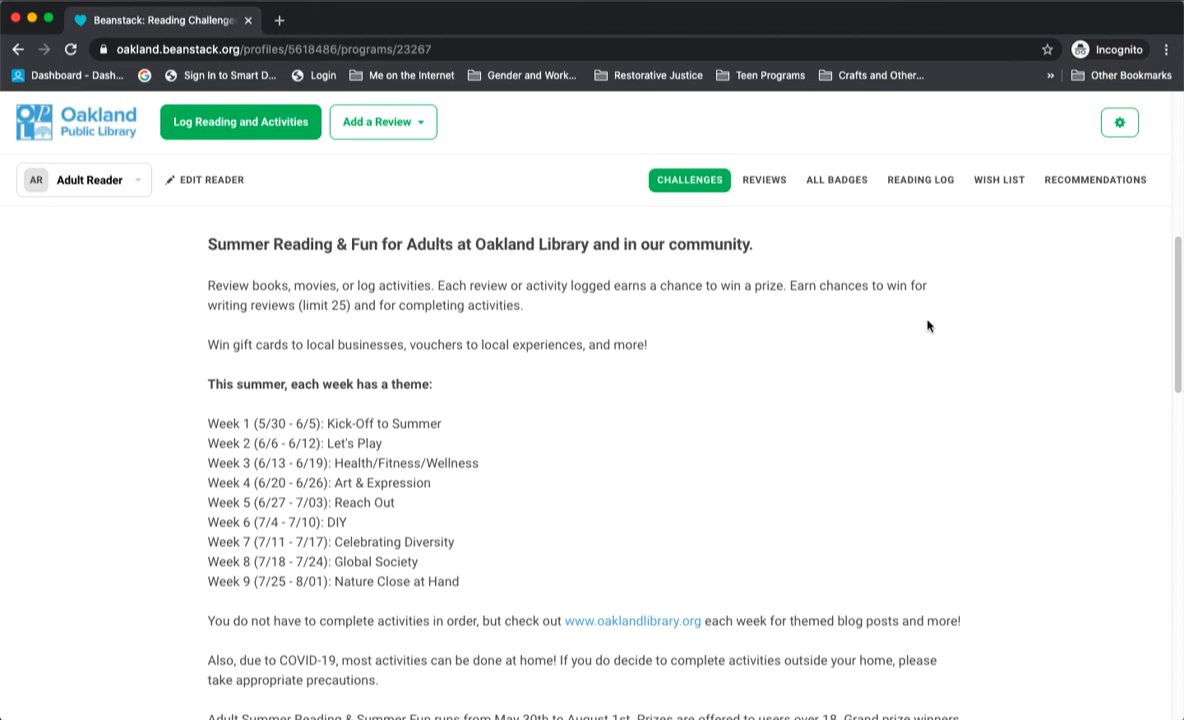
scroll("down", 3)
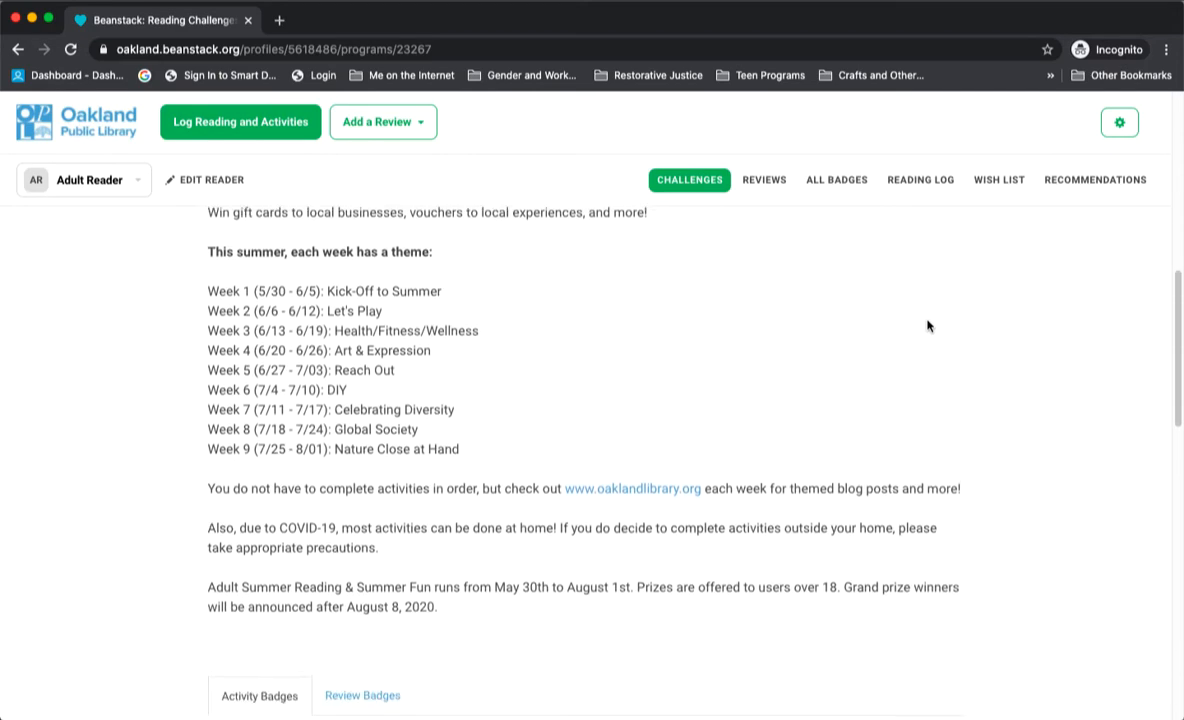
scroll("up", 3)
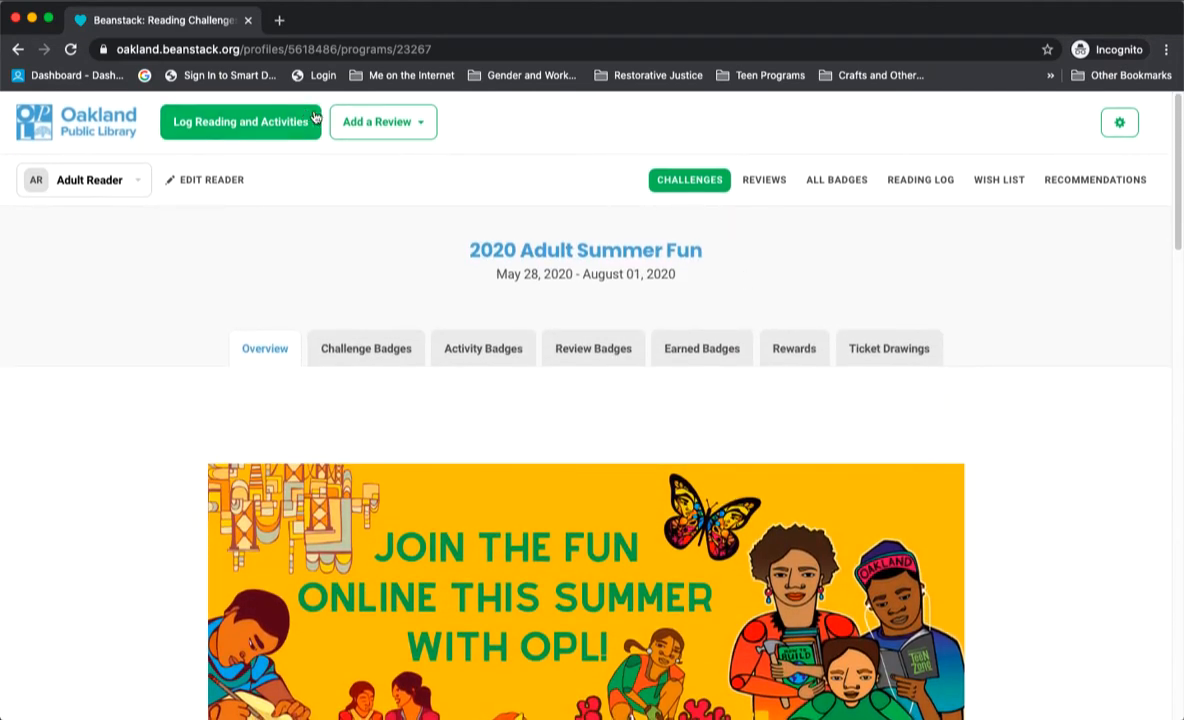
mouse_move(370, 96)
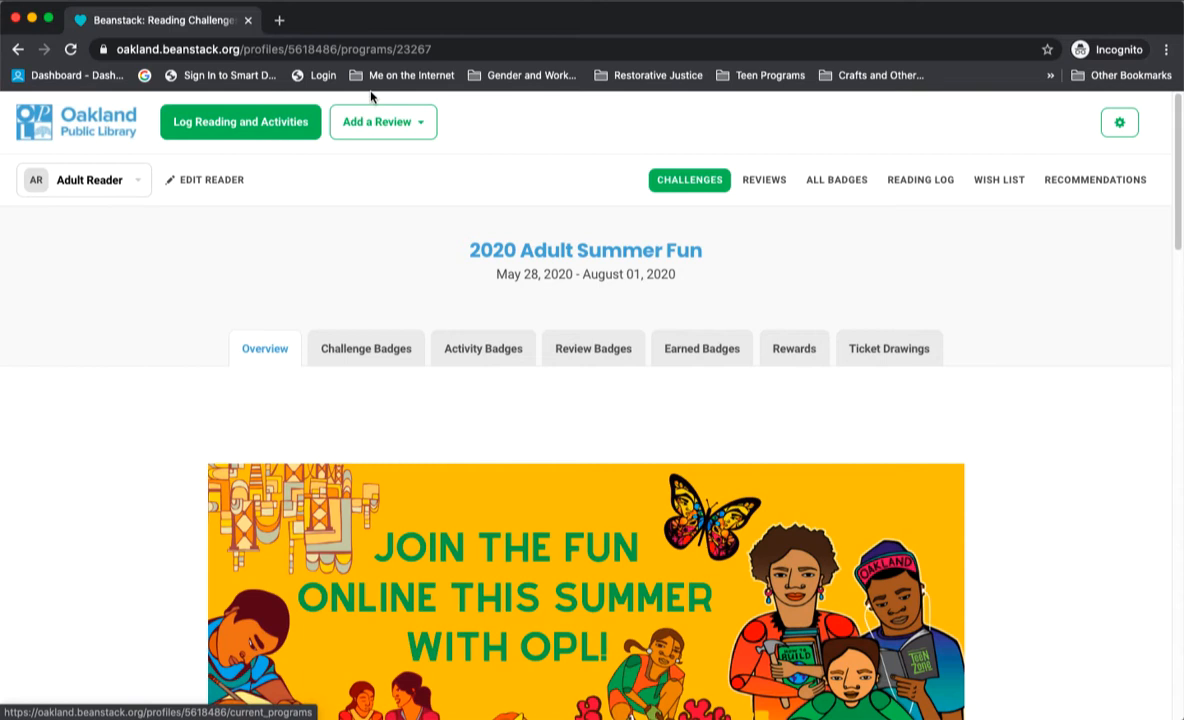
mouse_move(732, 256)
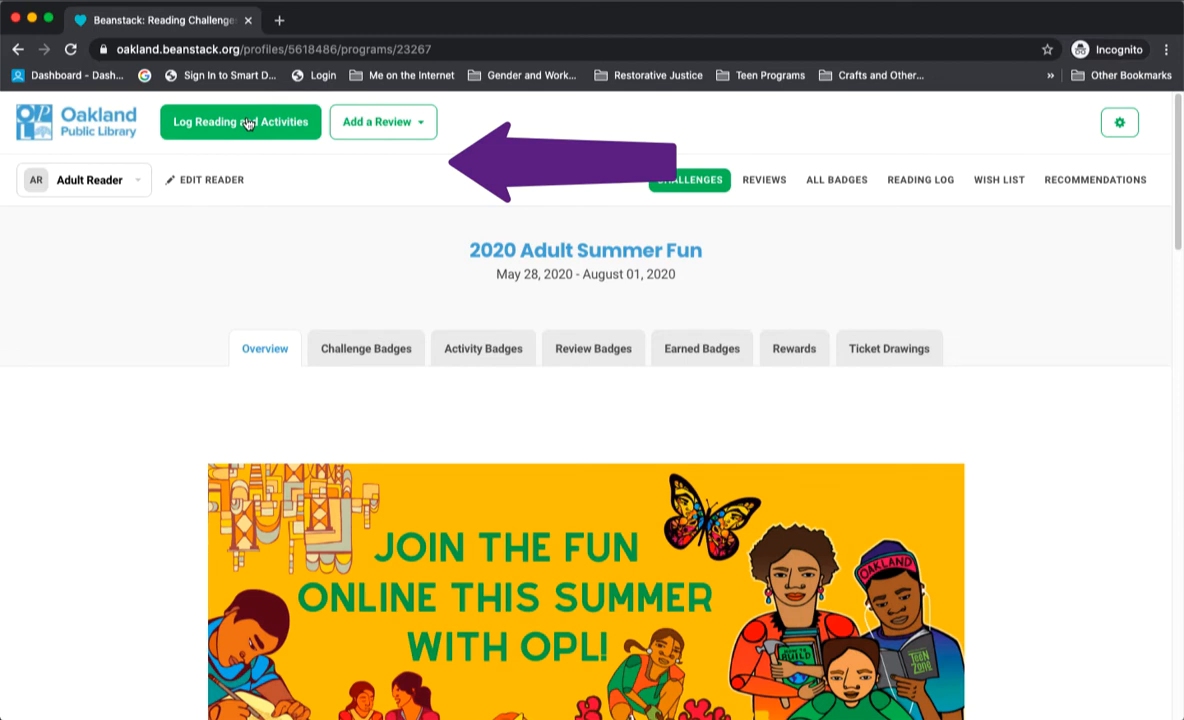
Step: Log a book from Log Reading and Activities with 'include a review' set to Yes
left_click(240, 122)
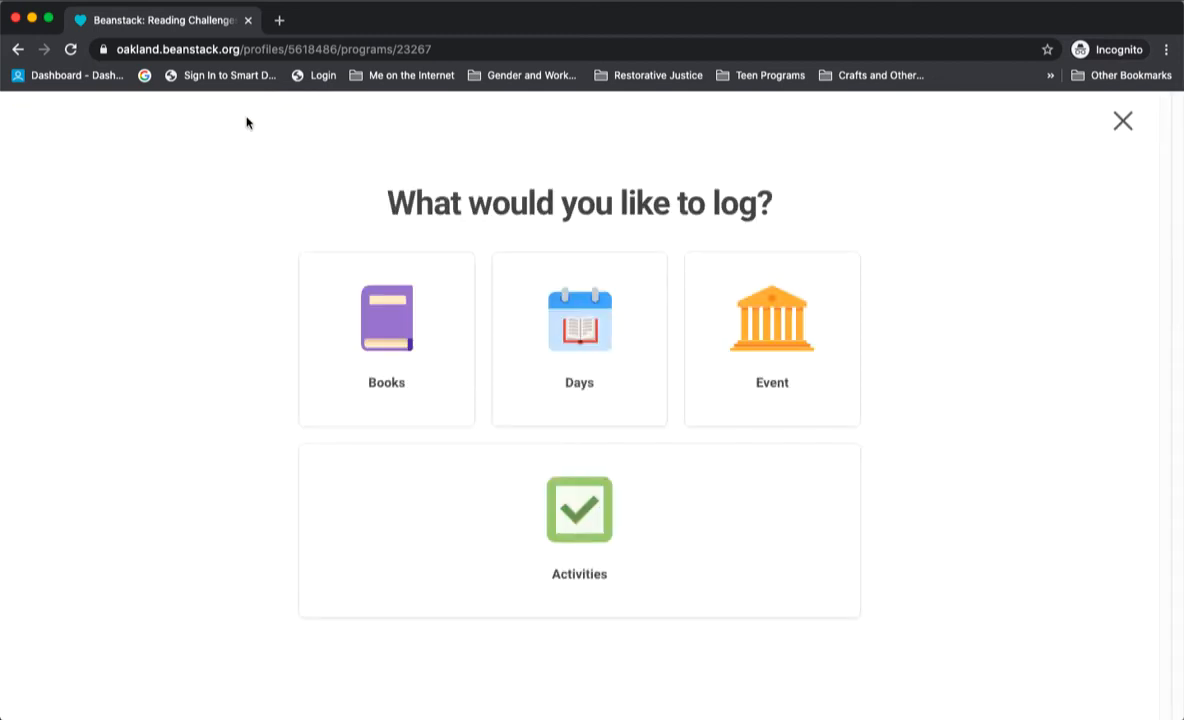
mouse_move(752, 532)
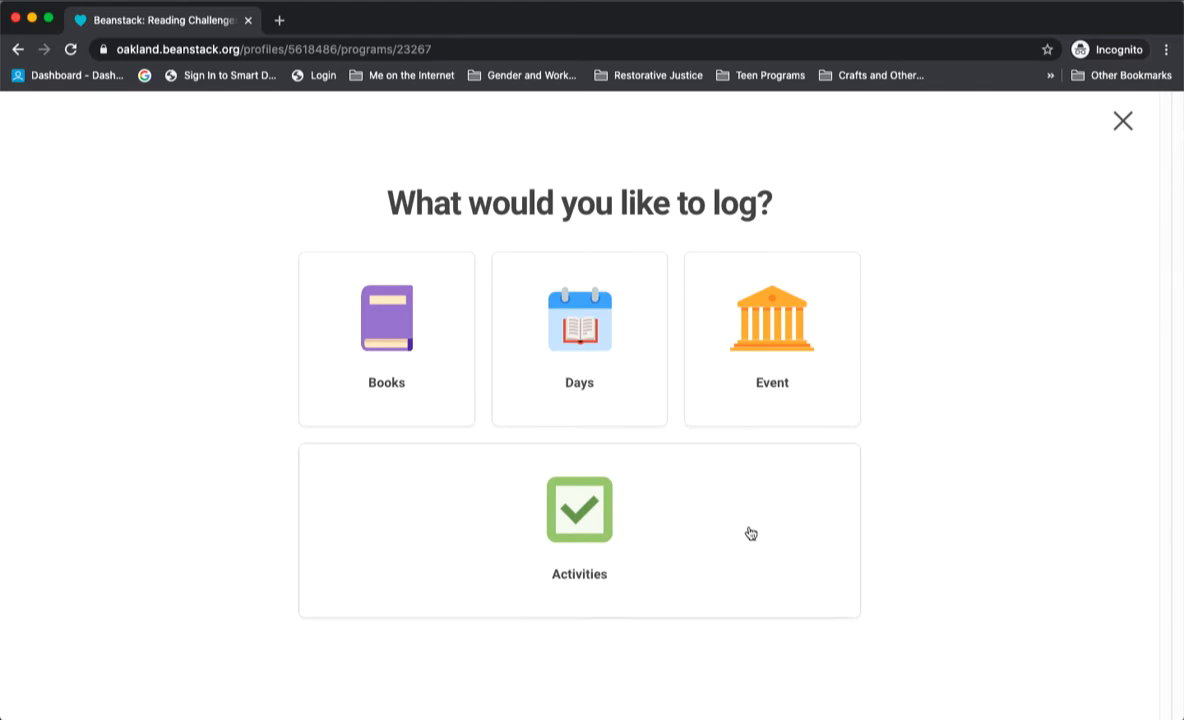
mouse_move(588, 562)
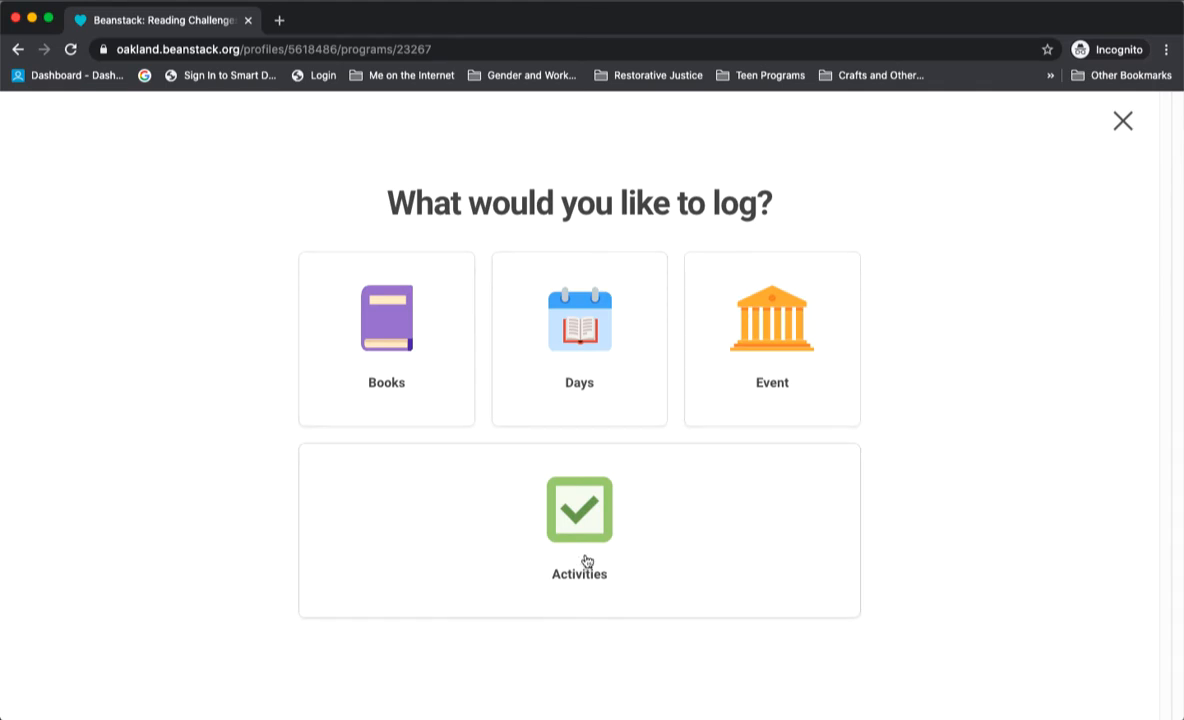
mouse_move(420, 340)
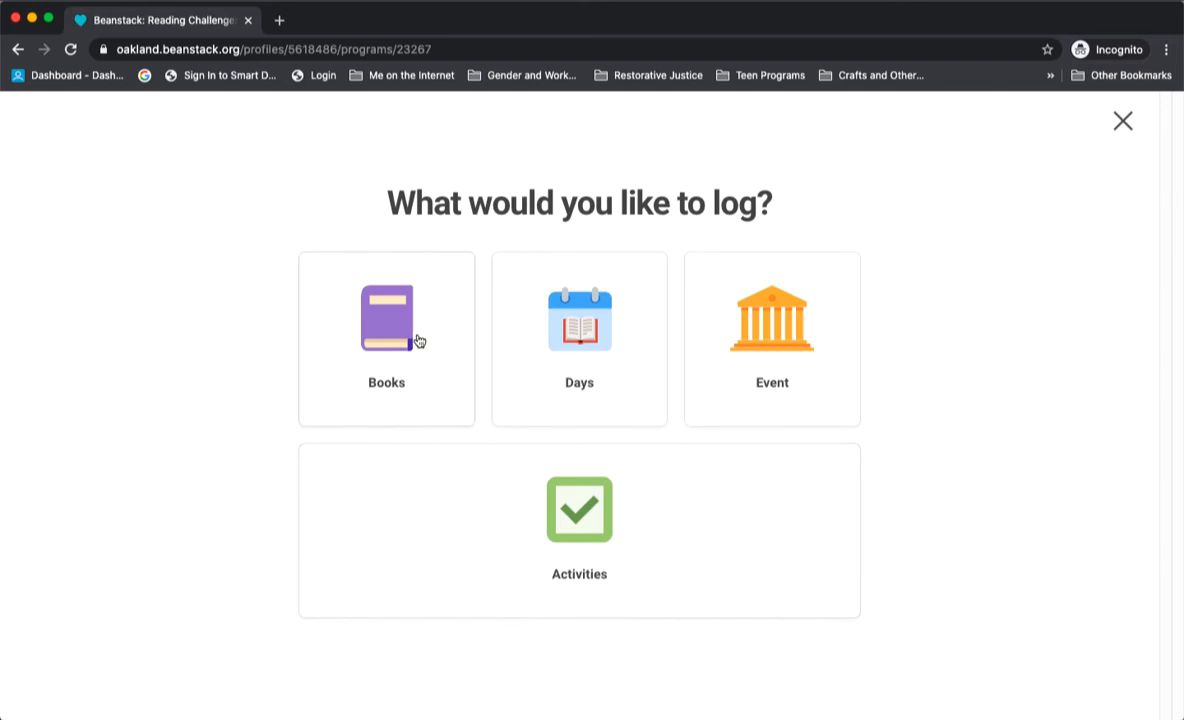
left_click(386, 338)
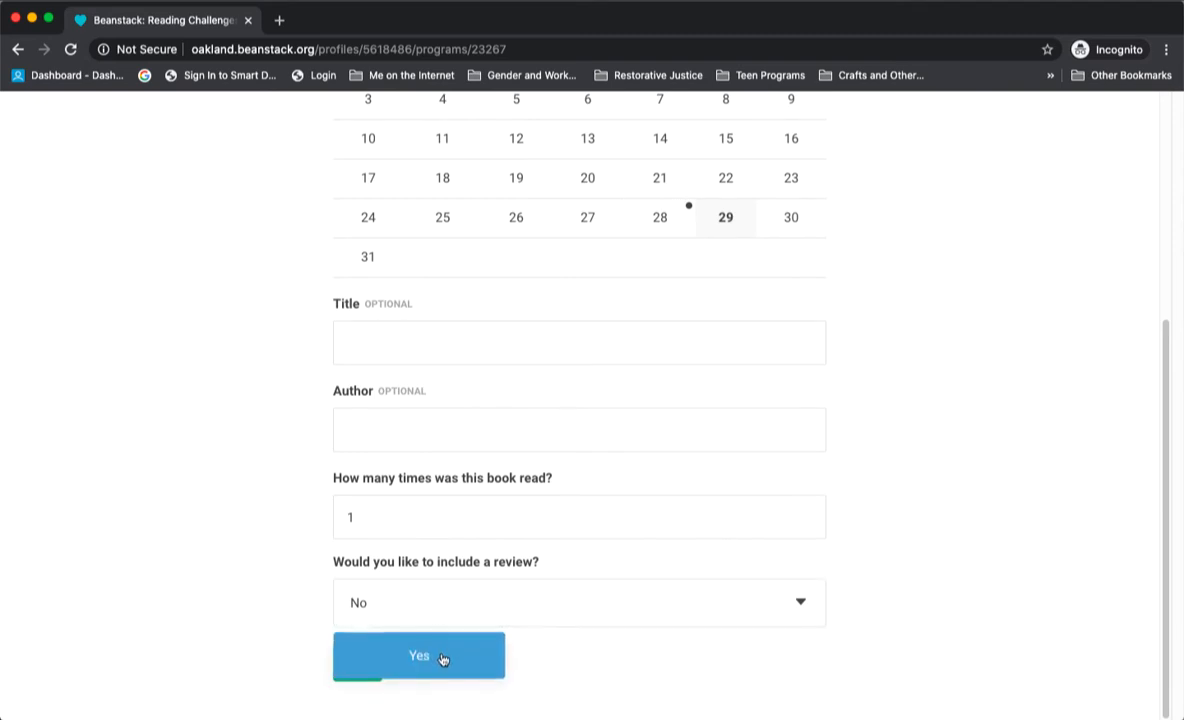
left_click(418, 656)
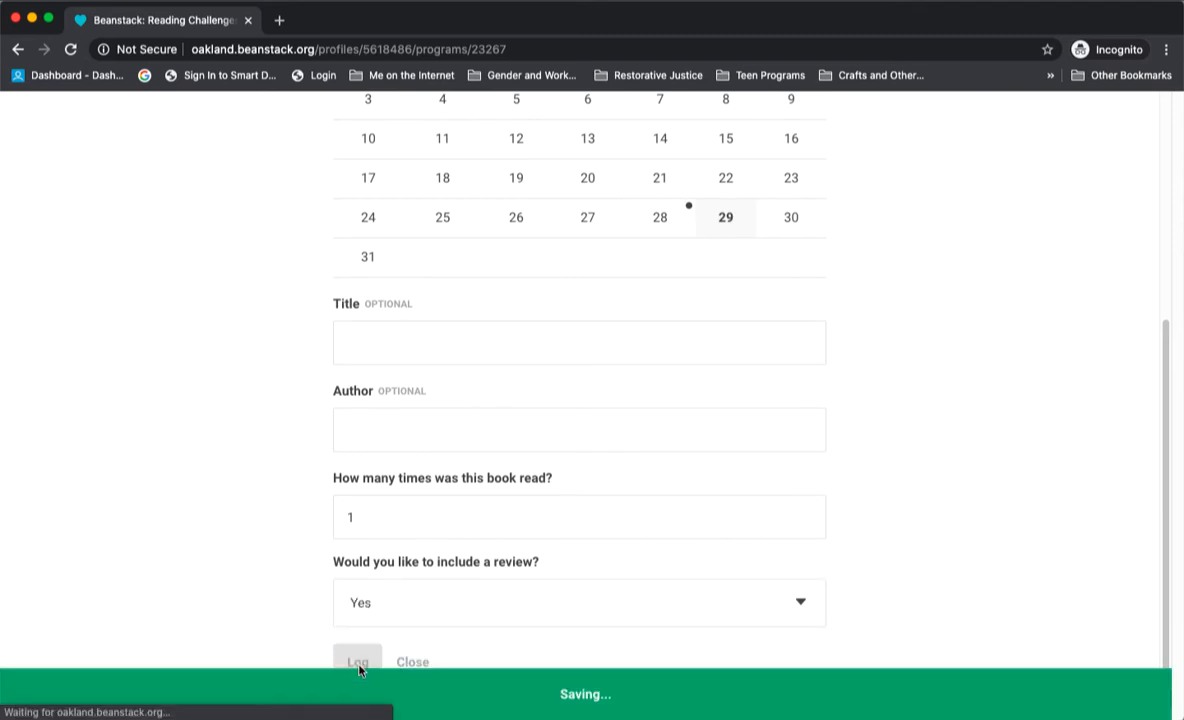
left_click(356, 660)
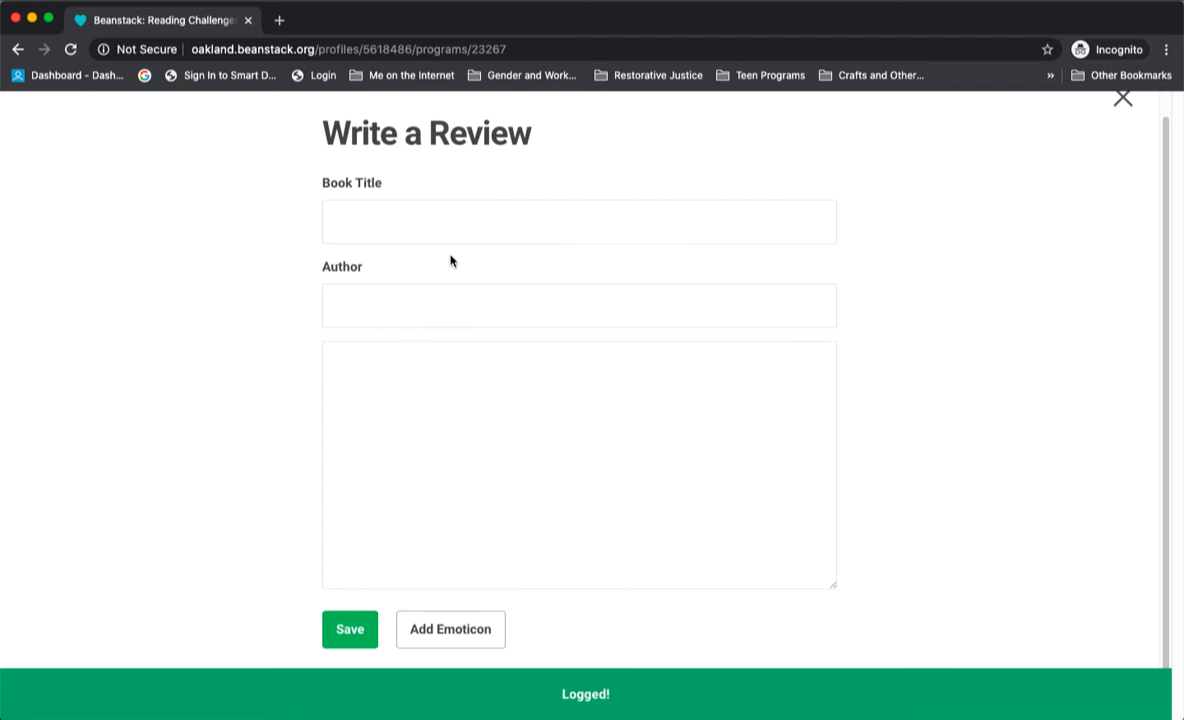
Step: Save a review titled 'test' with text 'jfsknlfngdn' and dismiss the Share the Wealth badge popup
type("test")
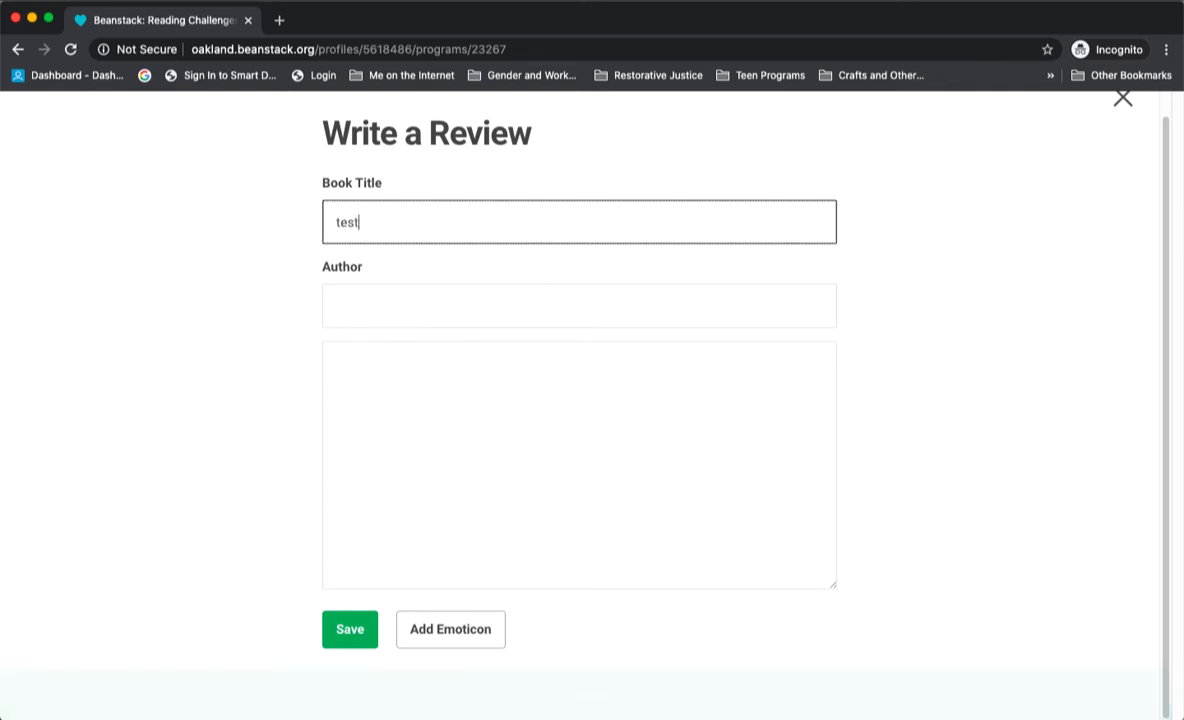
type("jfsknlfngdn nkoenfonkbdhaf;nfnaicnfis")
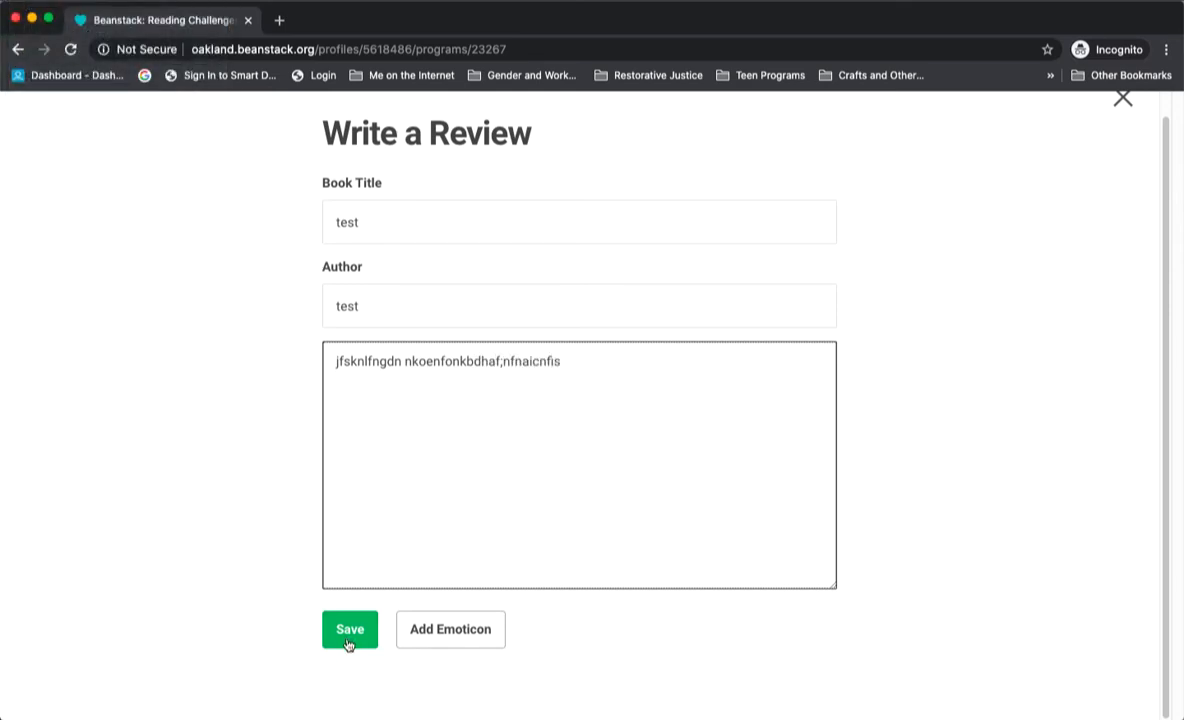
left_click(348, 628)
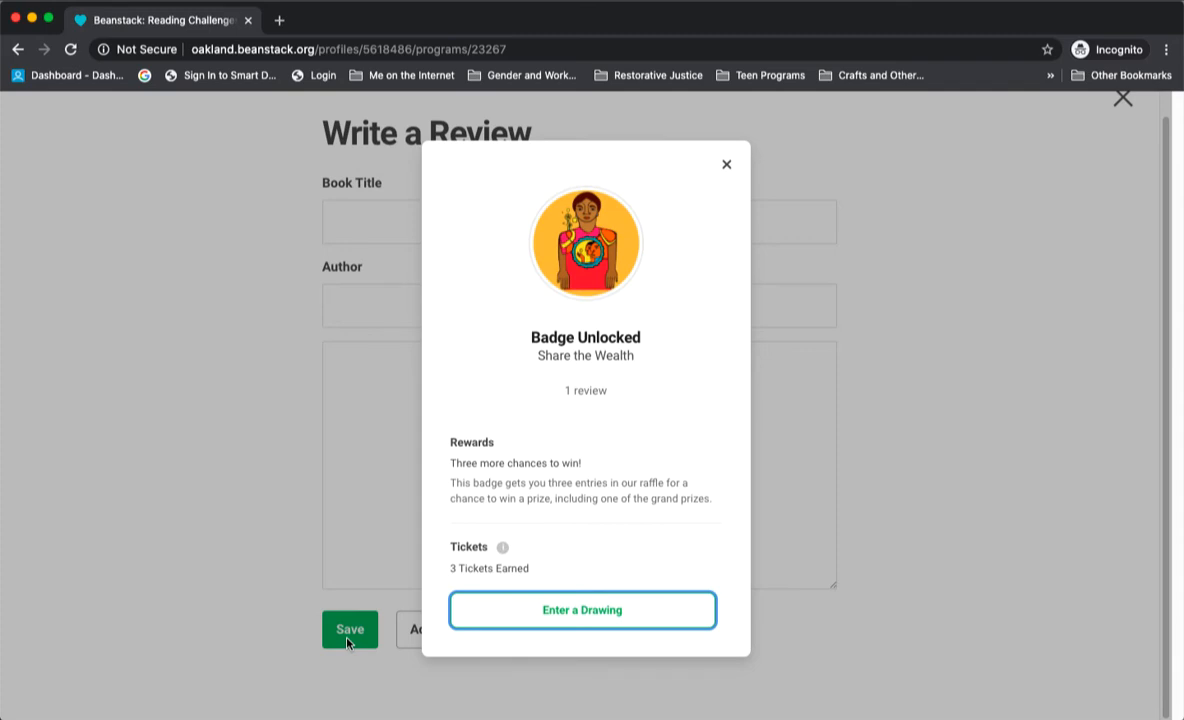
mouse_move(488, 704)
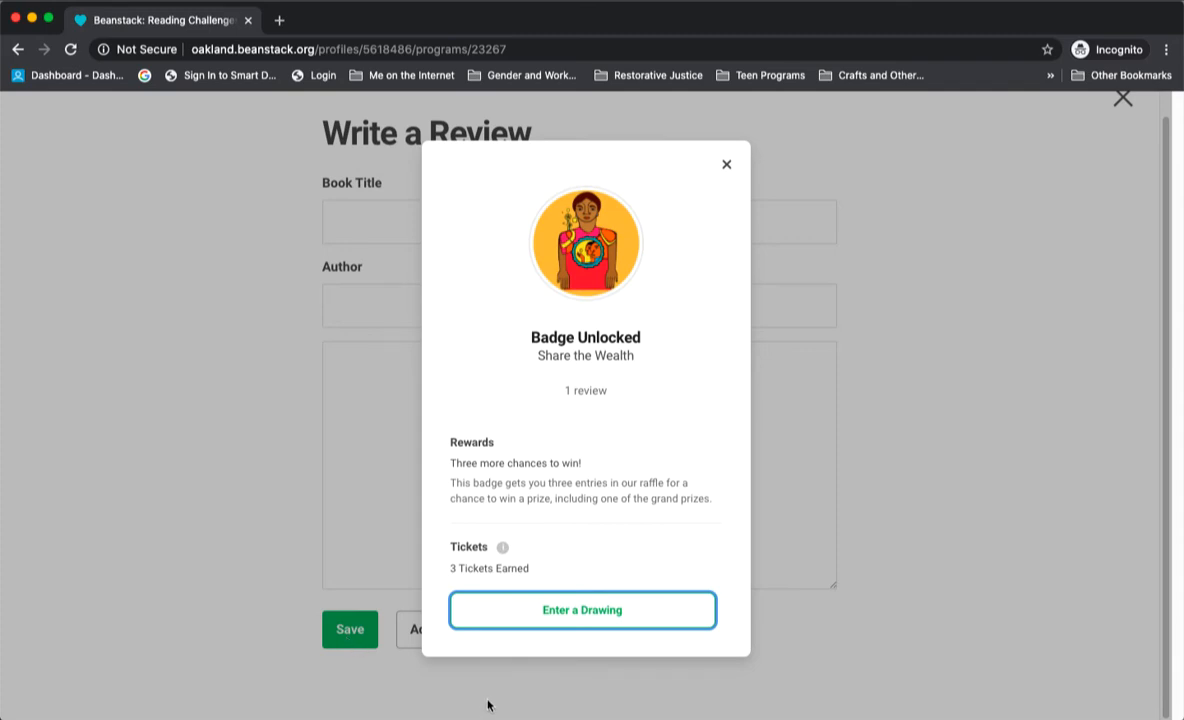
double_click(510, 568)
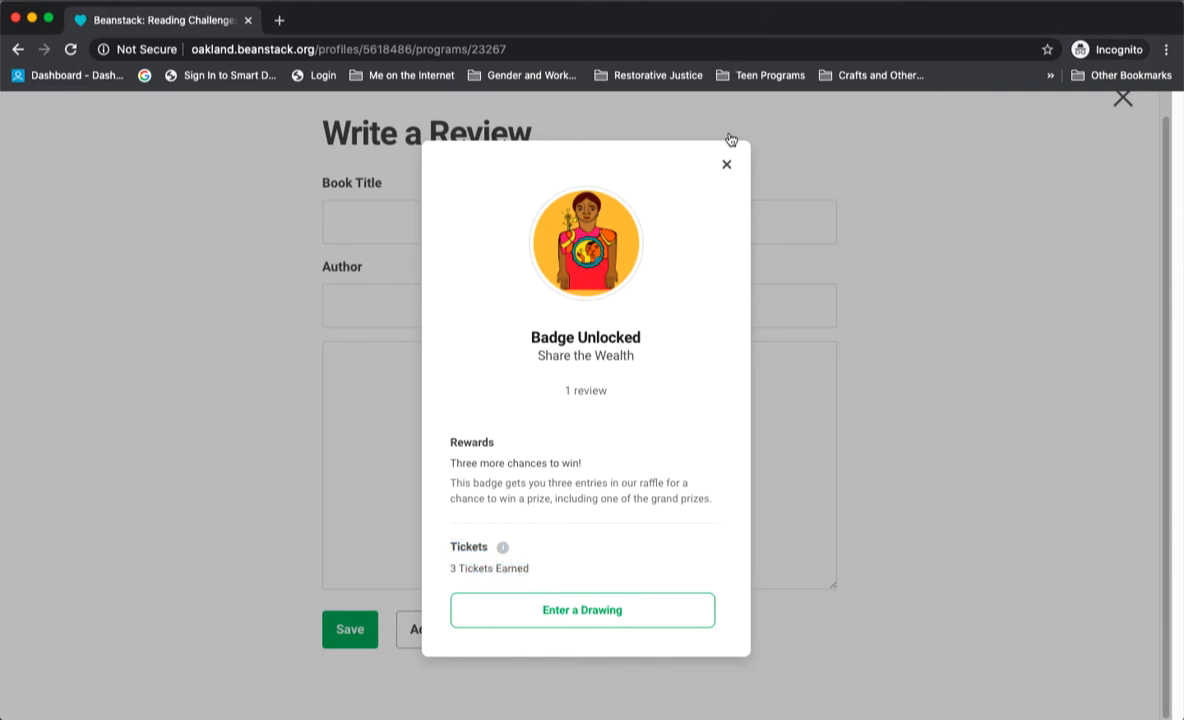
left_click(726, 164)
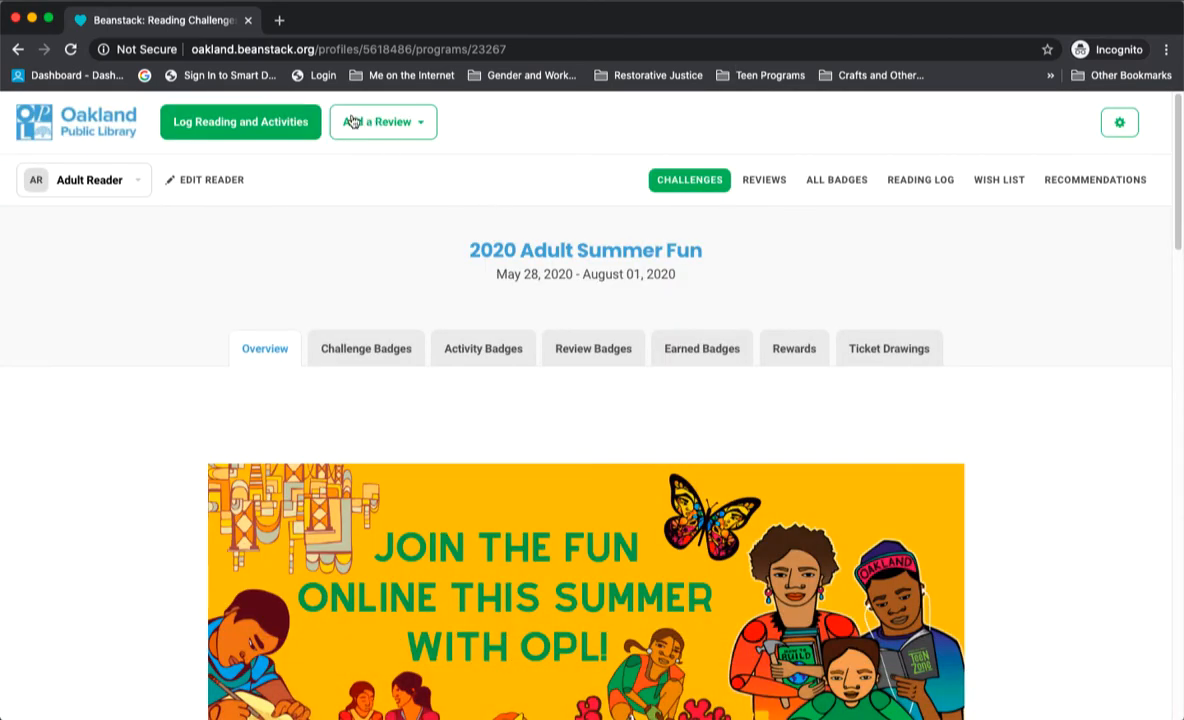
Step: Choose Activities under Log Reading and Activities and open the Week 1 learning track
left_click(240, 122)
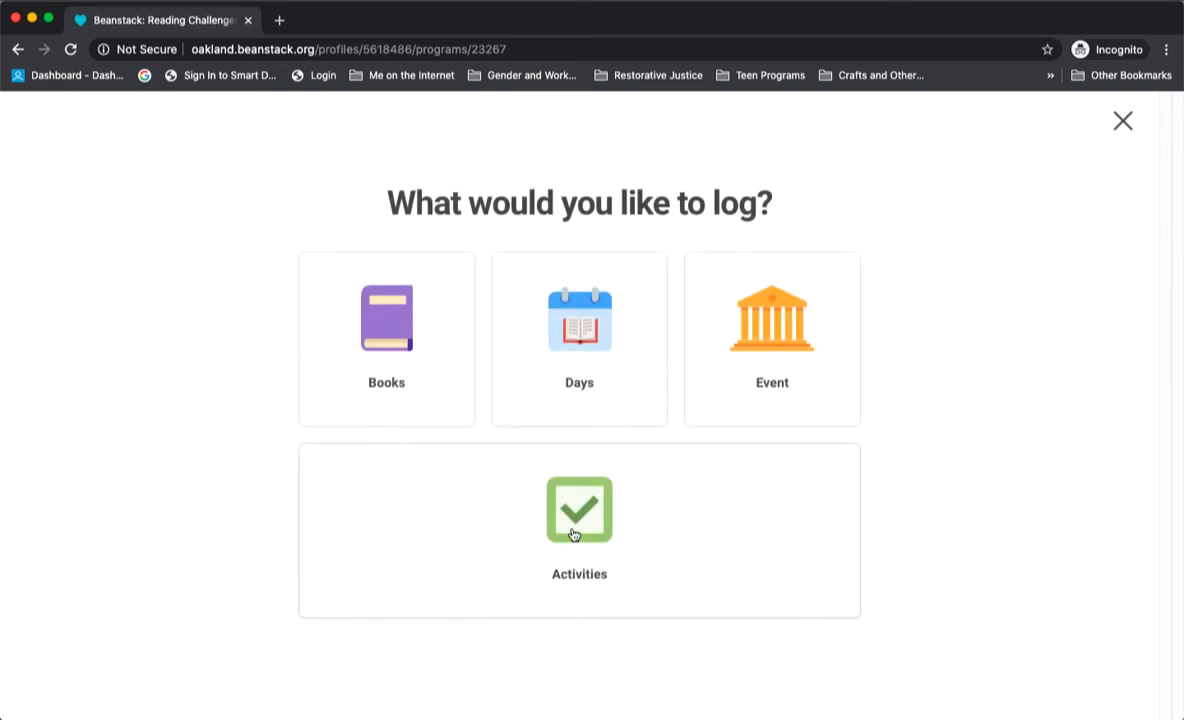
left_click(580, 510)
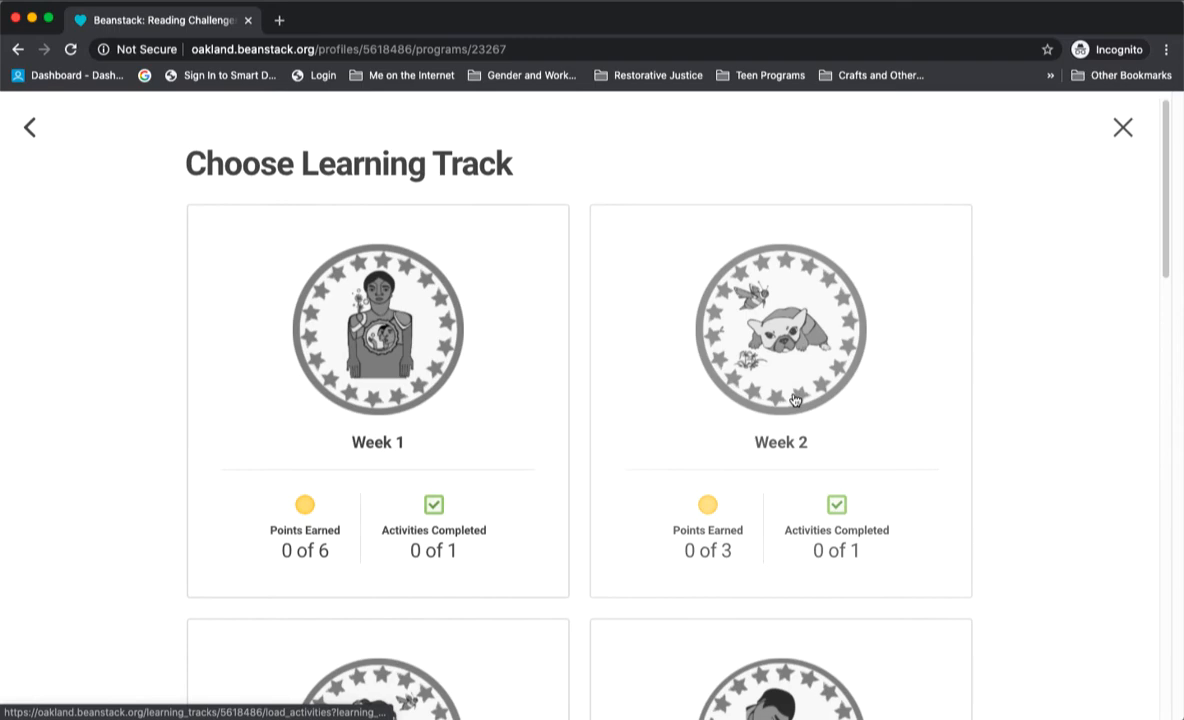
scroll("down", 3)
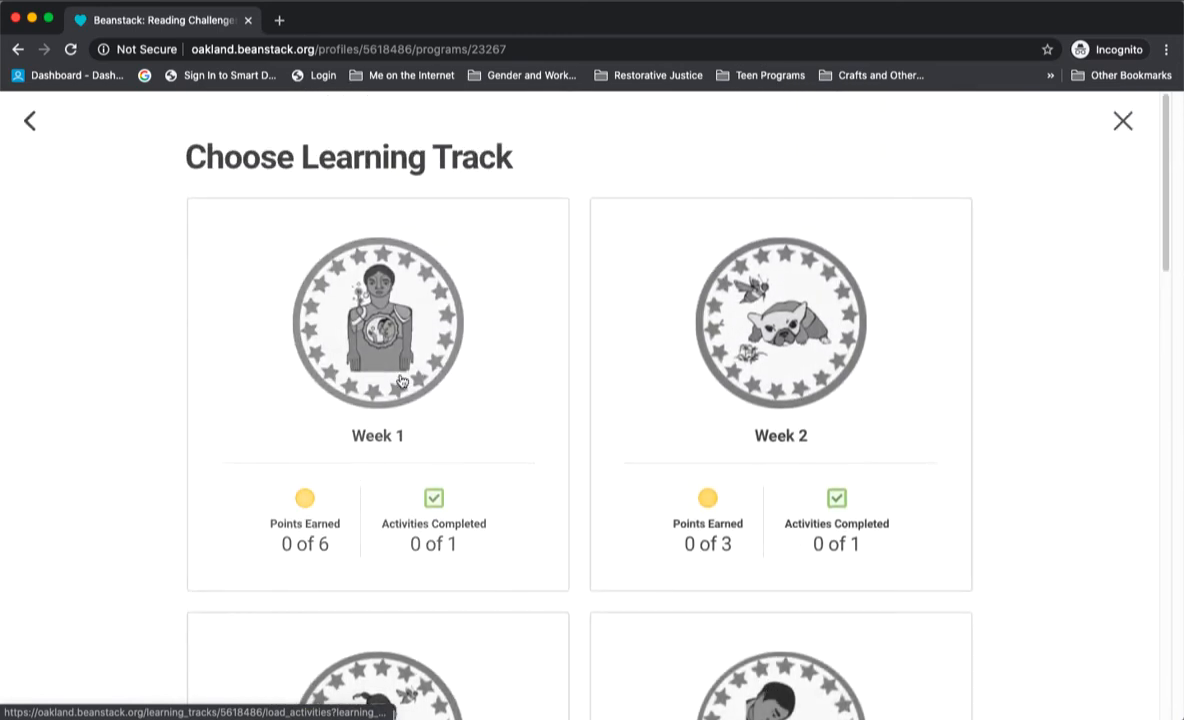
left_click(376, 322)
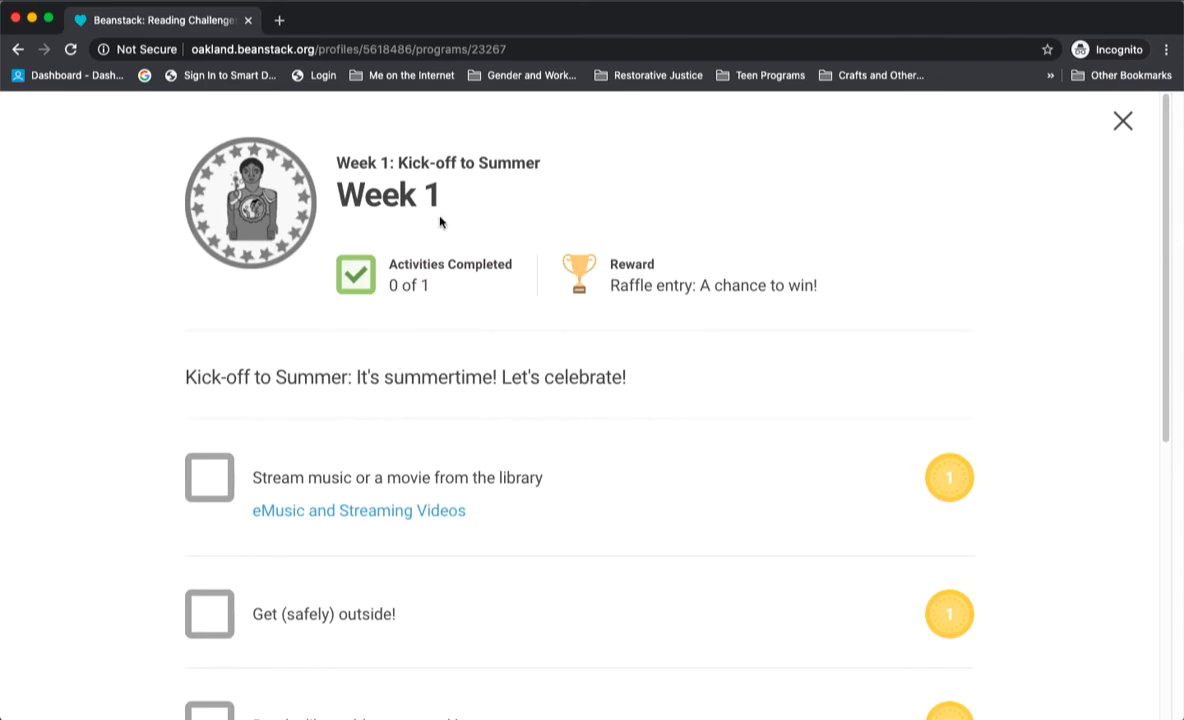
mouse_move(800, 310)
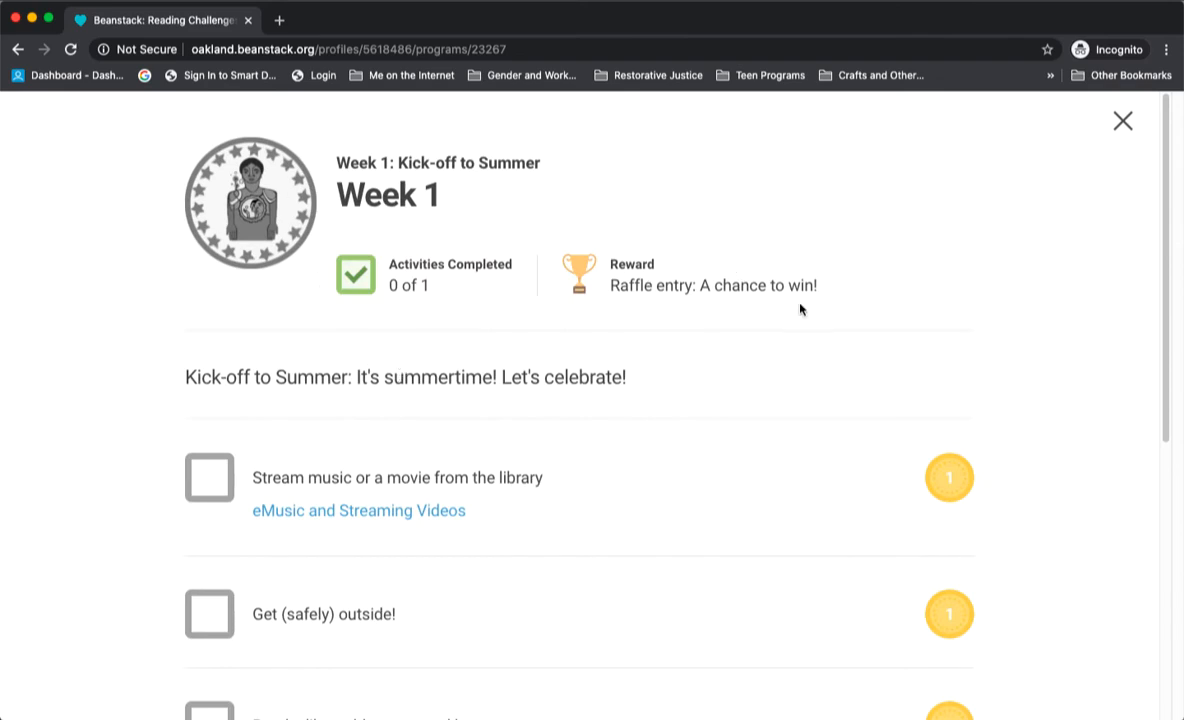
mouse_move(380, 378)
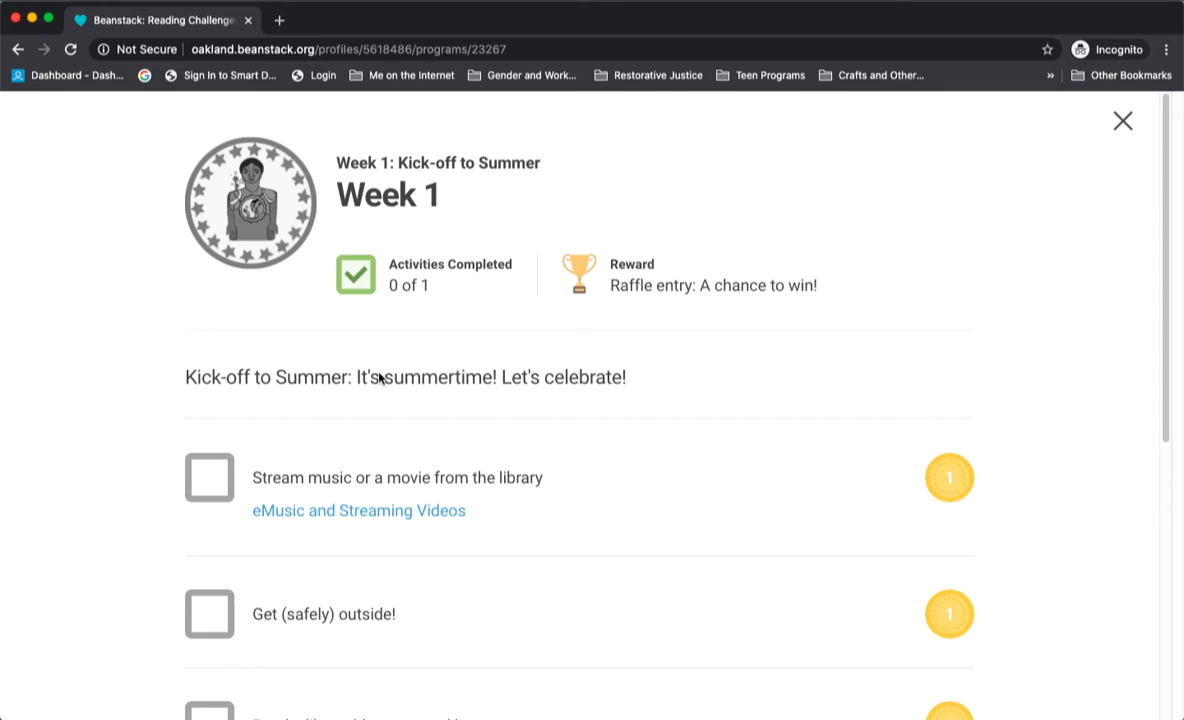
Step: Tick 'Have a picnic in your yard', dismiss the Week 1 badge popup, and return to the overview
scroll("down", 3)
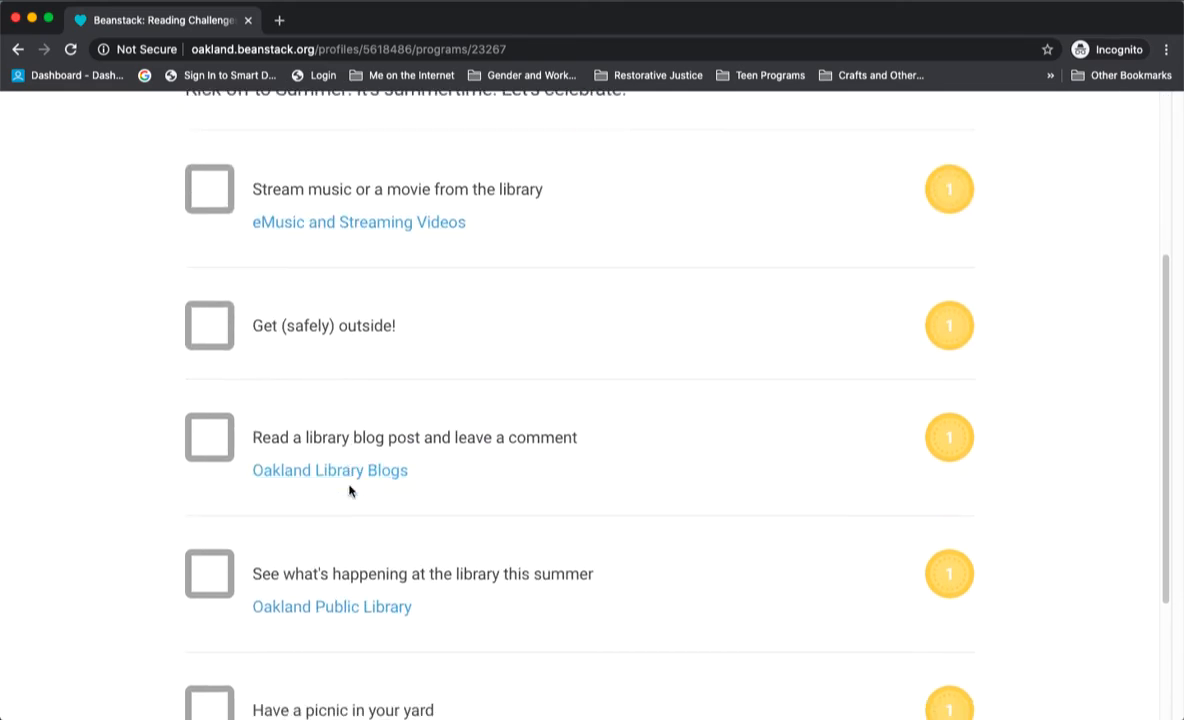
scroll("down", 3)
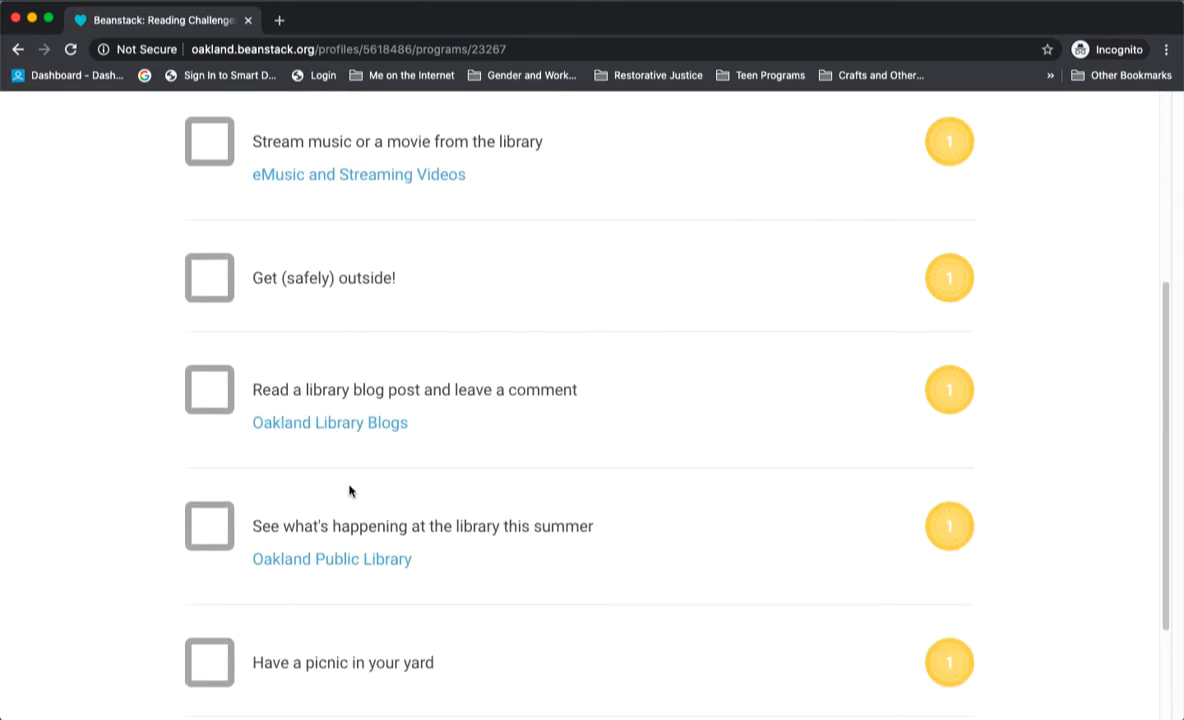
scroll("down", 3)
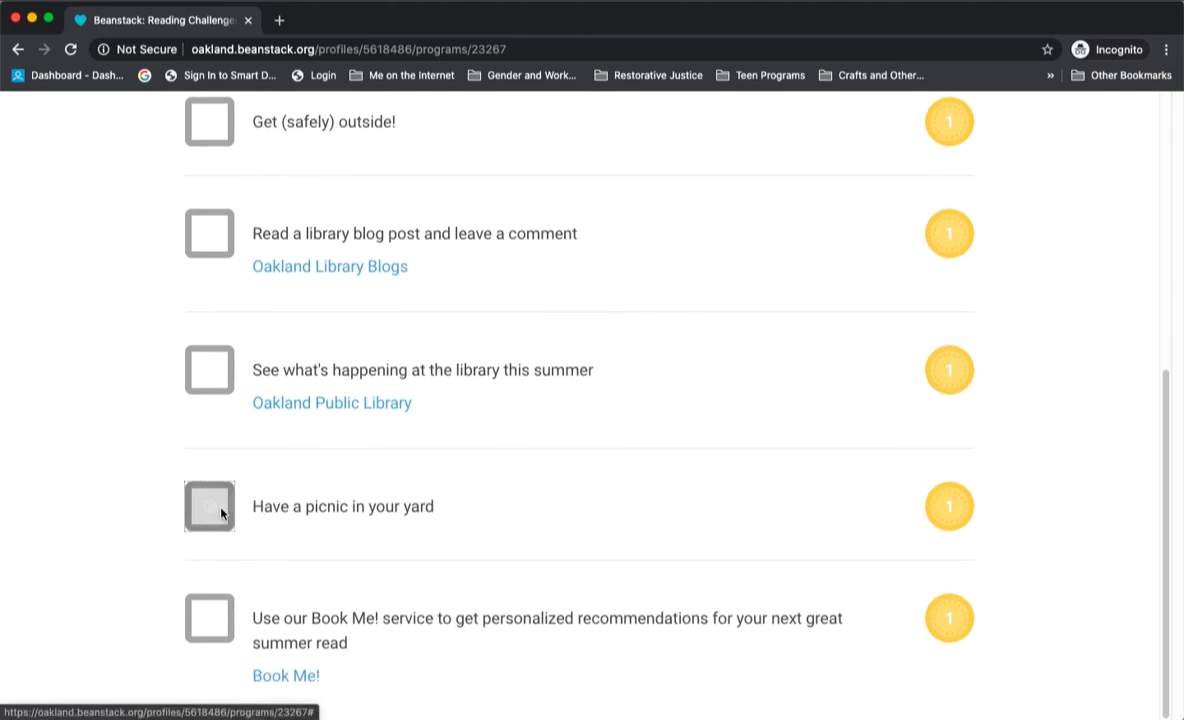
left_click(208, 506)
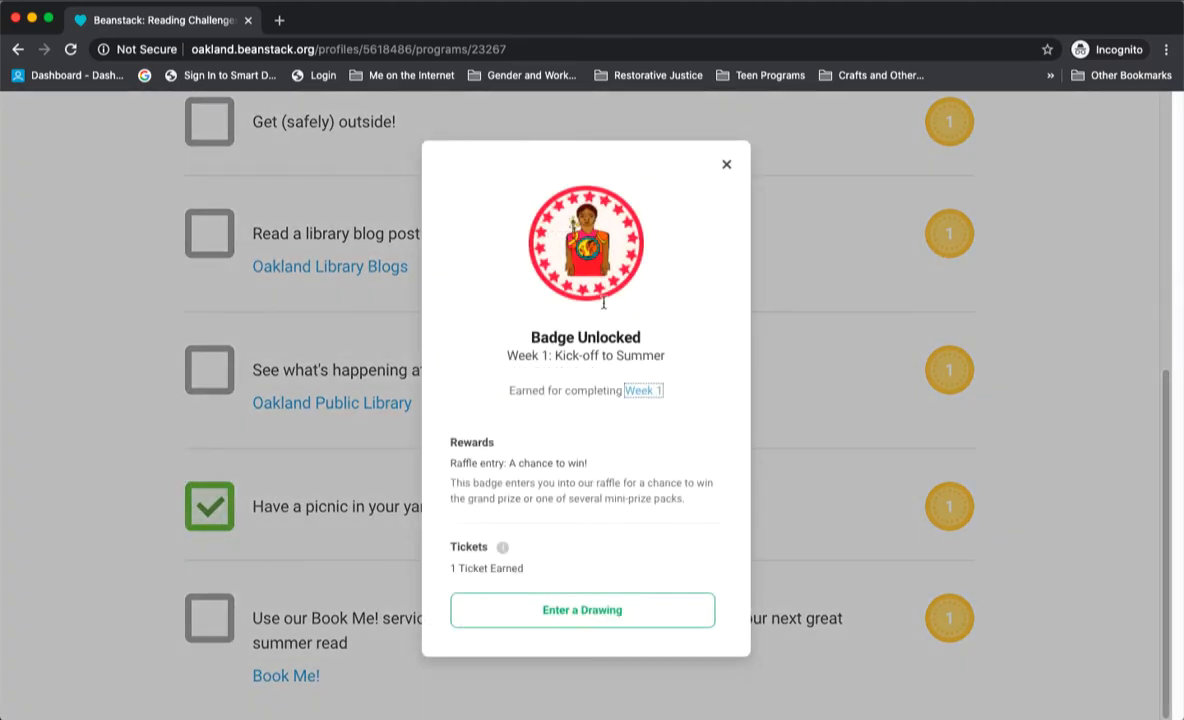
mouse_move(674, 368)
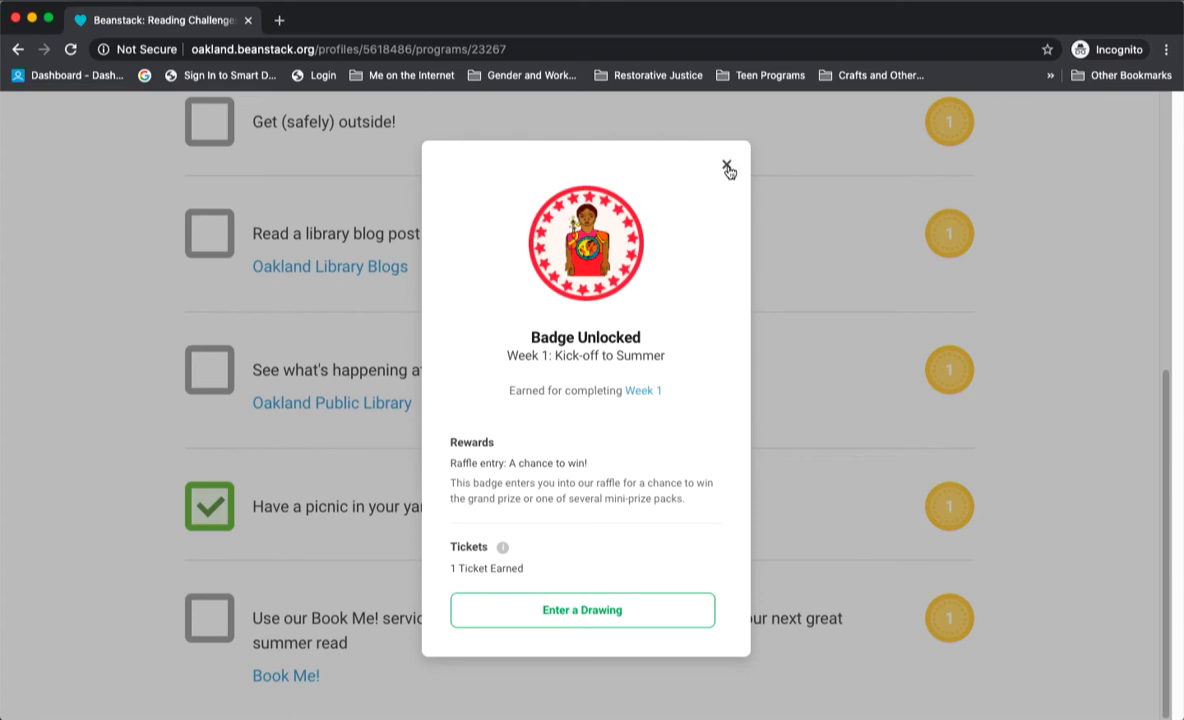
left_click(728, 168)
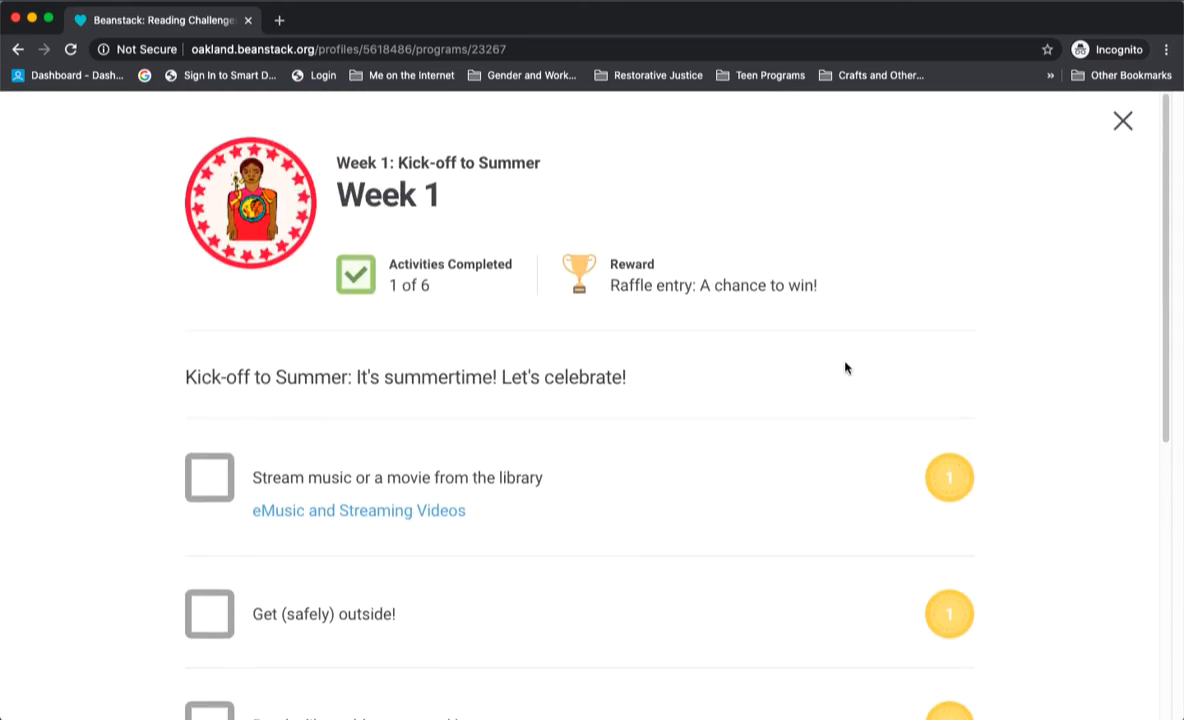
left_click(1122, 120)
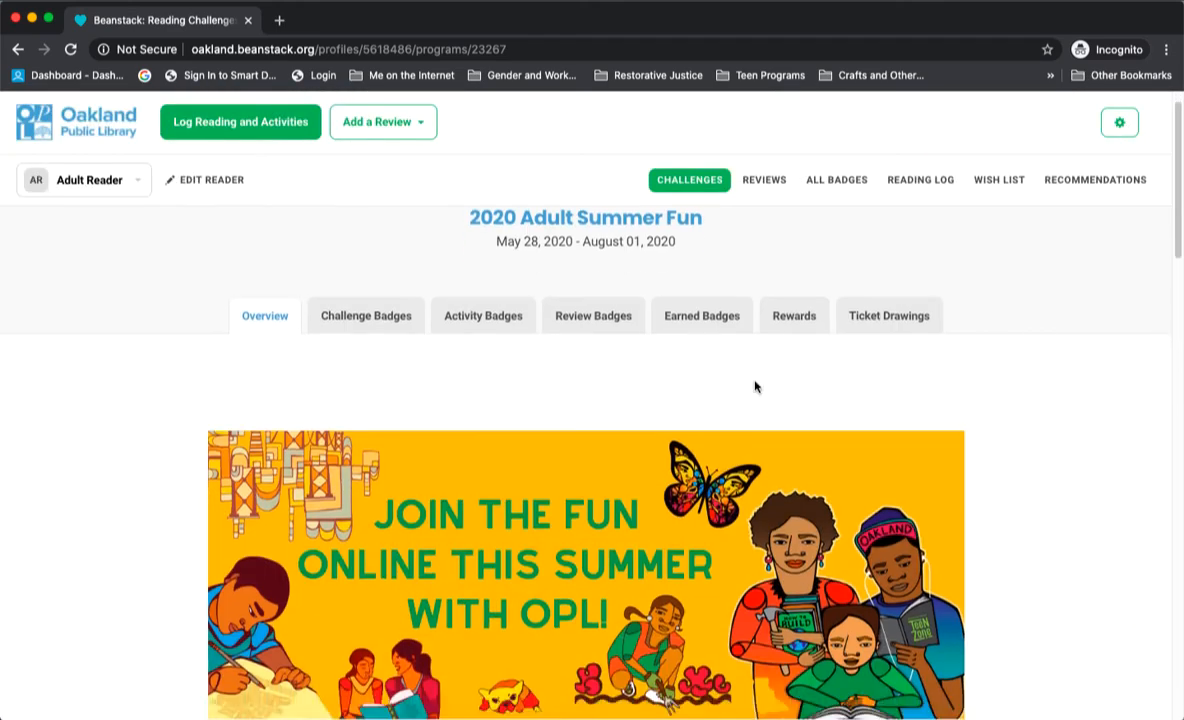
left_click(240, 122)
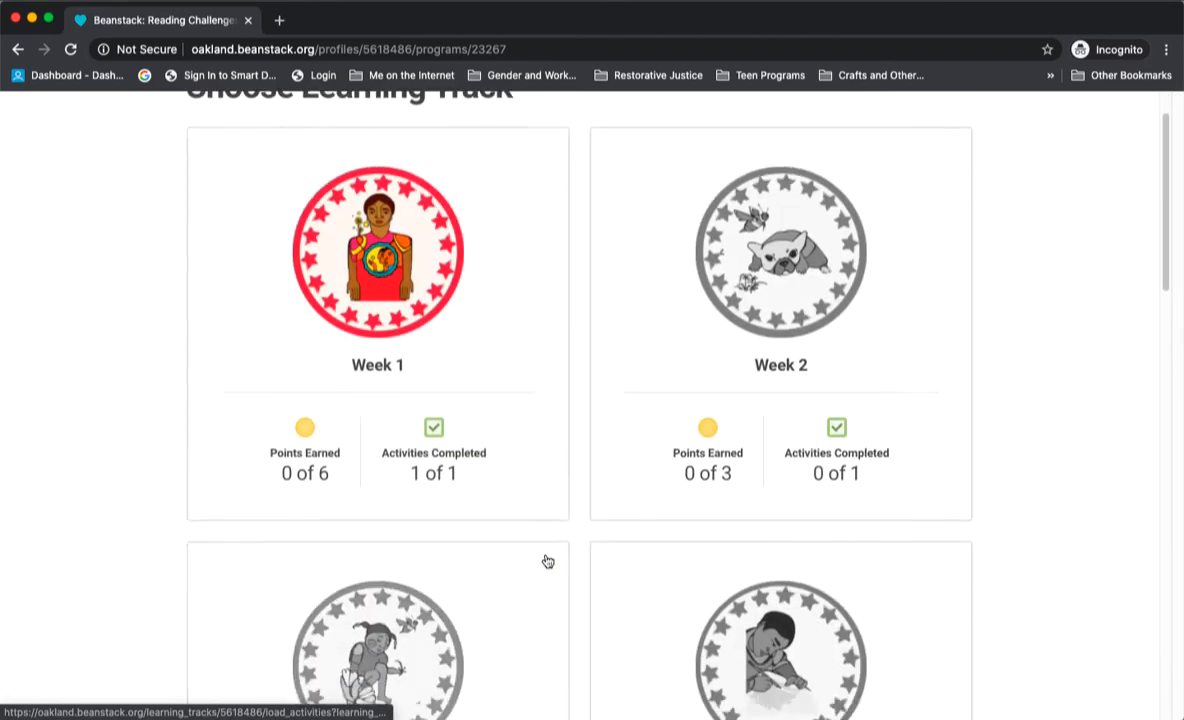
scroll("down", 3)
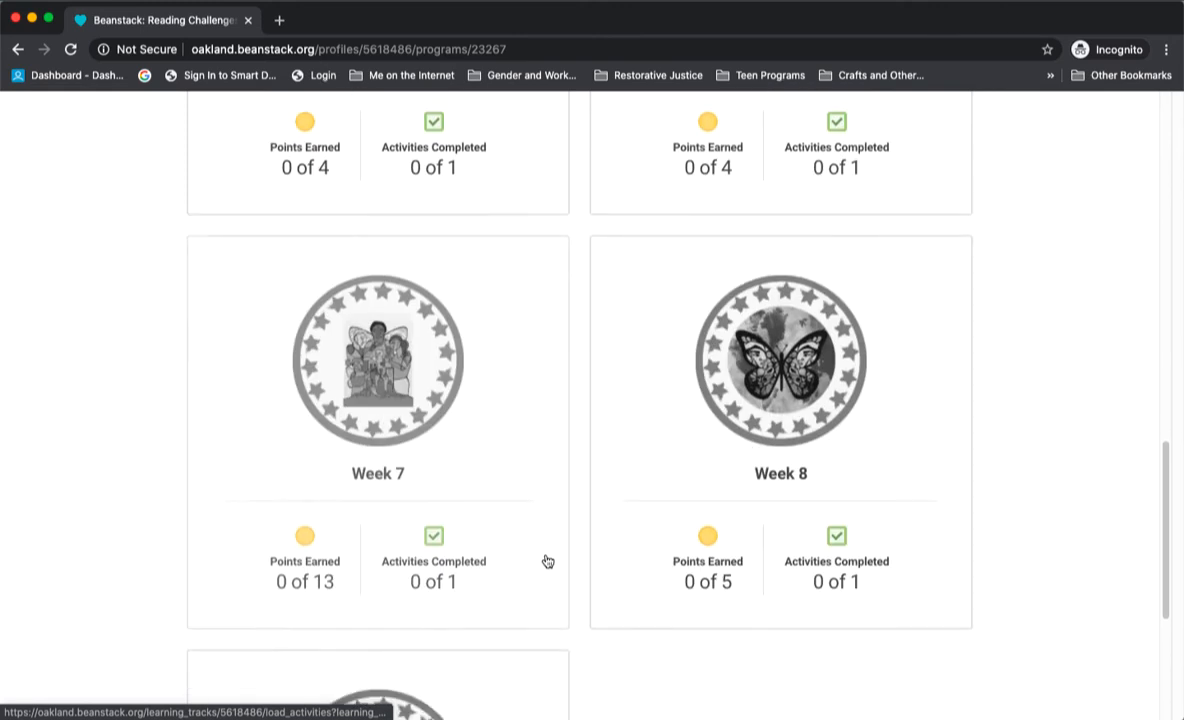
scroll("down", 3)
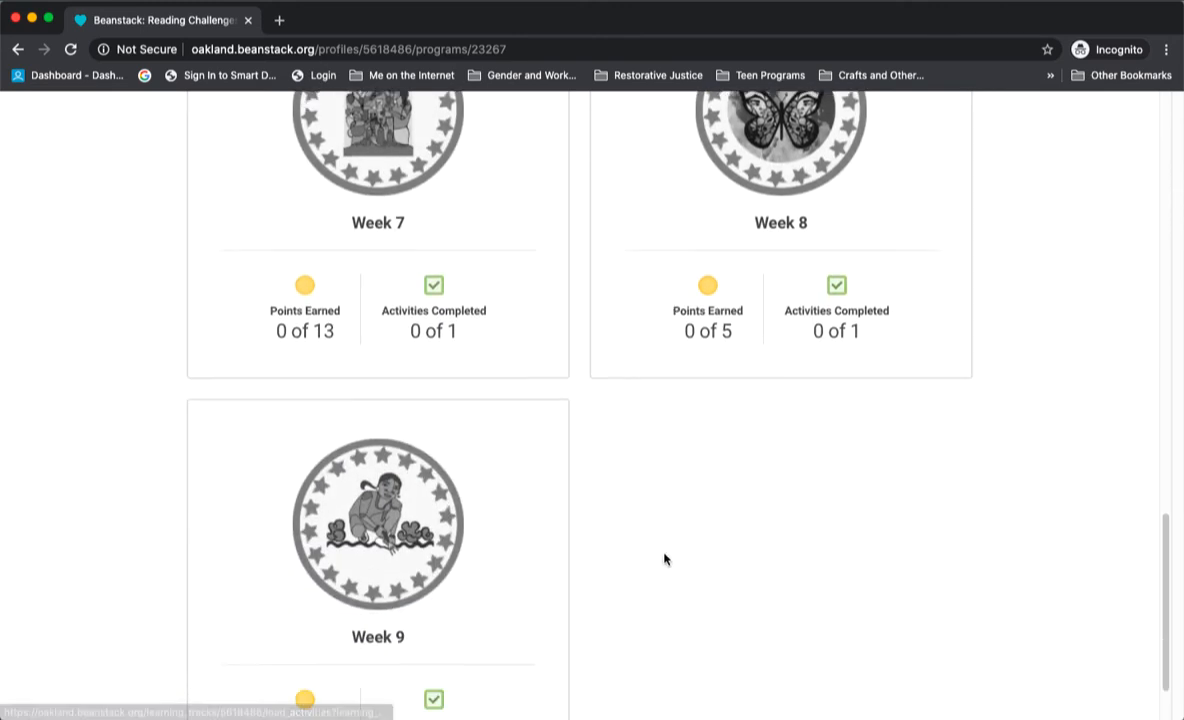
scroll("down", 3)
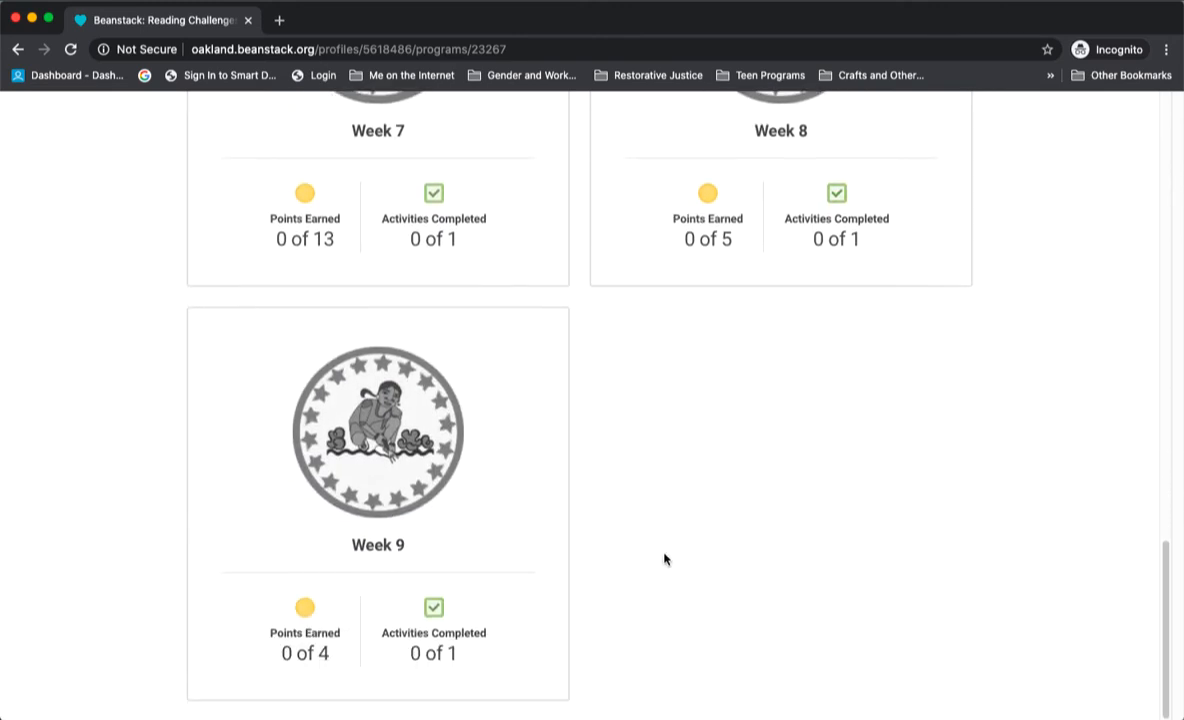
scroll("up", 3)
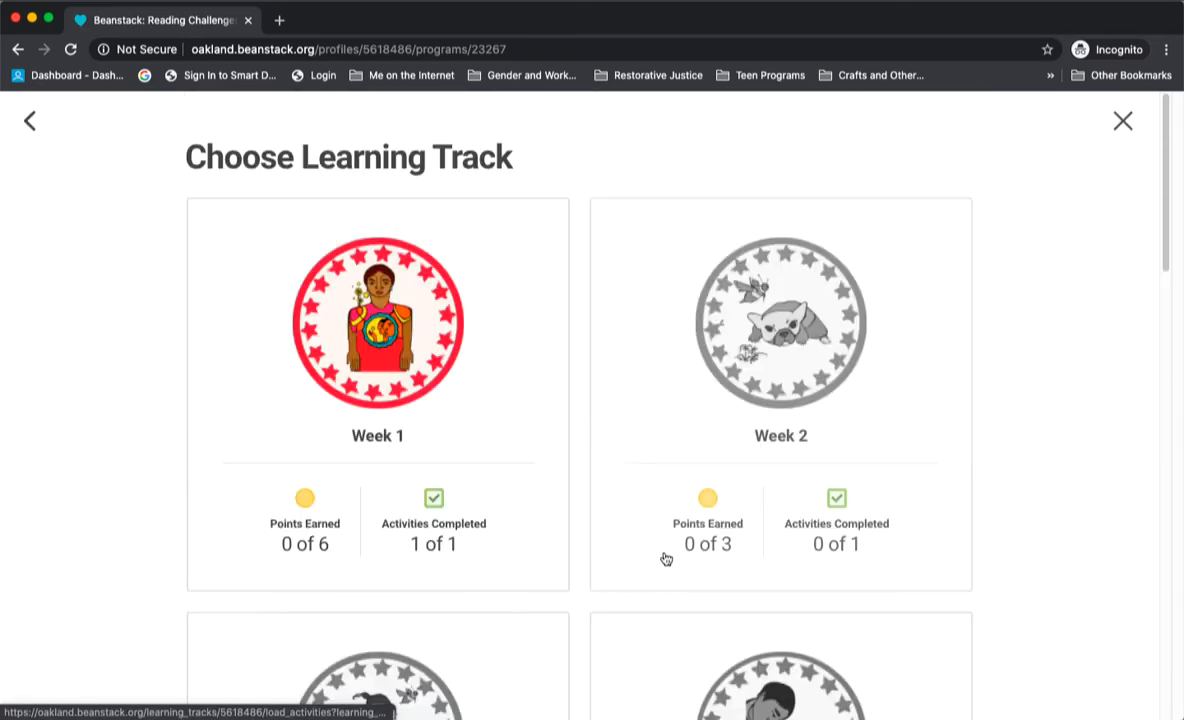
left_click(1122, 120)
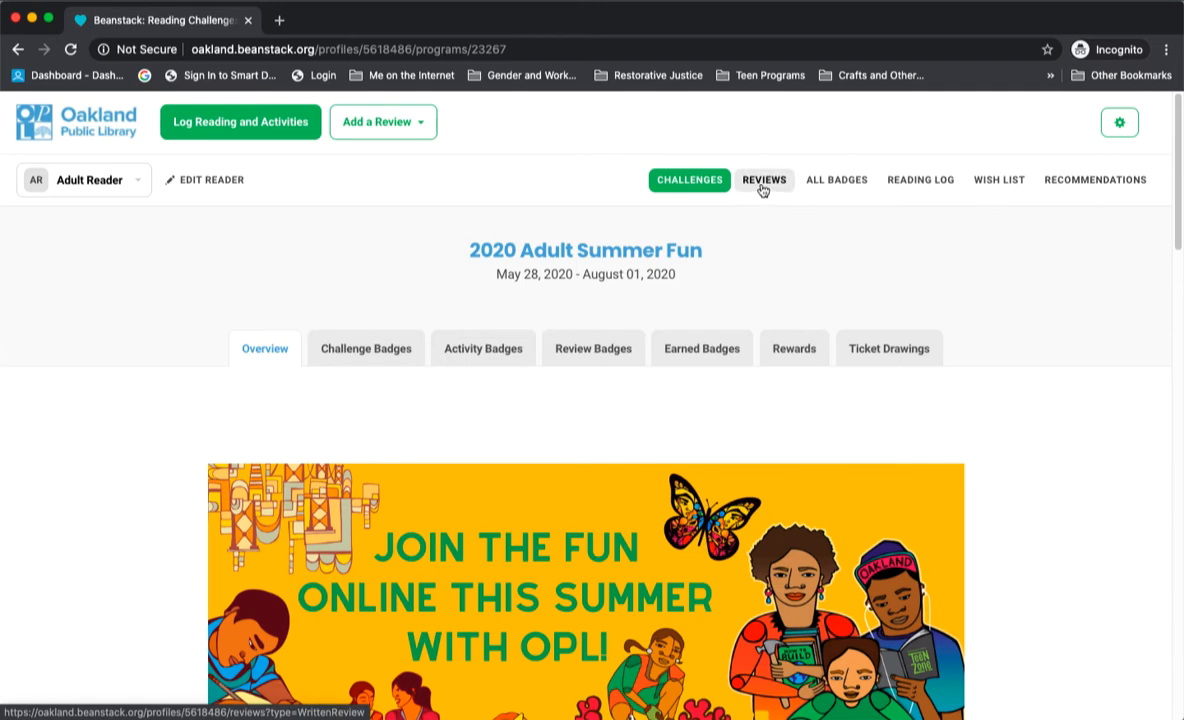
Step: View my written and picture reviews, starting and abandoning a new picture review
left_click(764, 180)
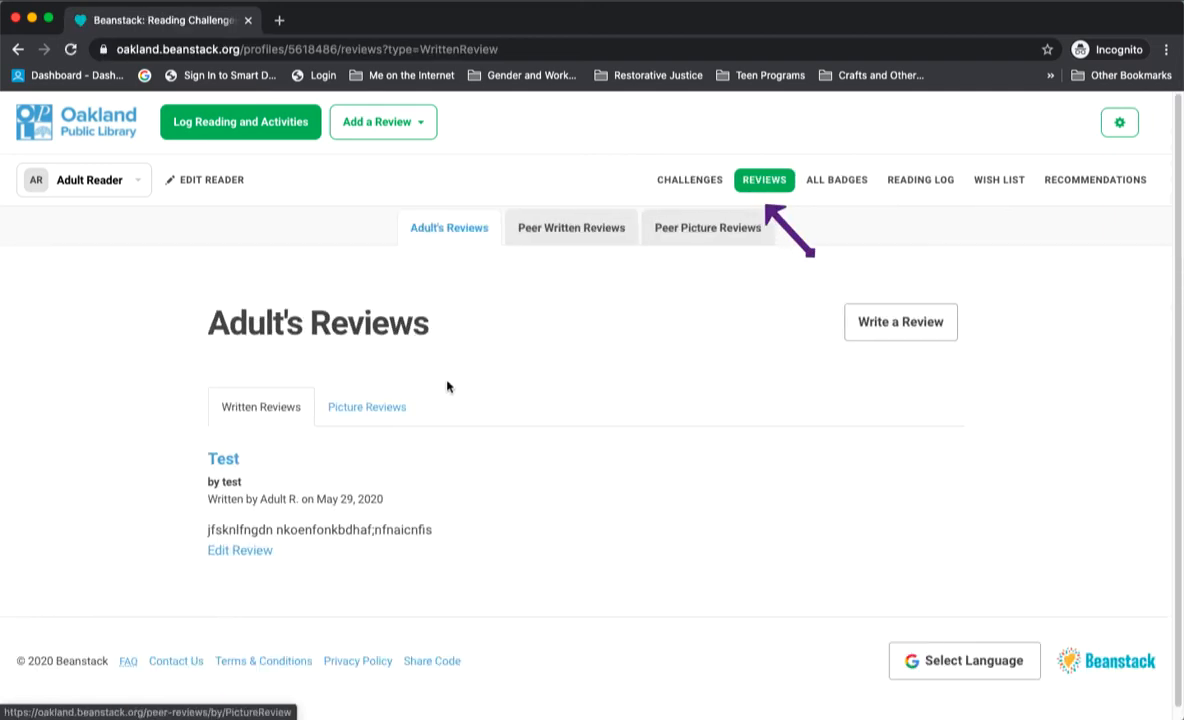
mouse_move(368, 406)
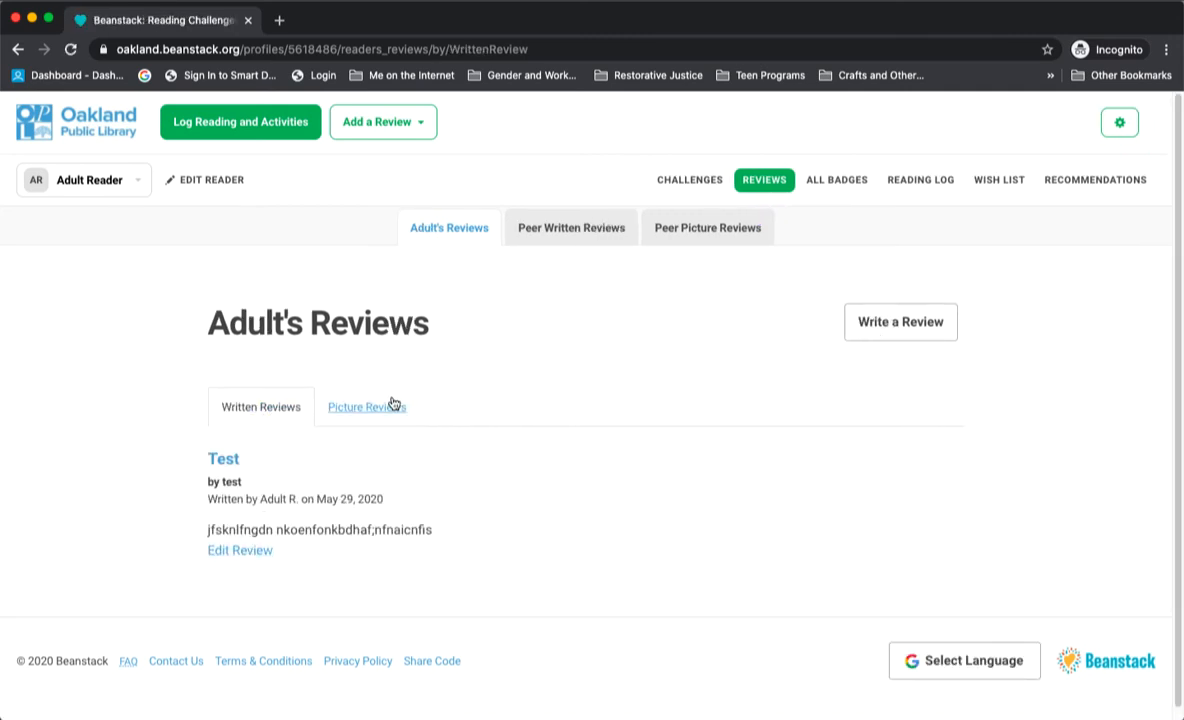
left_click(368, 406)
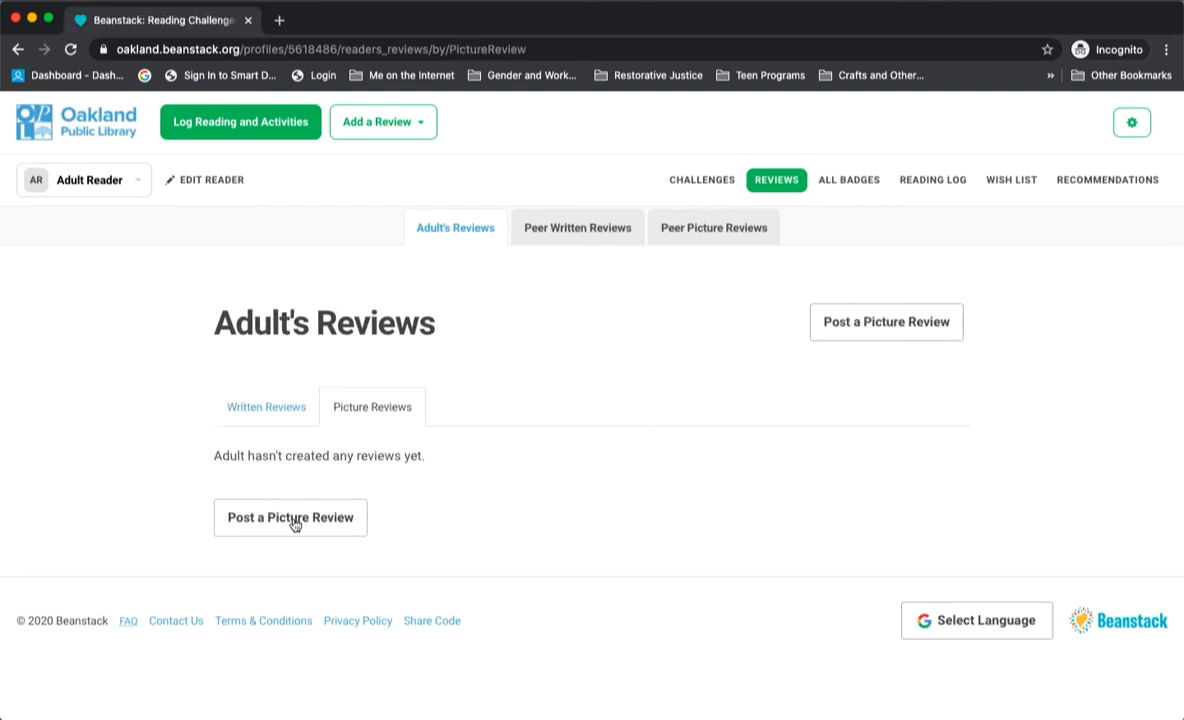
left_click(290, 516)
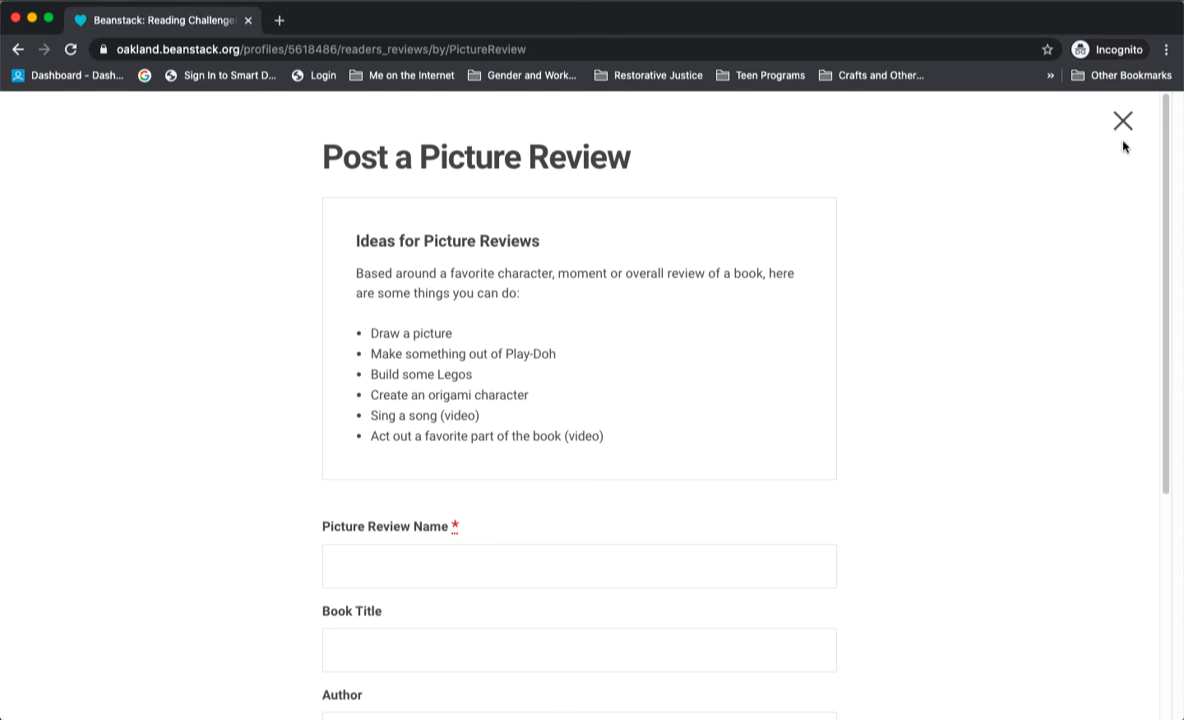
left_click(1122, 120)
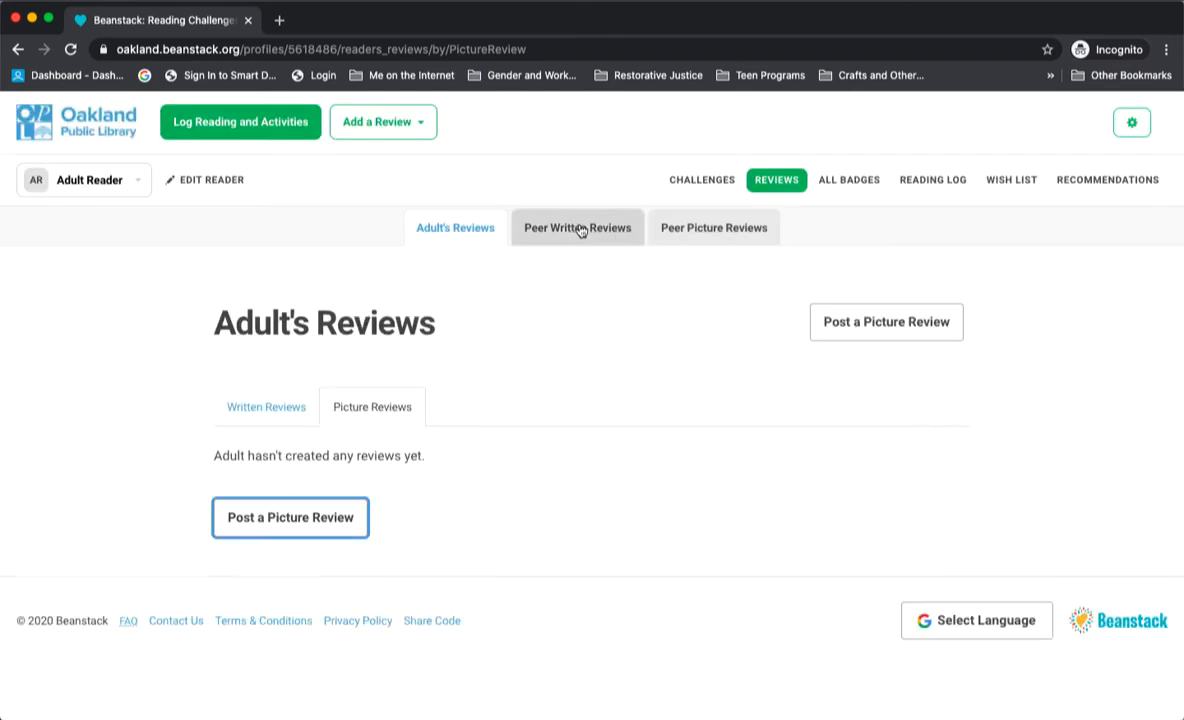
Step: Browse the peer written reviews and peer picture reviews from other readers
left_click(576, 228)
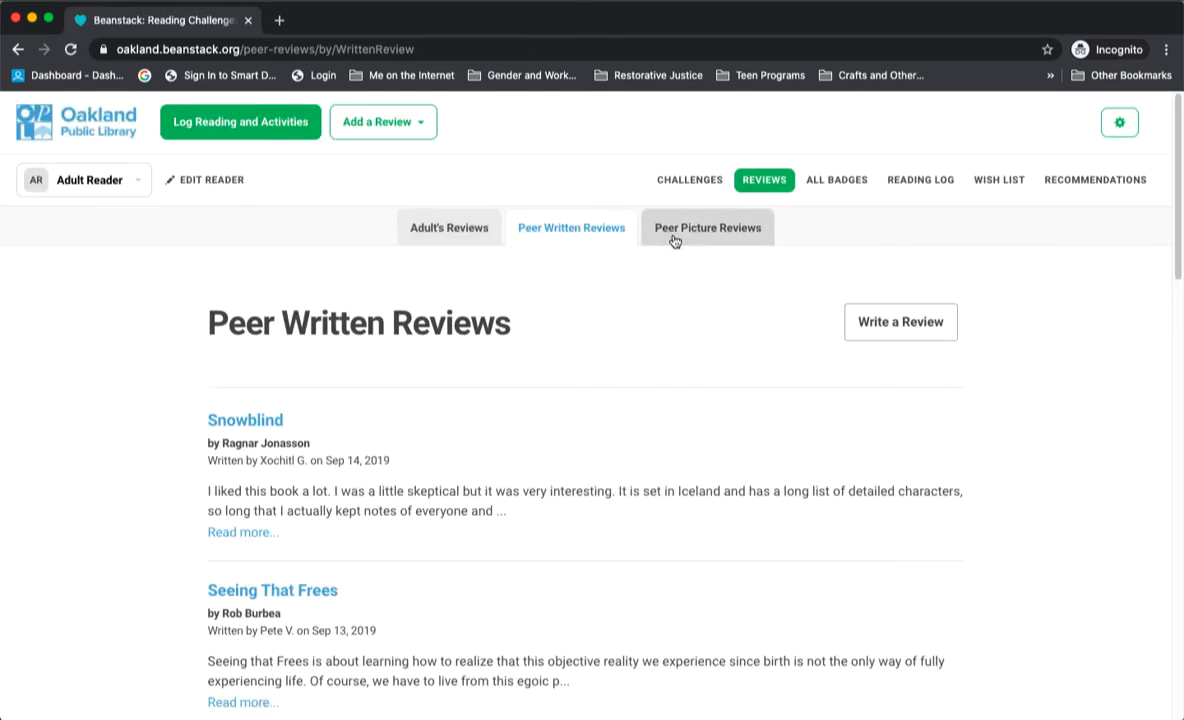
left_click(708, 228)
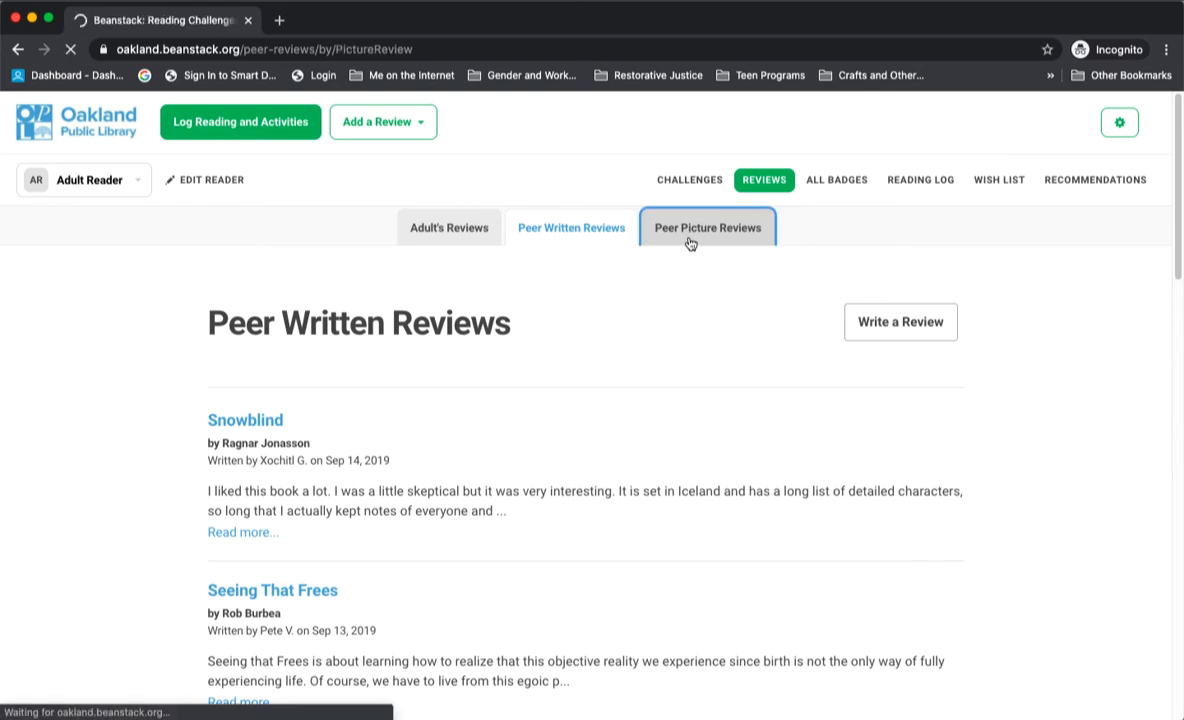
left_click(708, 228)
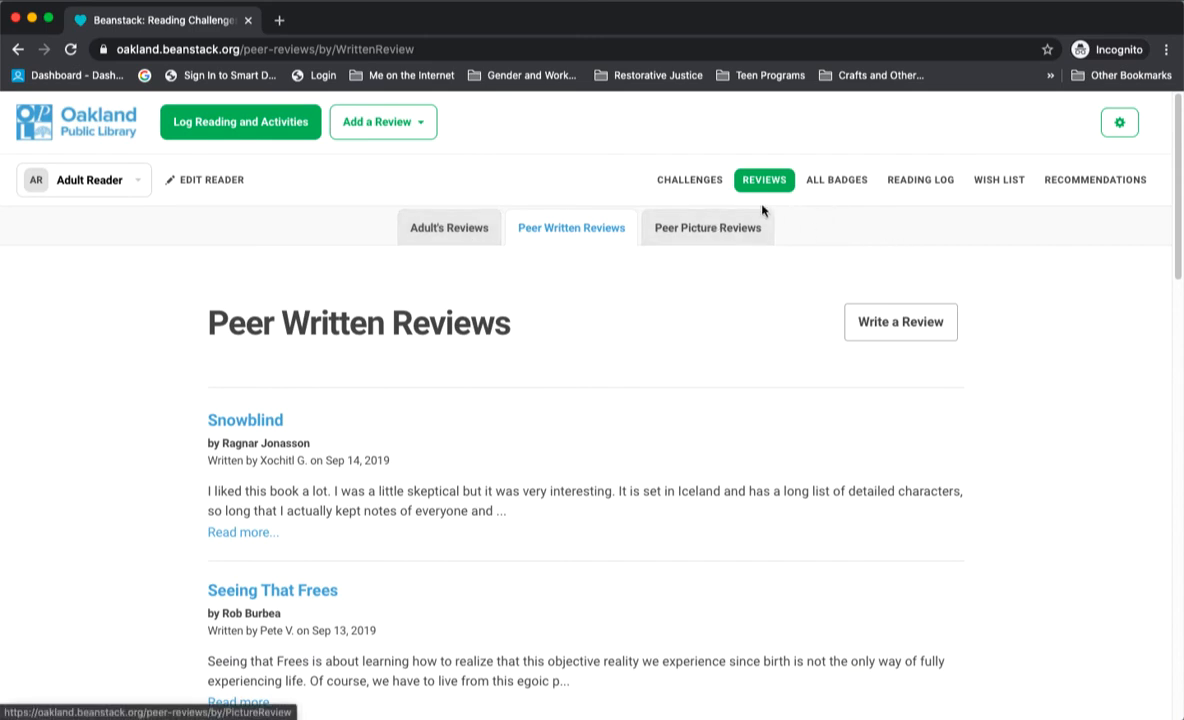
Step: Visit the all-badges page, then return to the summer challenge overview
left_click(836, 180)
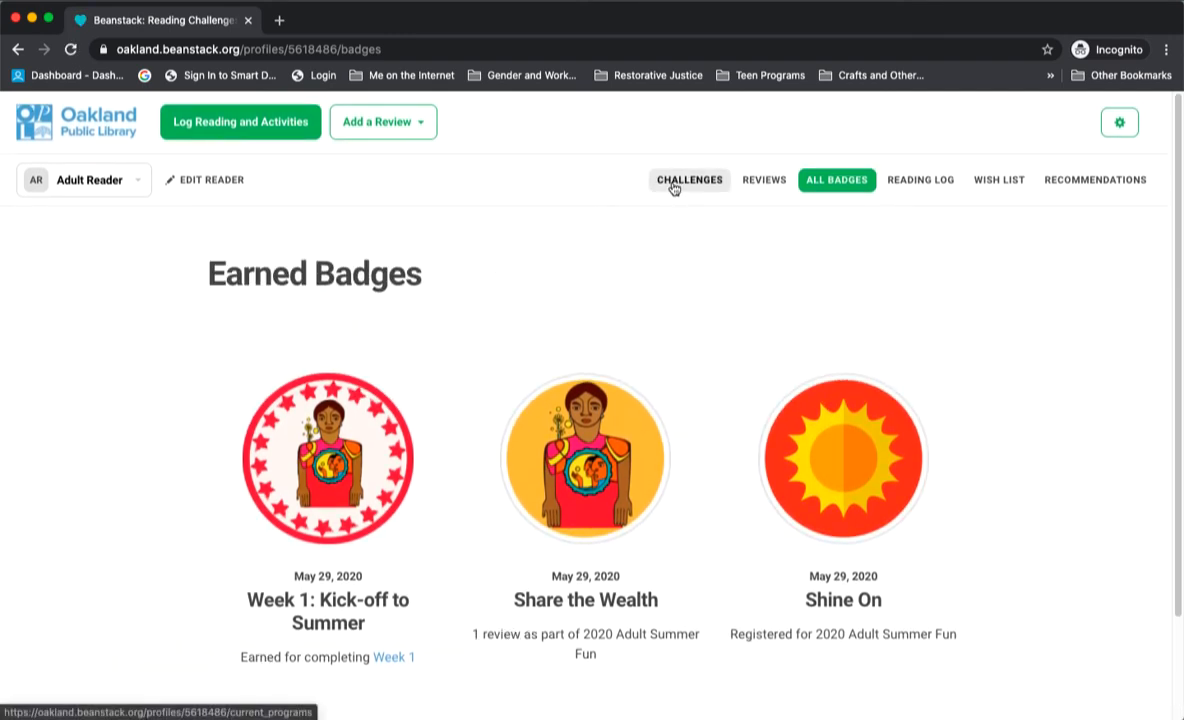
left_click(688, 180)
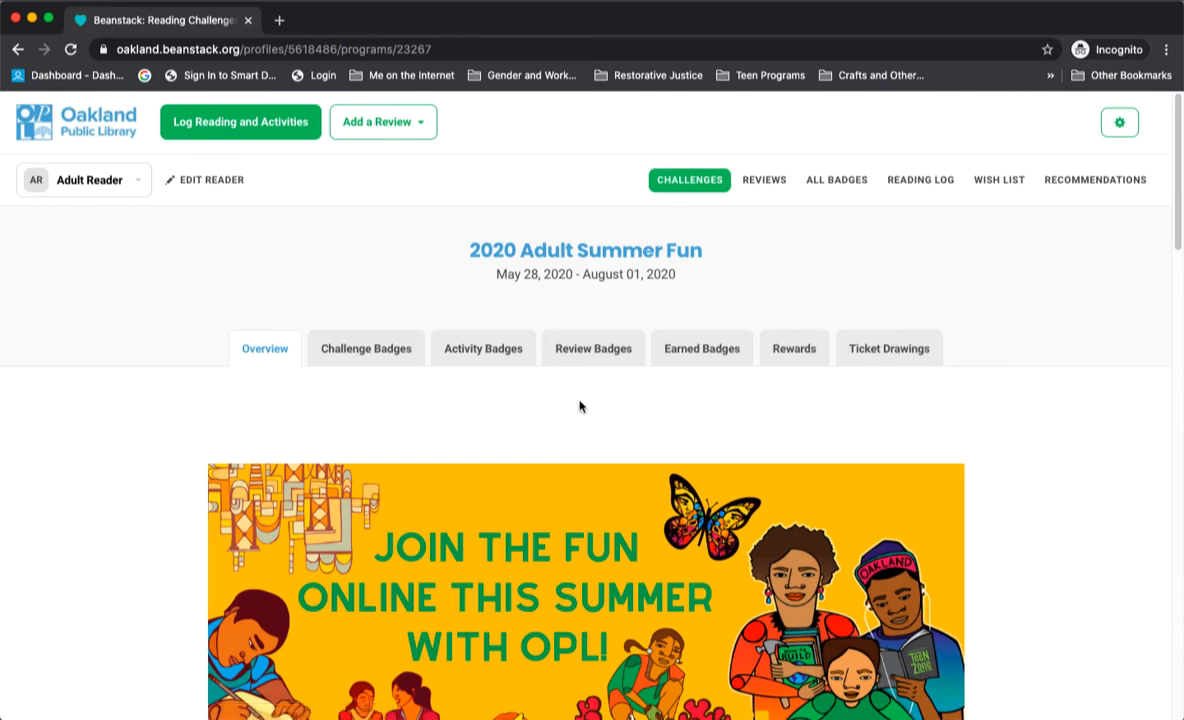
scroll("down", 3)
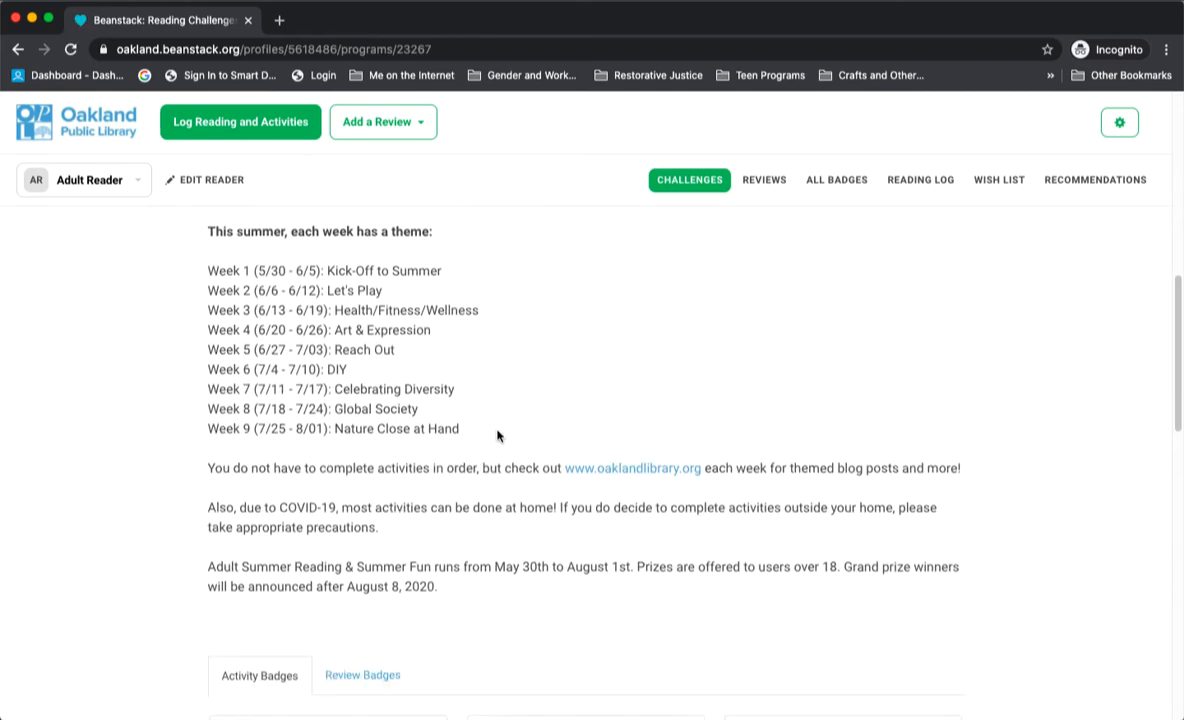
scroll("down", 3)
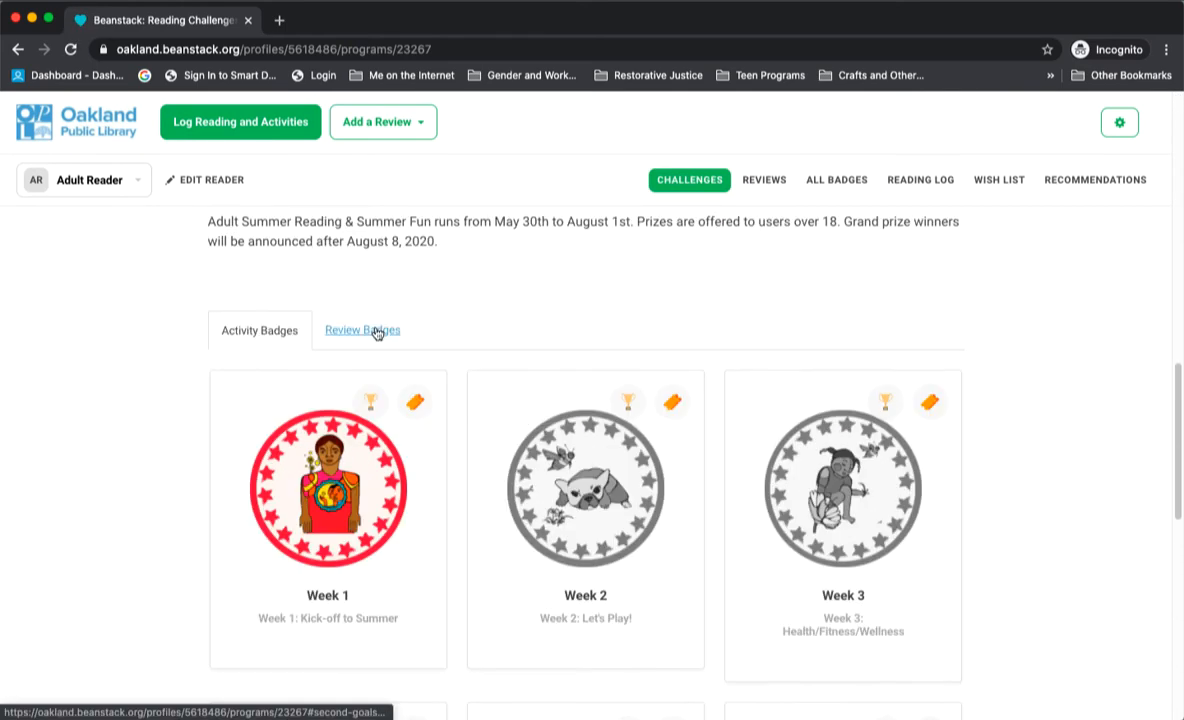
Step: Show the review badges grid and scroll down to the 2-reviews Blue Book badge
left_click(362, 330)
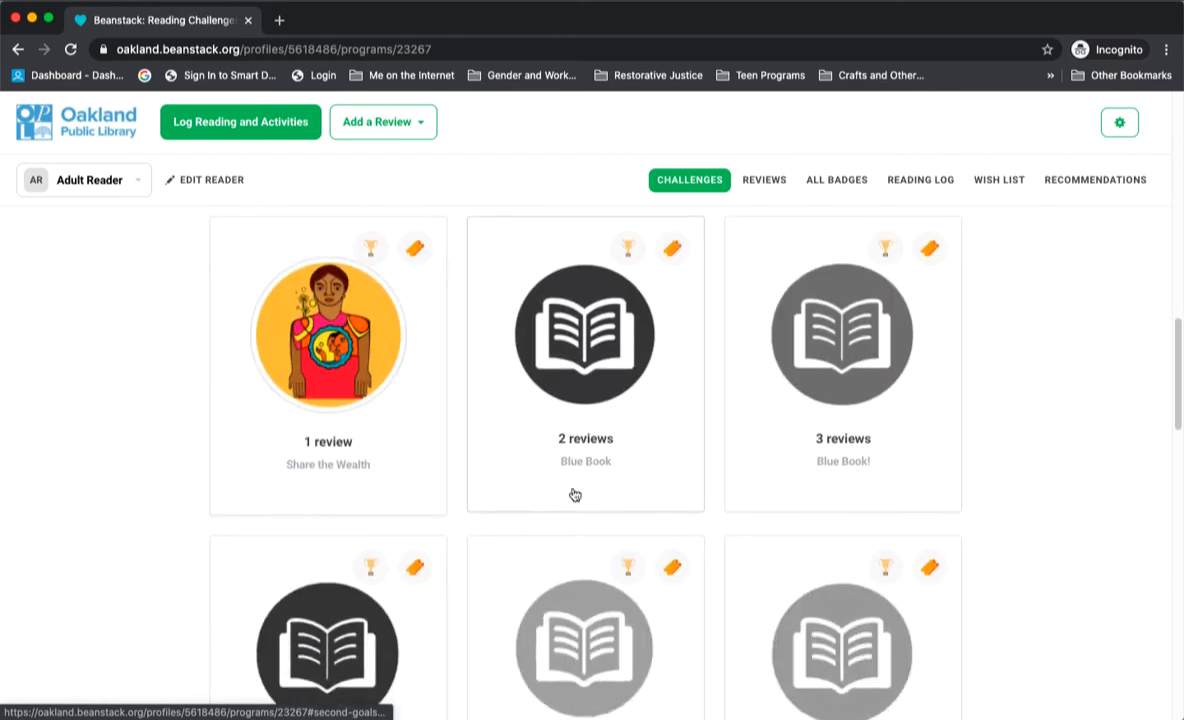
scroll("down", 3)
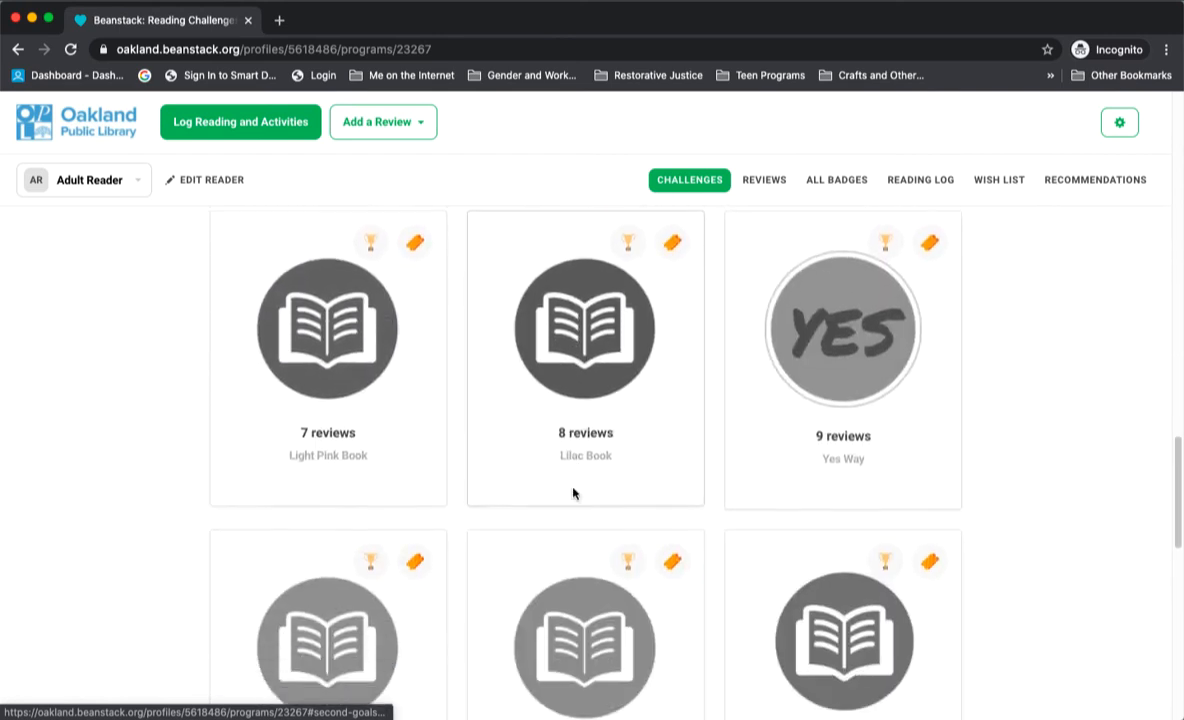
scroll("down", 3)
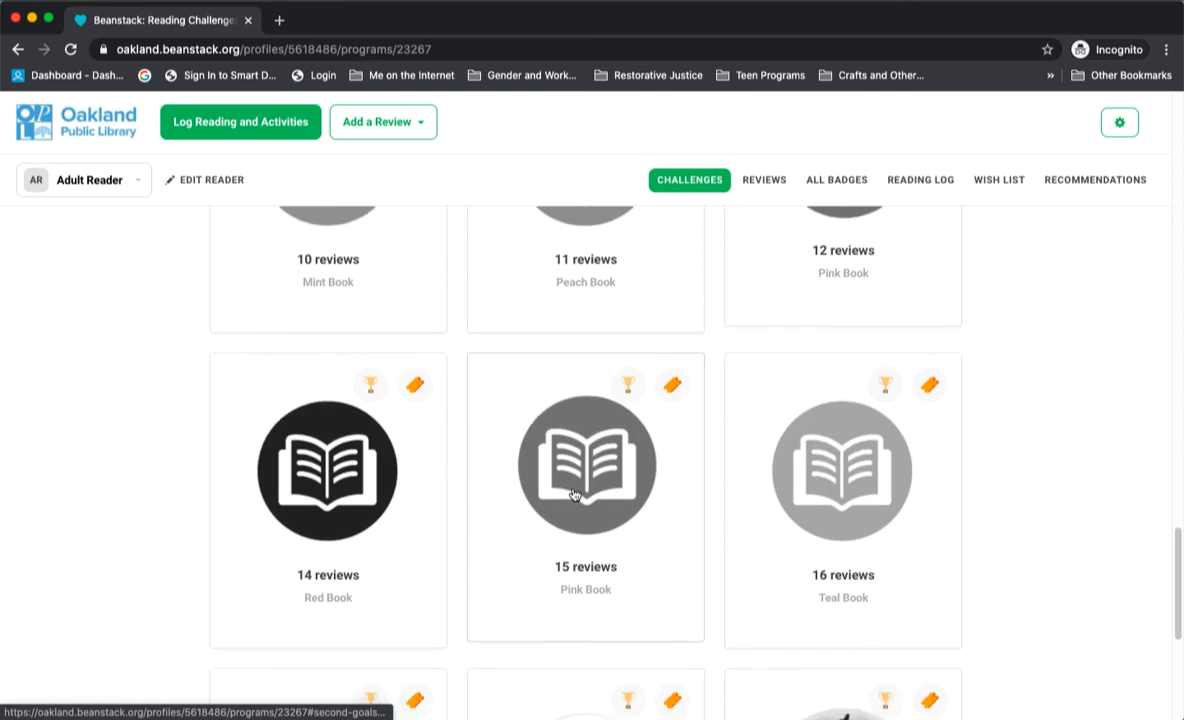
scroll("down", 3)
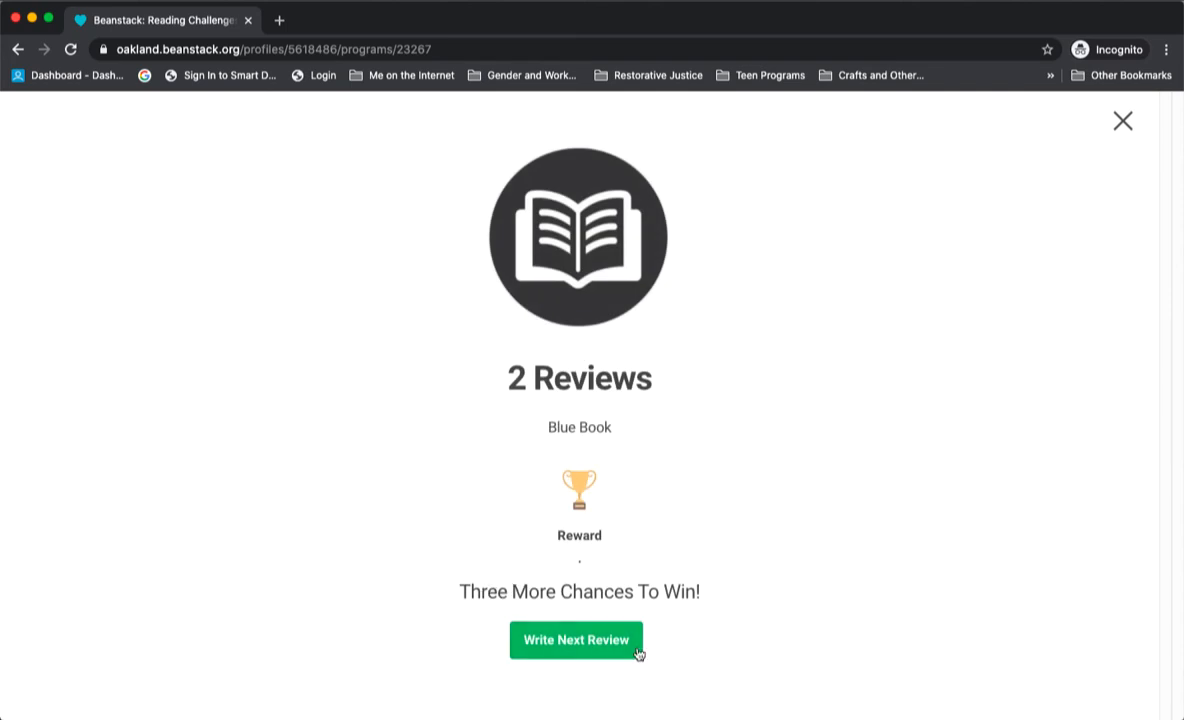
mouse_move(1122, 120)
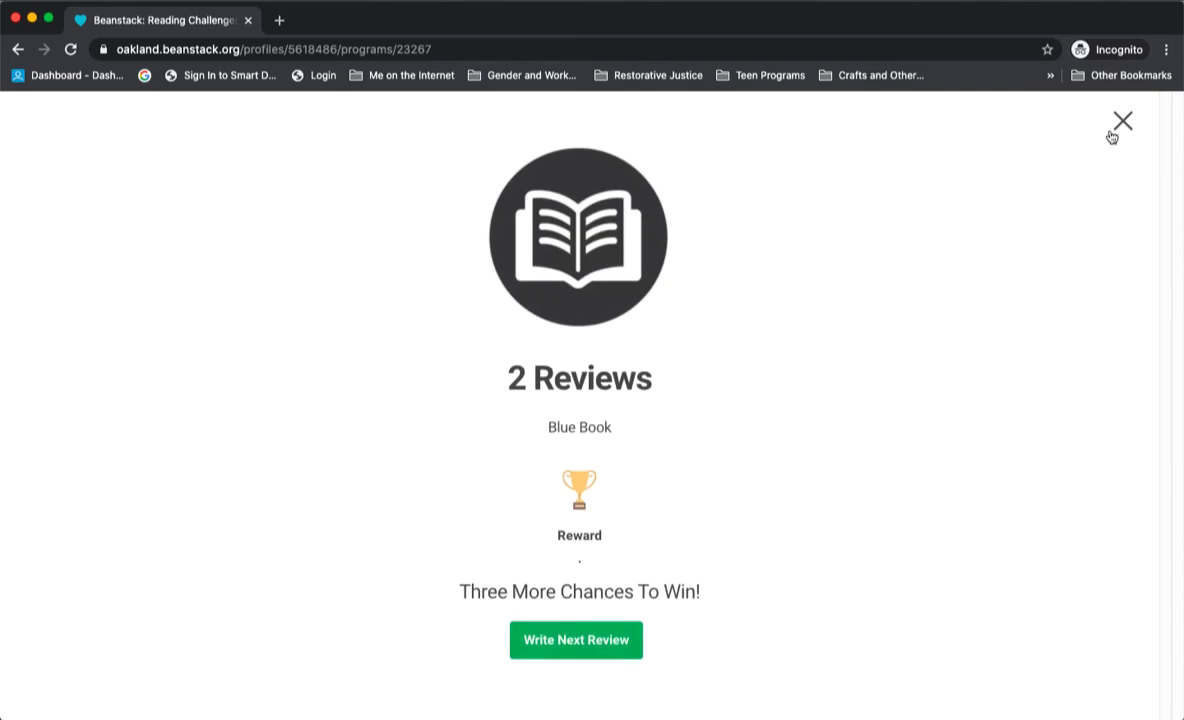
Step: Close the Blue Book details and view Challenge, Activity, Review and Earned Badges in turn
left_click(1120, 122)
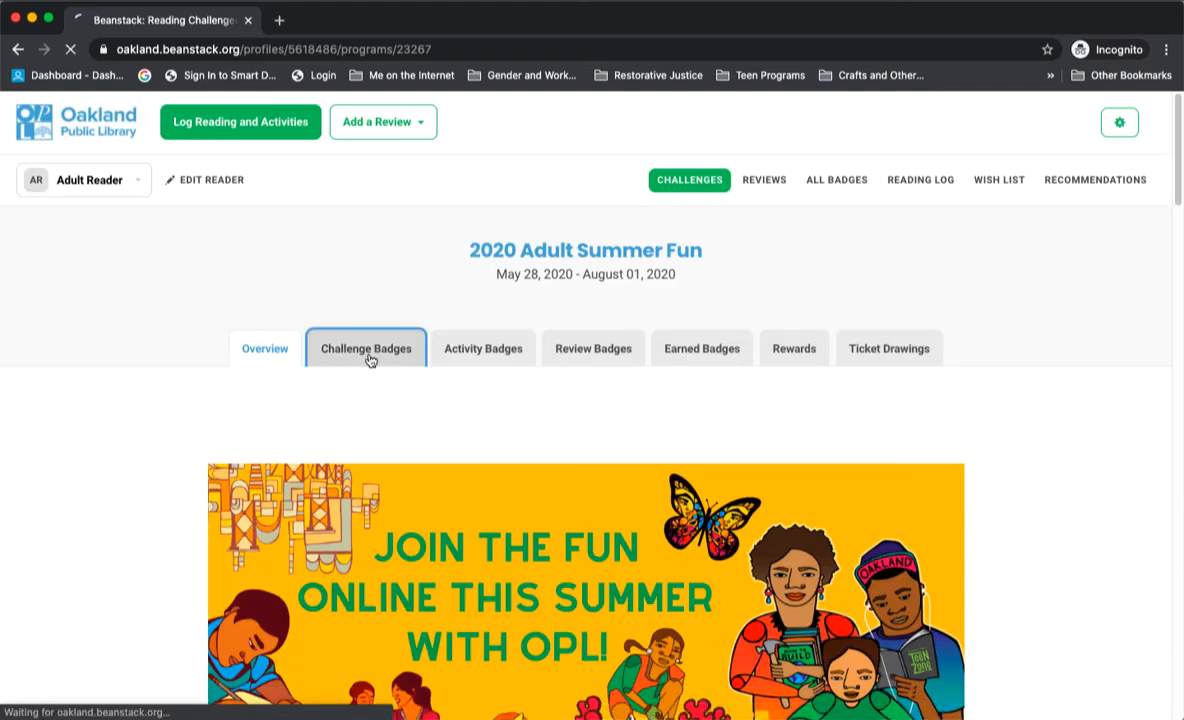
left_click(366, 348)
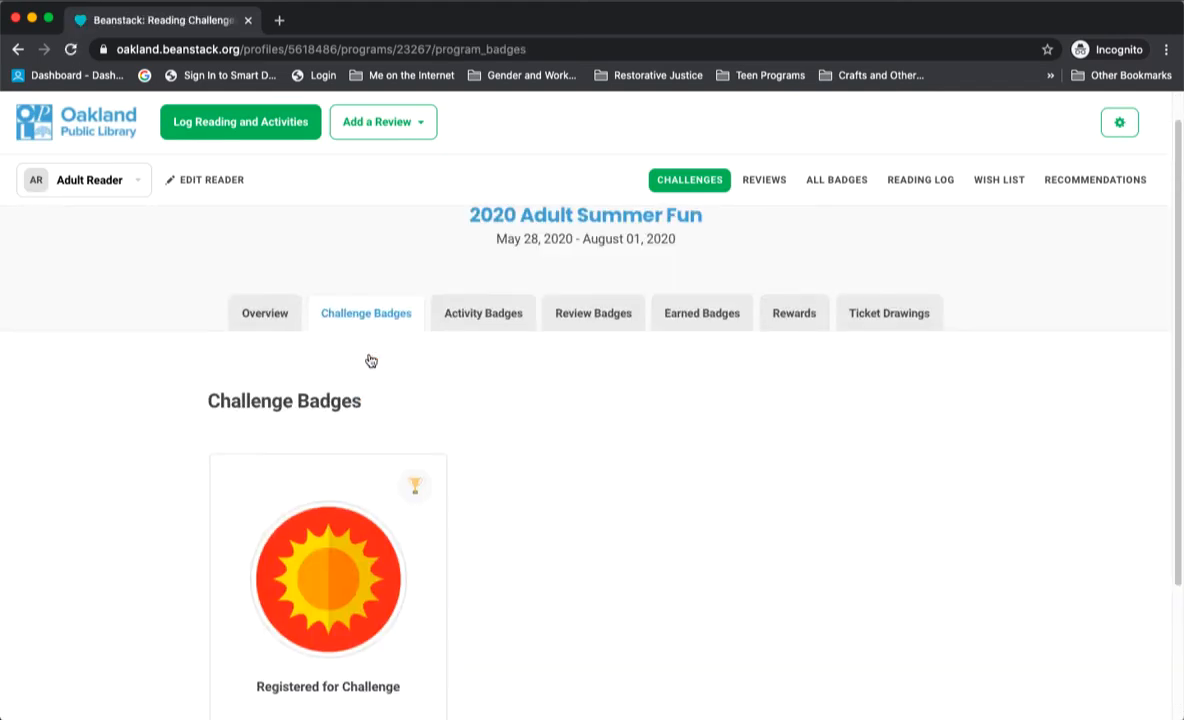
left_click(484, 312)
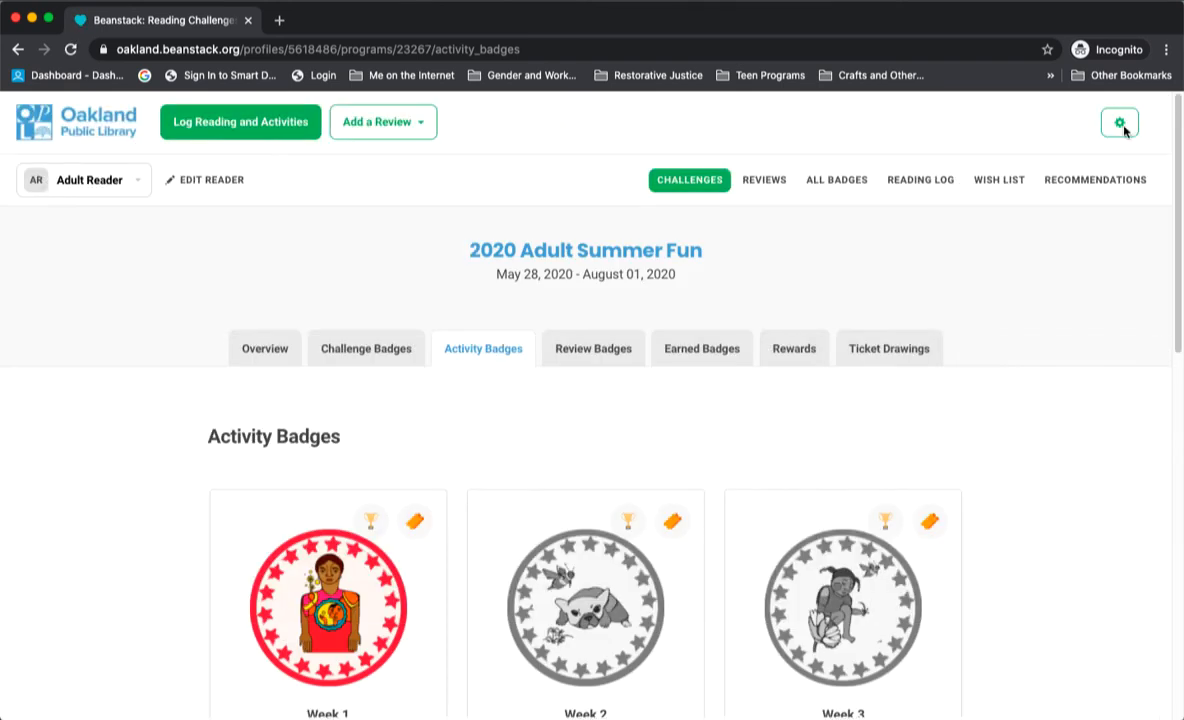
left_click(592, 348)
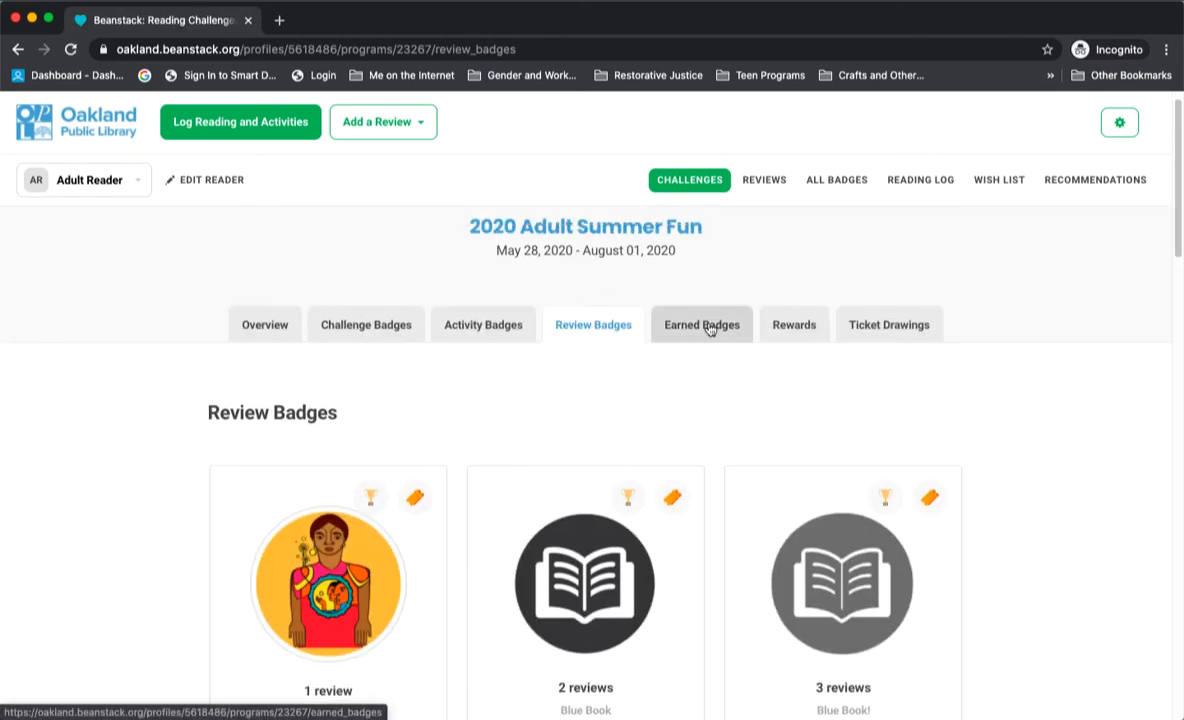
left_click(700, 324)
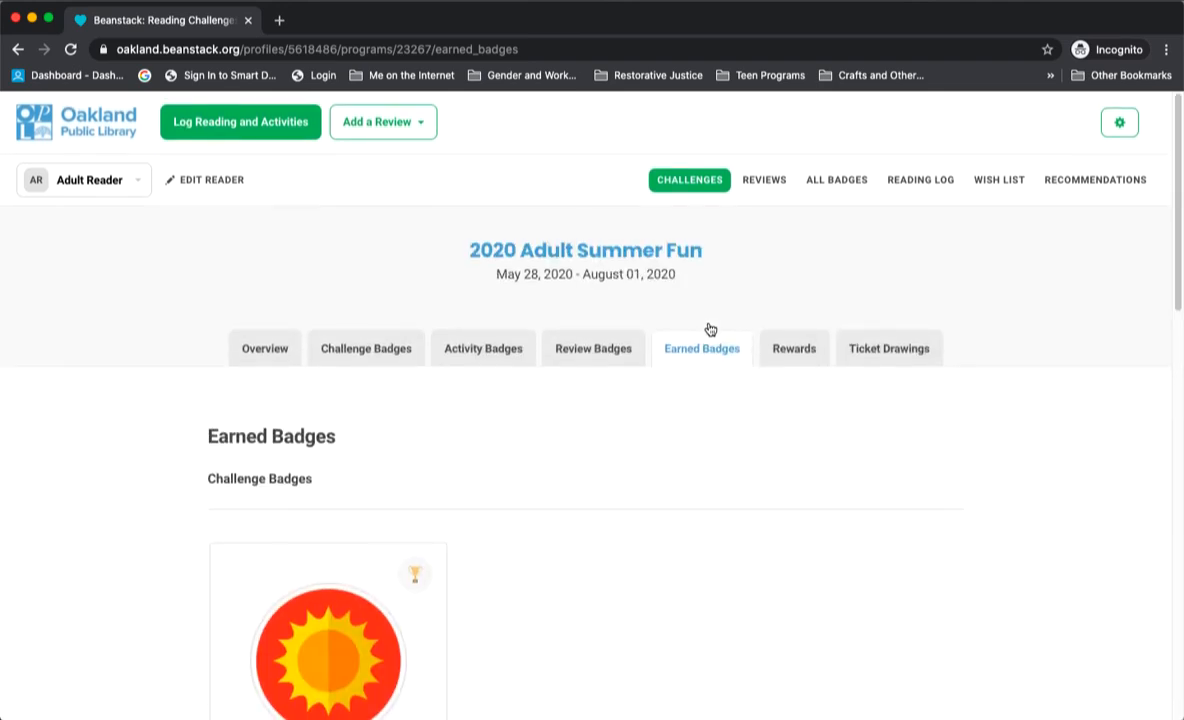
mouse_move(888, 348)
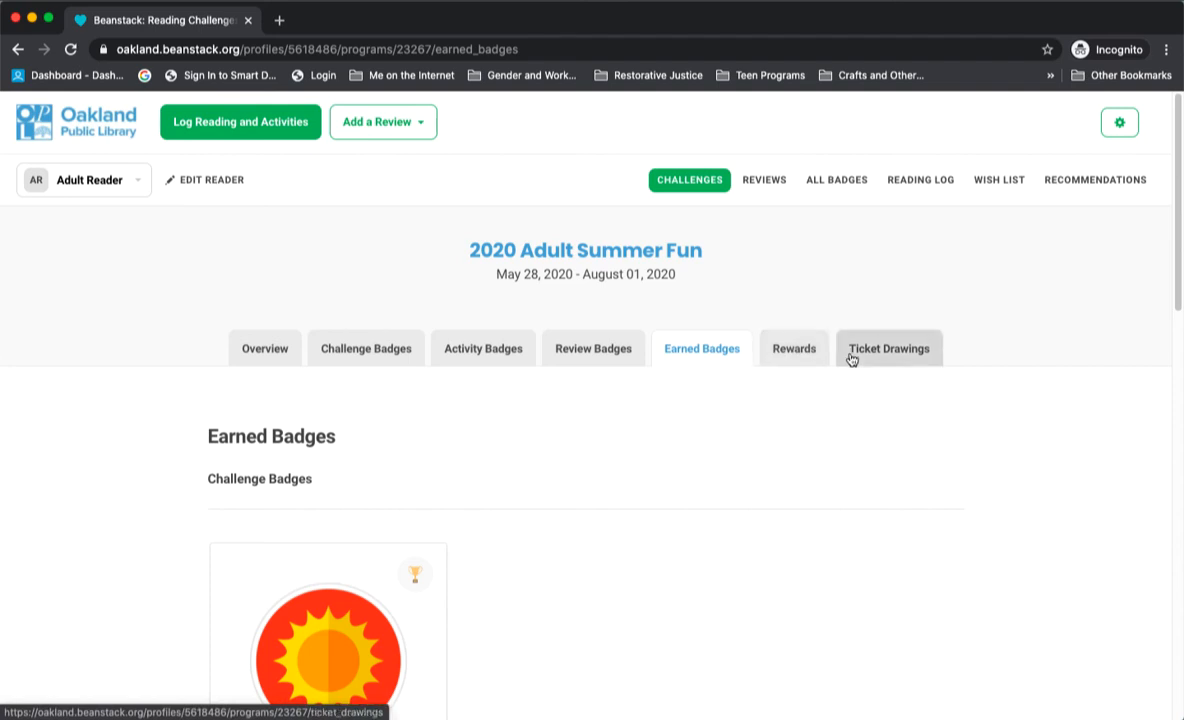
Step: Show the Ticket Drawings tab and scroll through the gift-card prizes
left_click(888, 348)
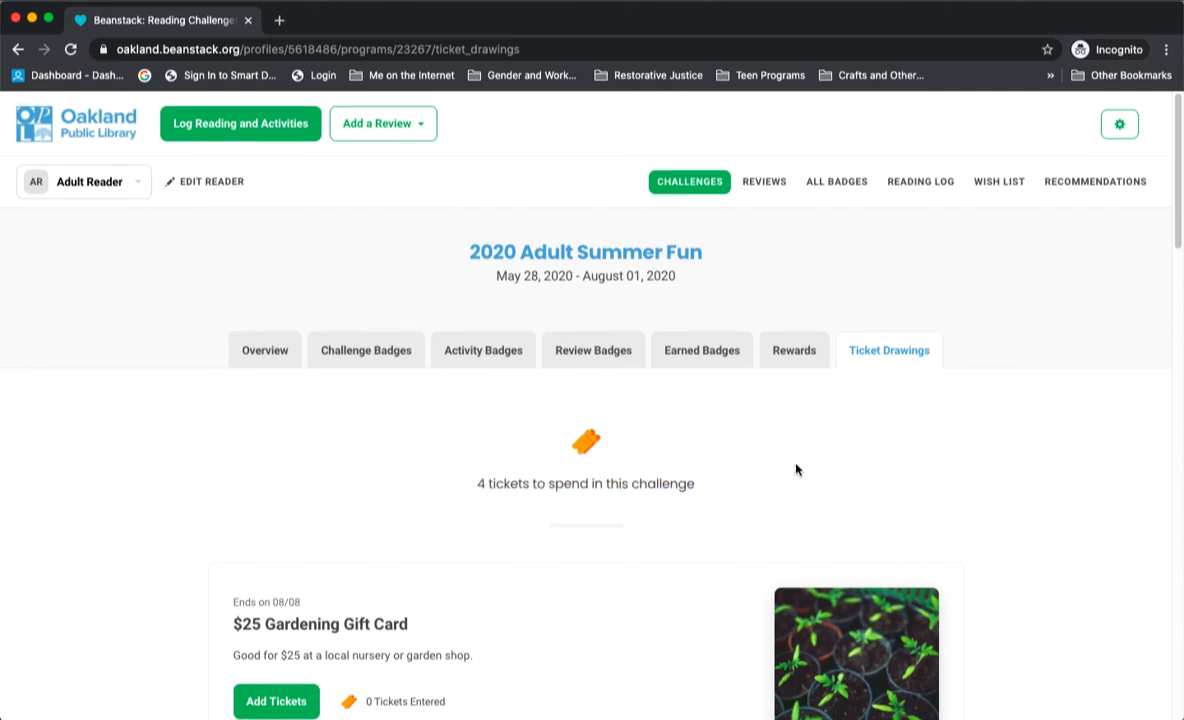
scroll("down", 3)
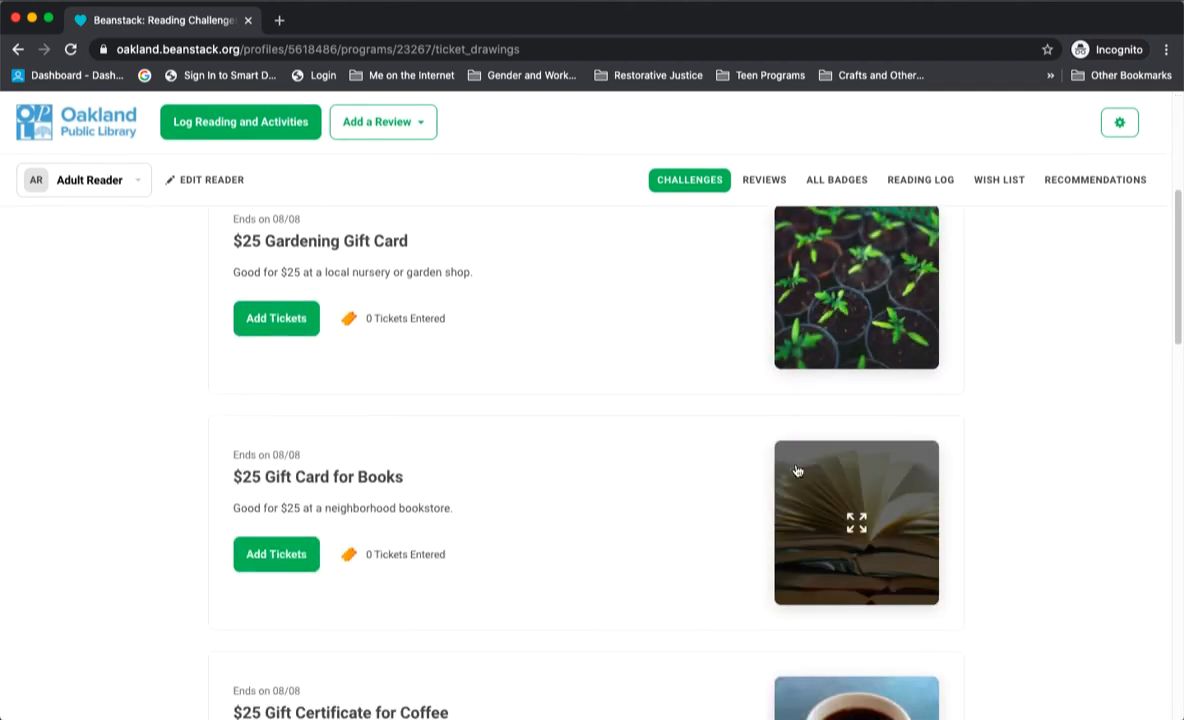
scroll("down", 3)
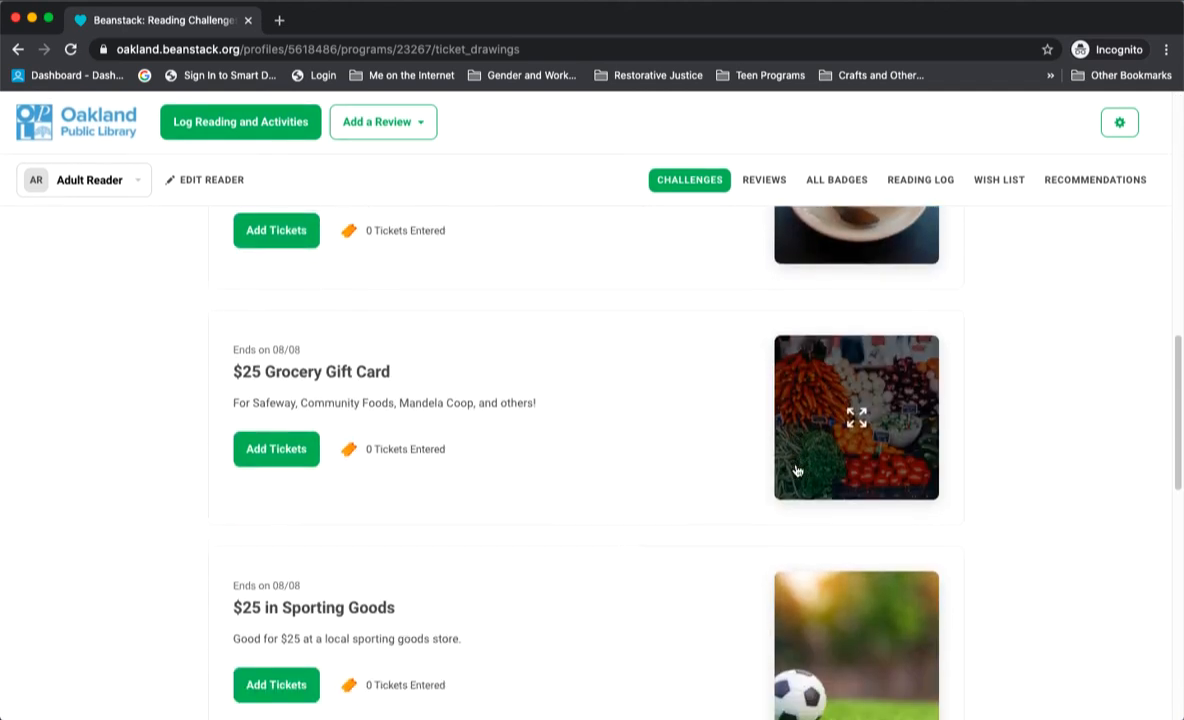
scroll("down", 3)
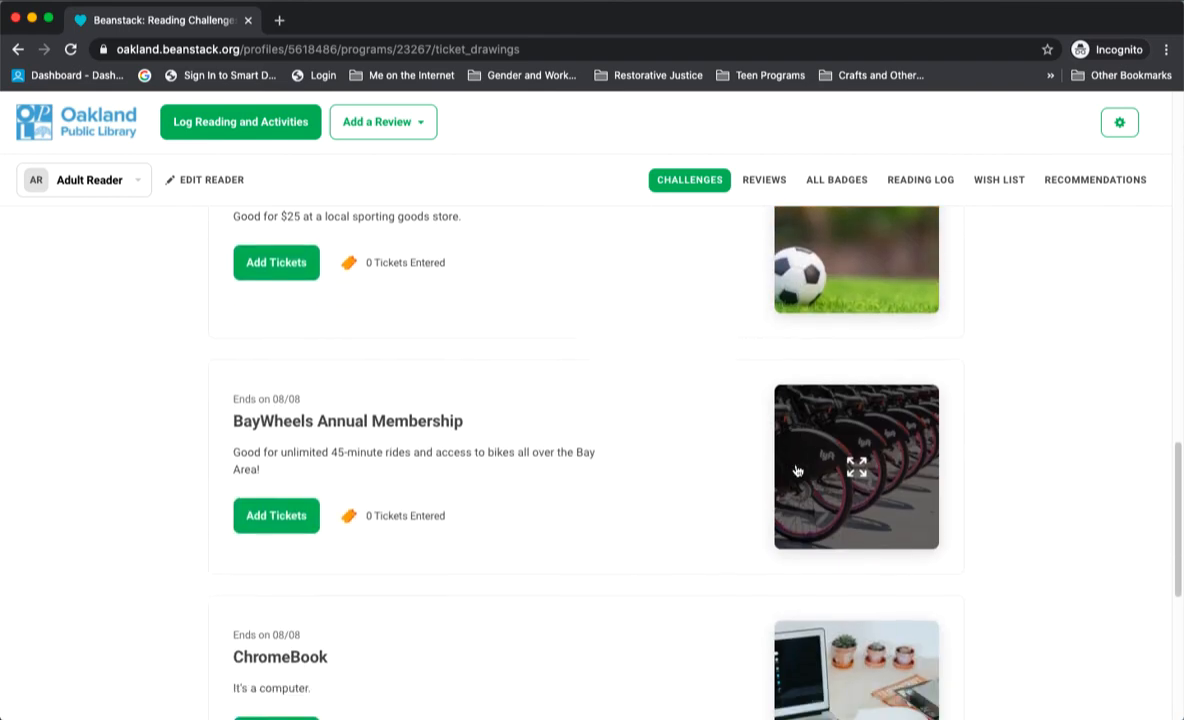
scroll("down", 3)
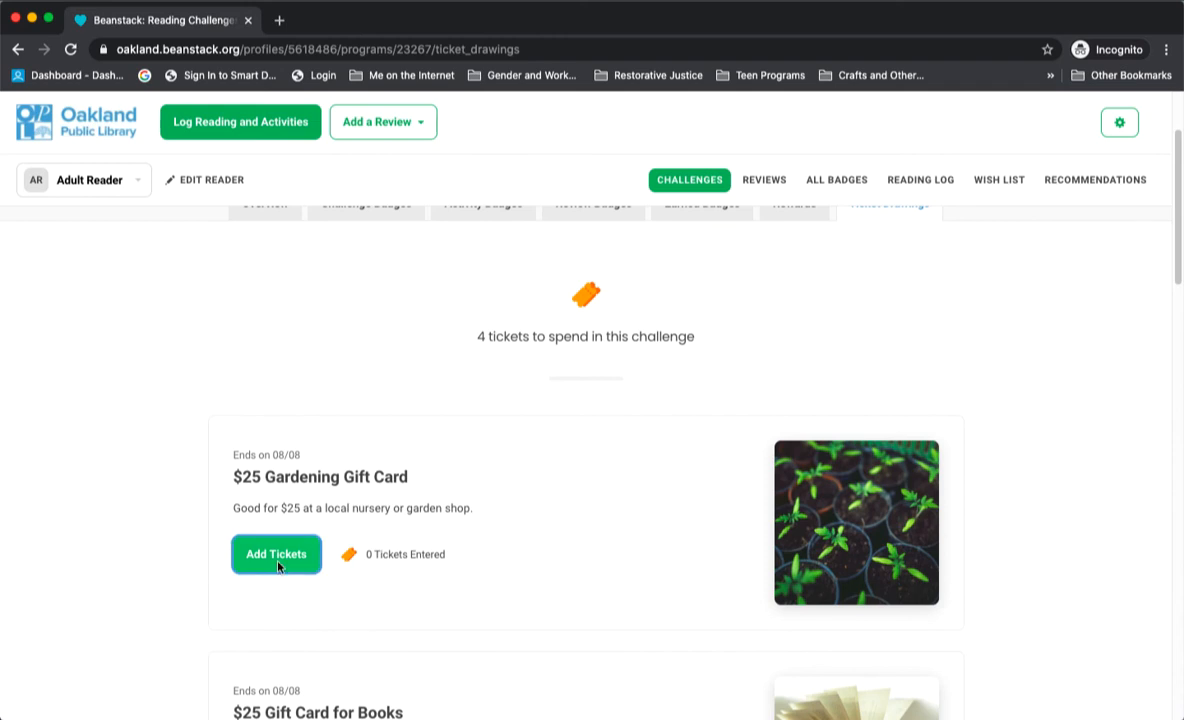
Step: Start adding tickets for the $25 Gardening Gift Card, raise to 2, then close without entering
left_click(276, 554)
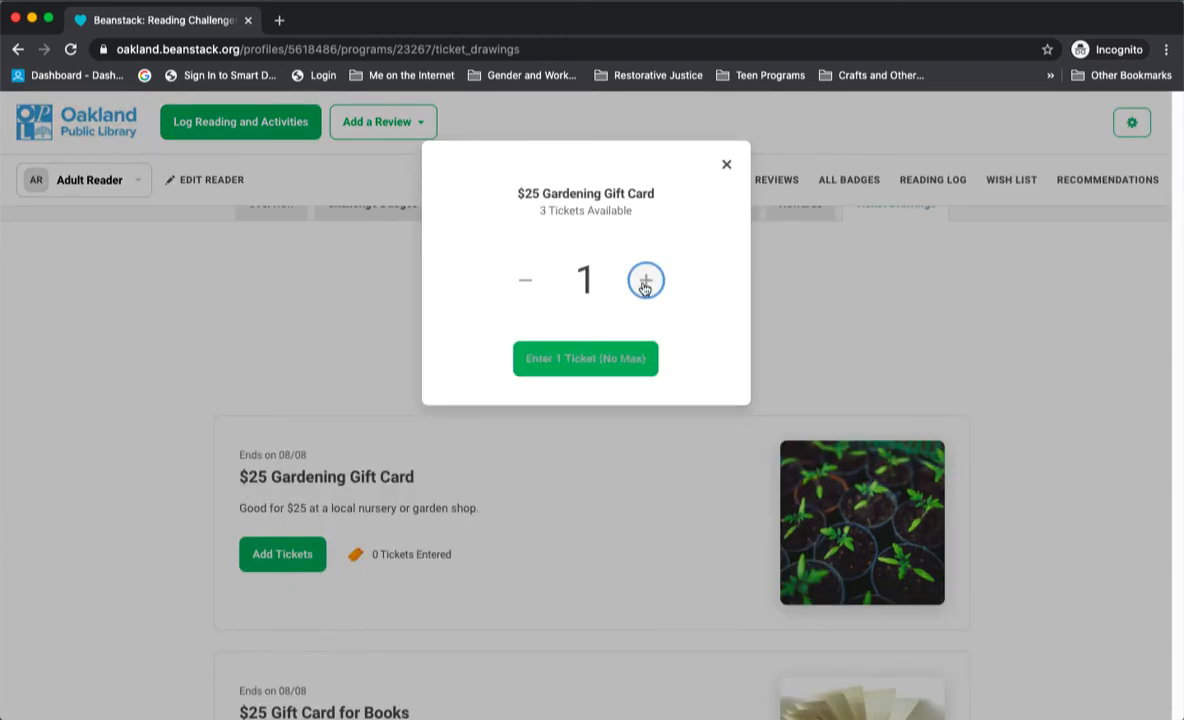
left_click(644, 280)
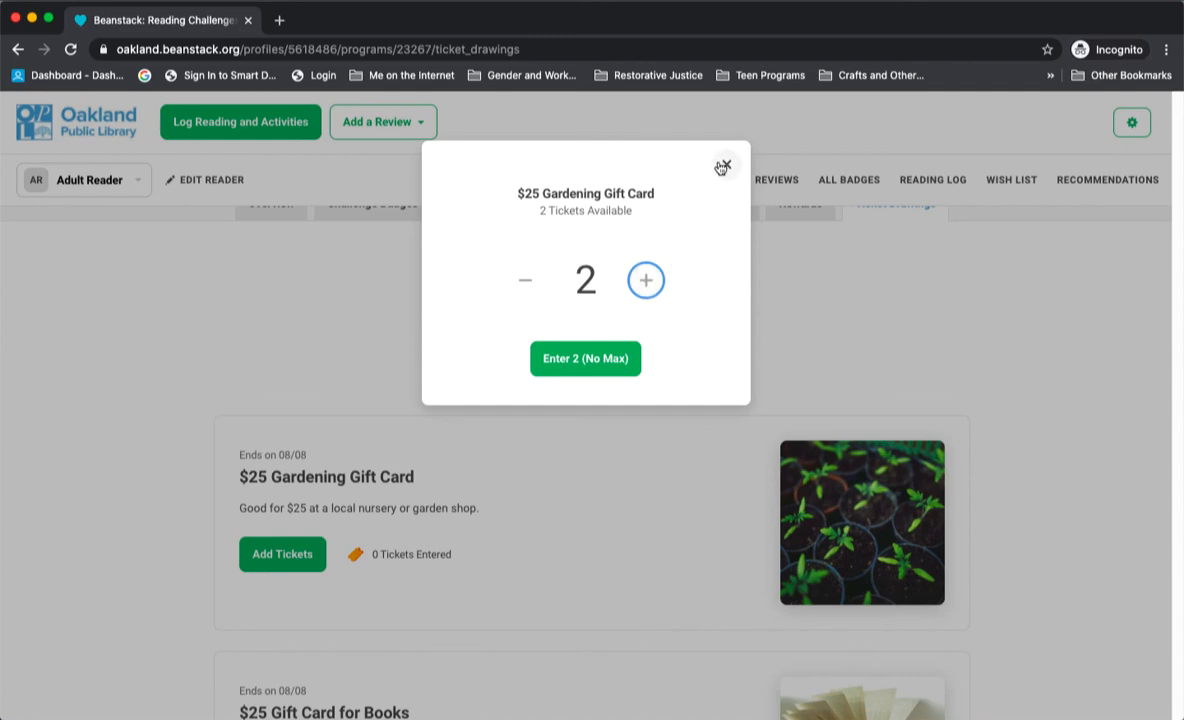
left_click(724, 164)
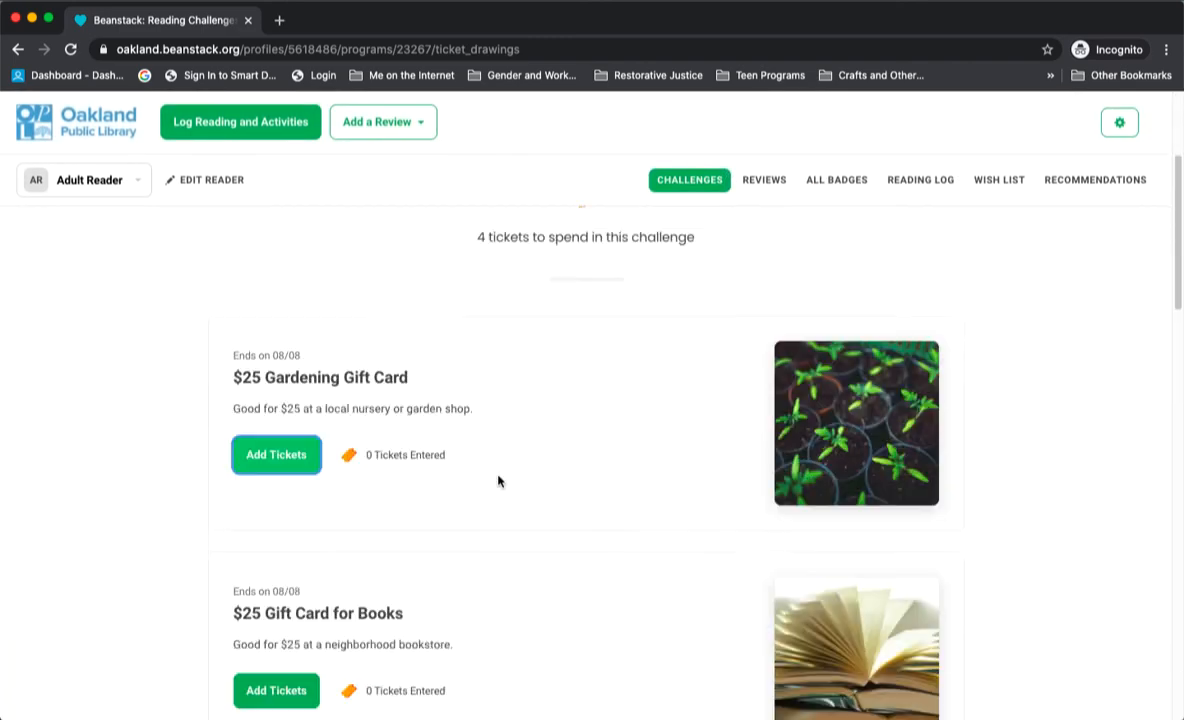
Step: Scroll over the remaining prizes and sign out from the account menu
scroll("down", 3)
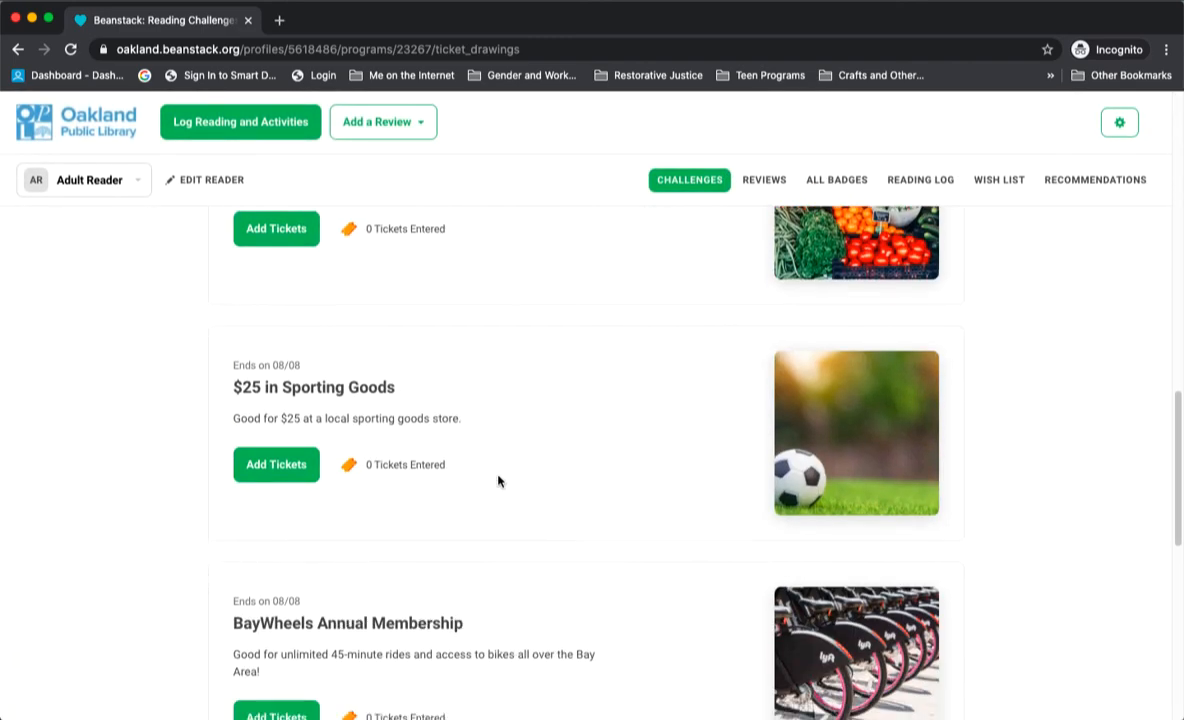
scroll("up", 3)
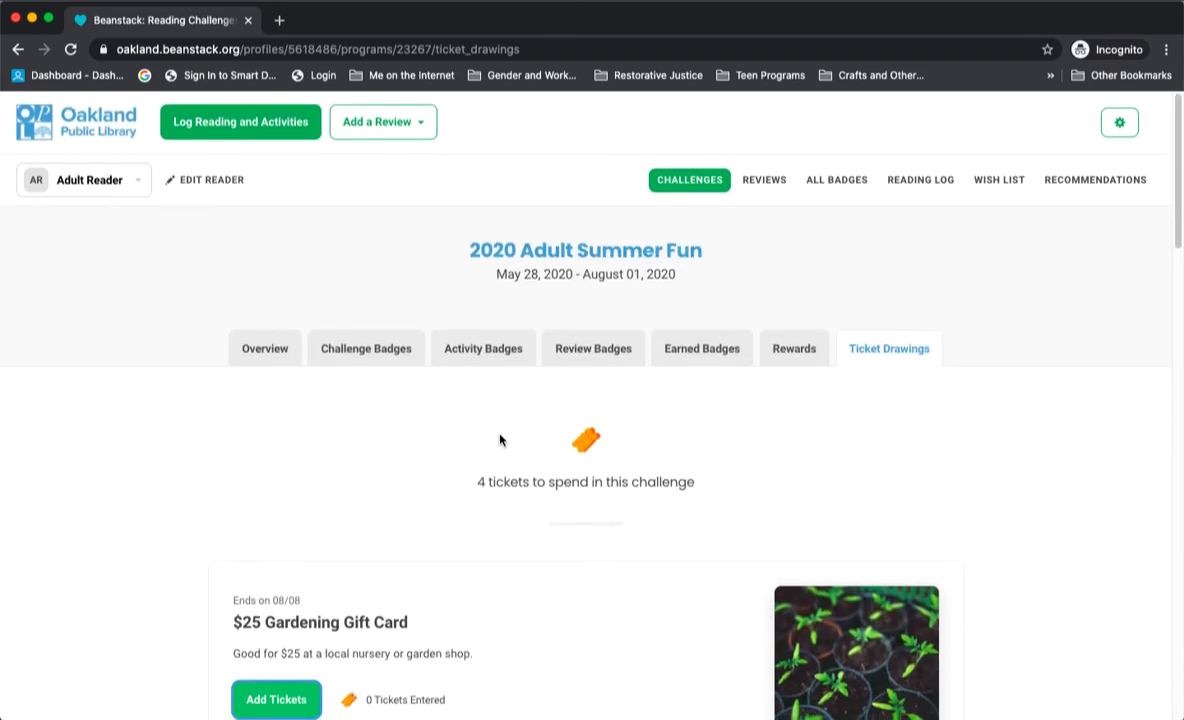
mouse_move(940, 276)
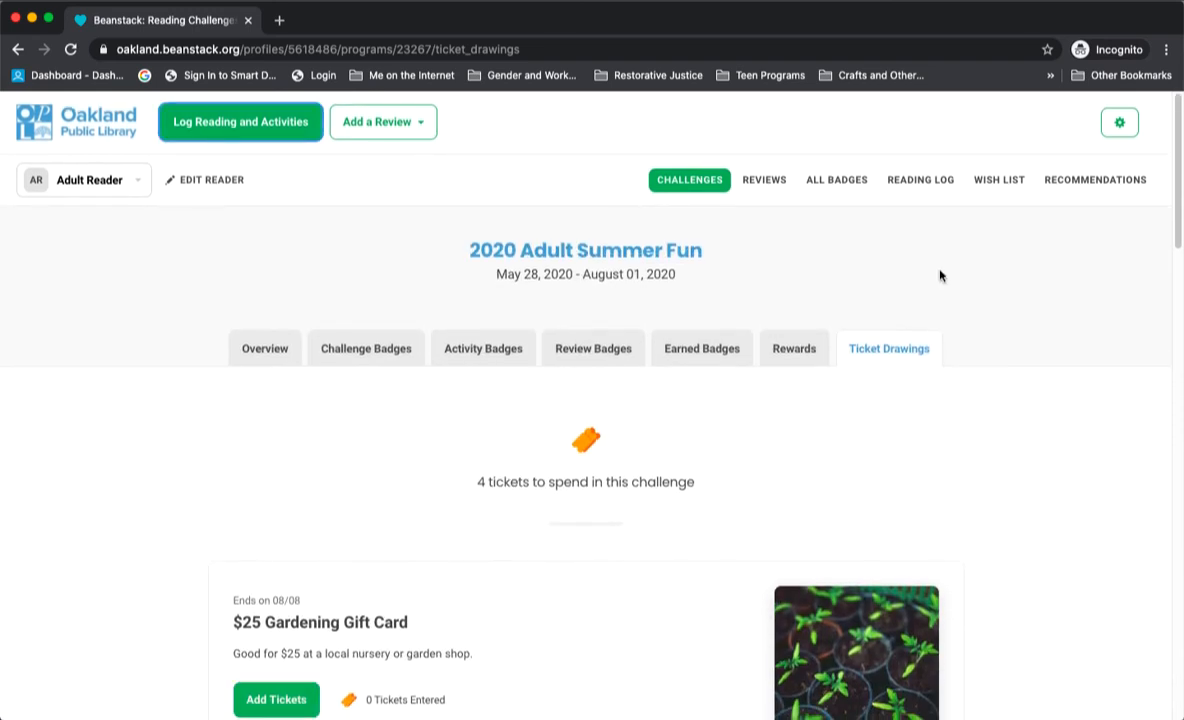
scroll("down", 3)
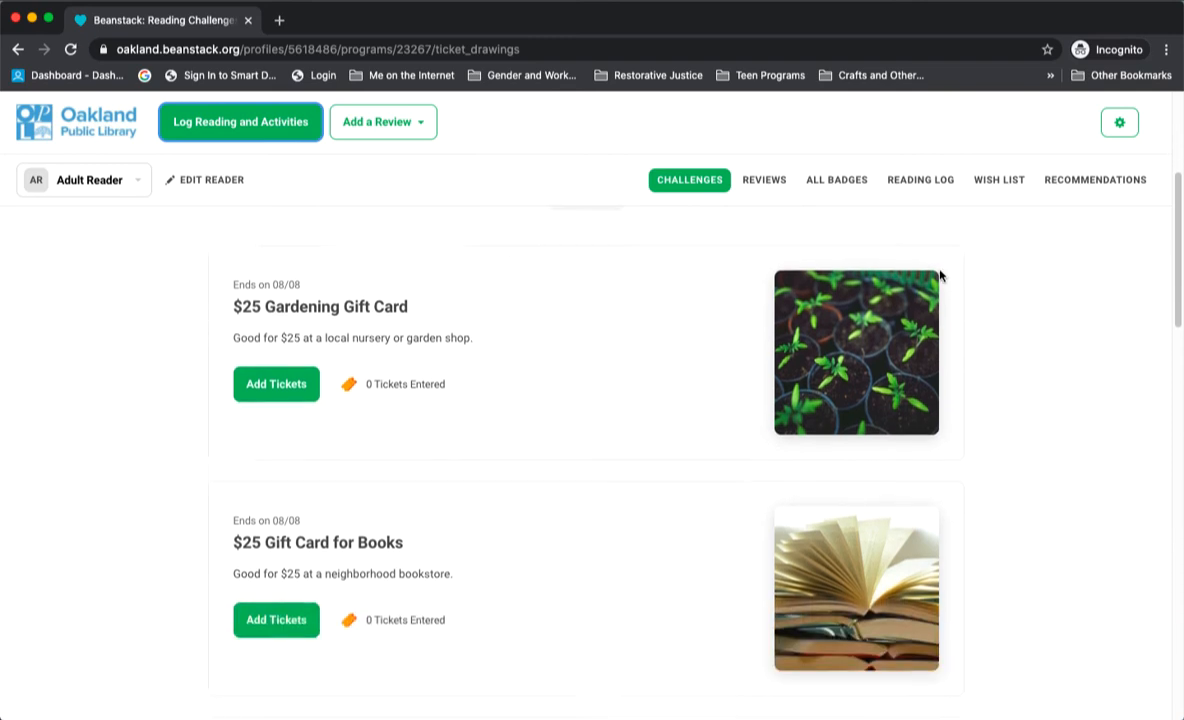
scroll("down", 3)
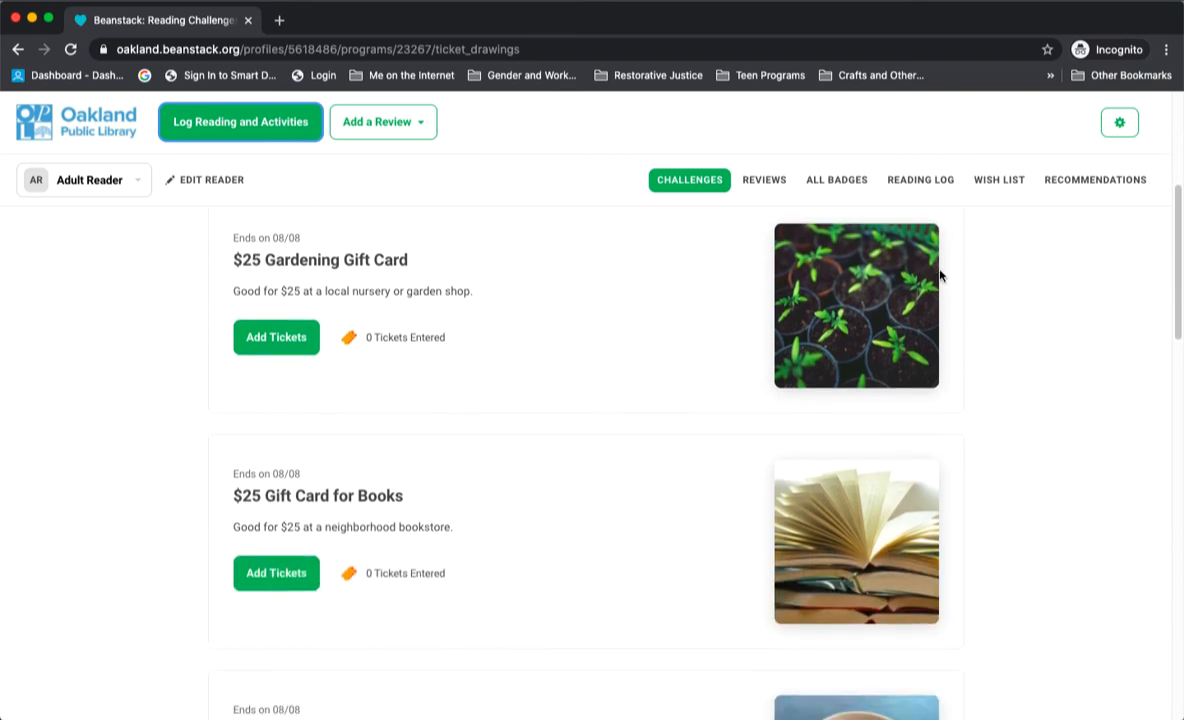
scroll("down", 3)
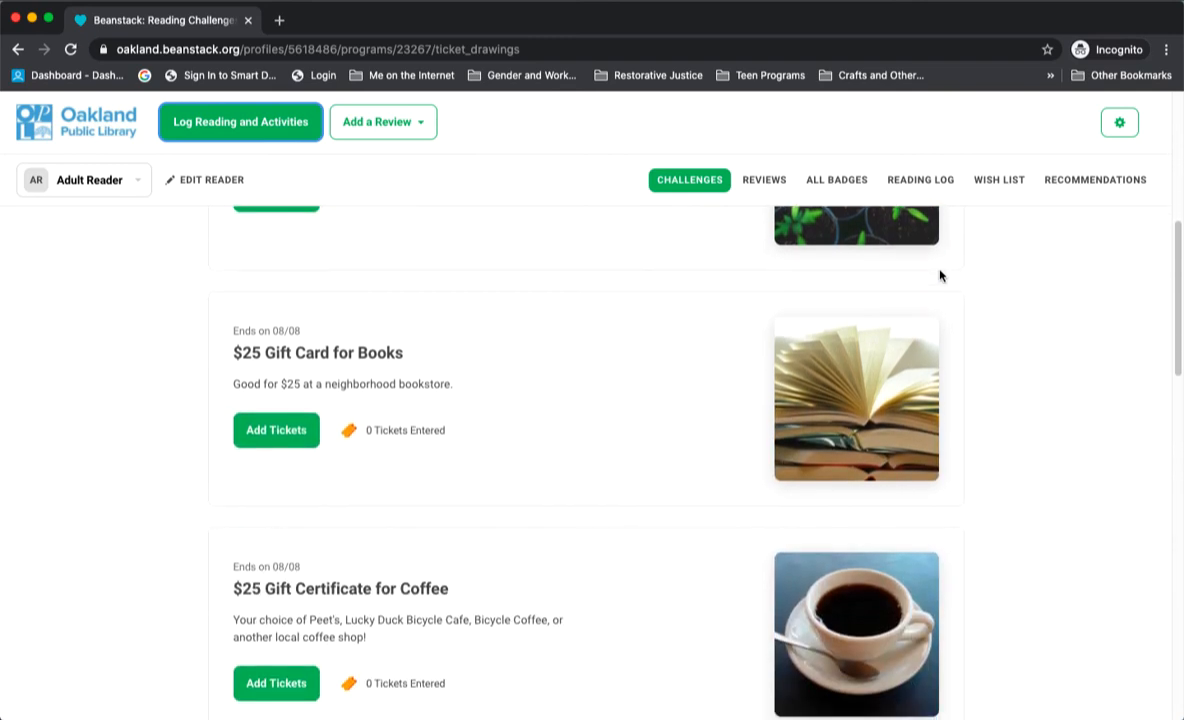
scroll("down", 3)
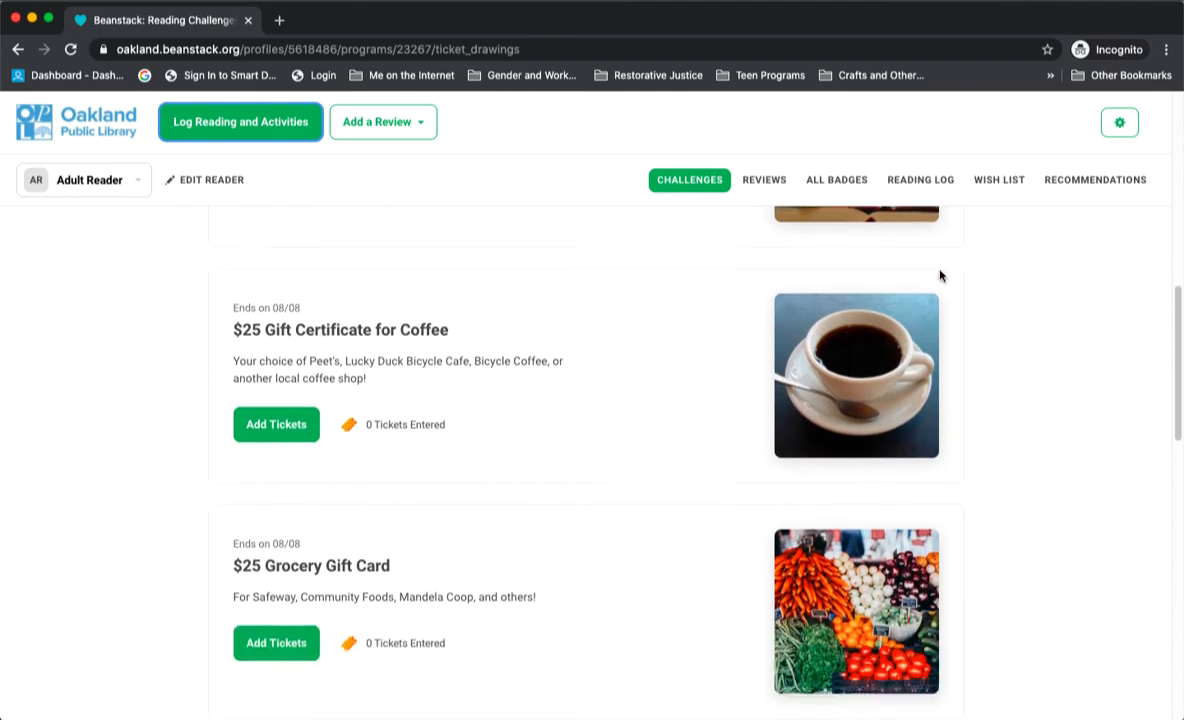
scroll("up", 3)
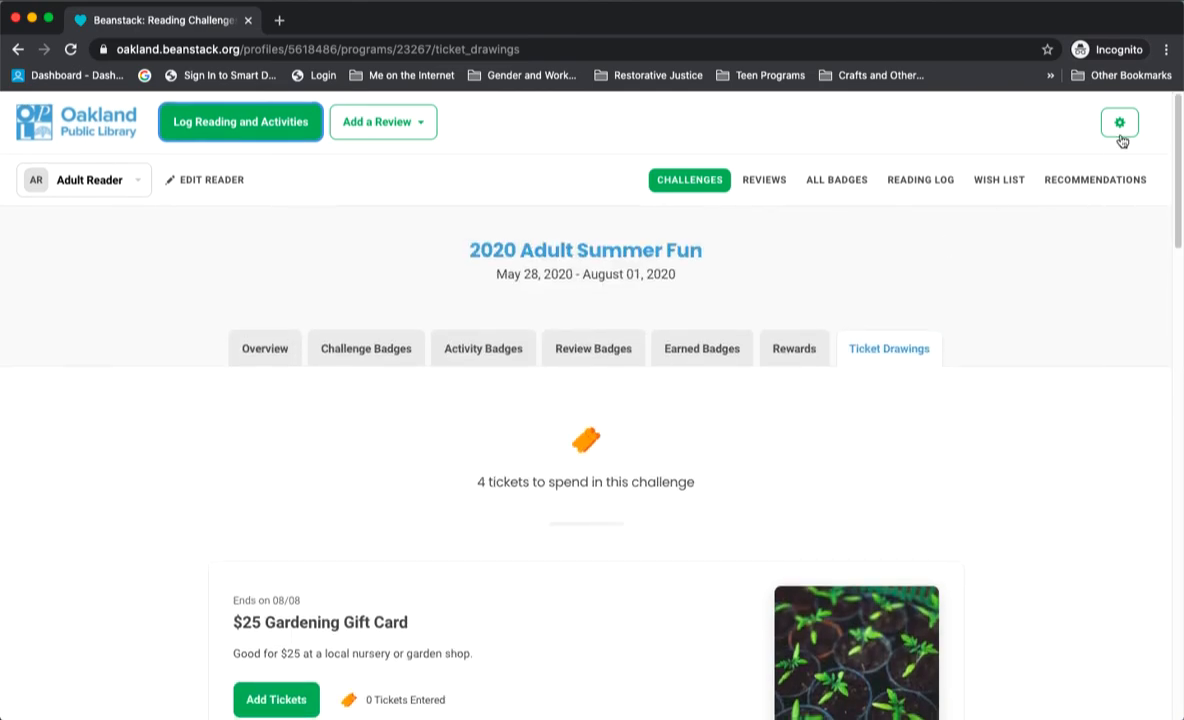
left_click(1120, 122)
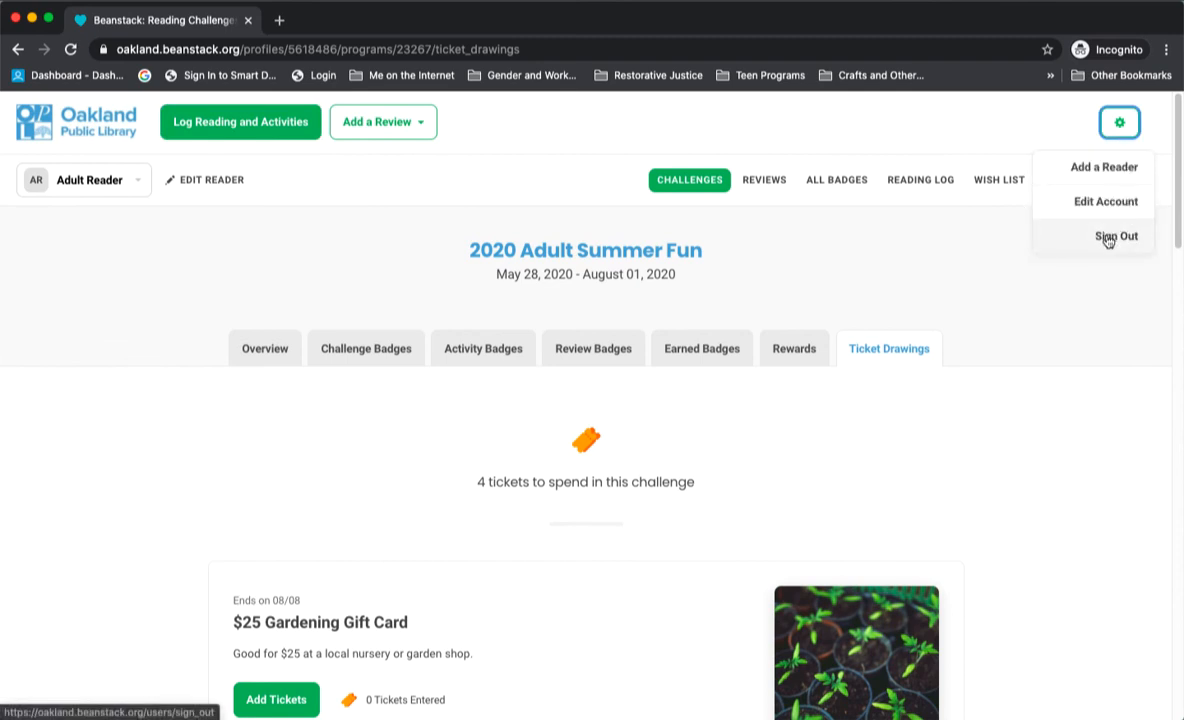
left_click(1116, 236)
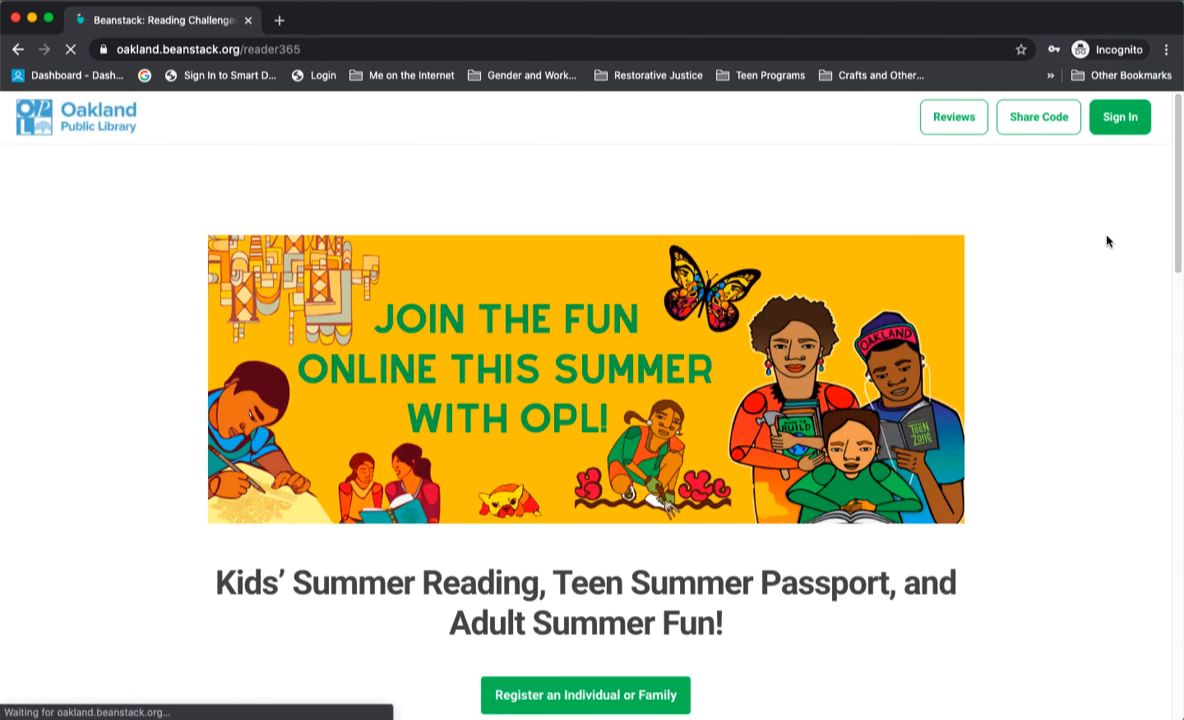